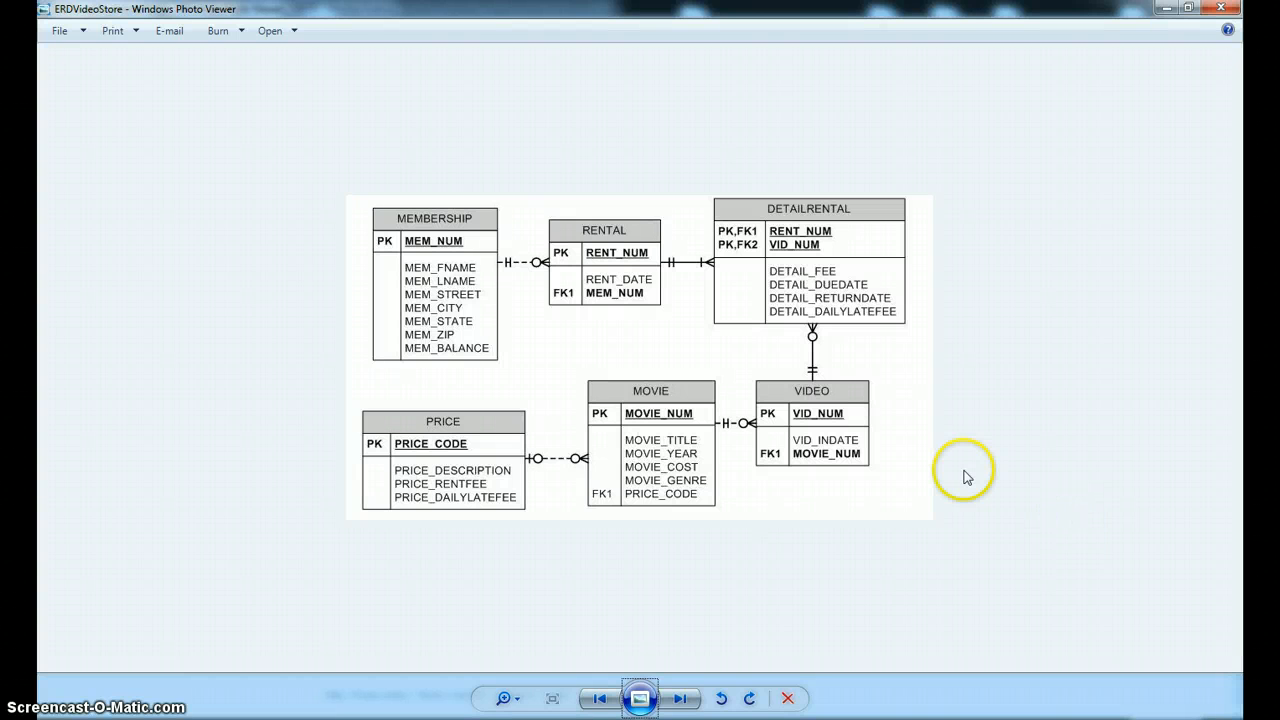
pyautogui.moveTo(967, 477)
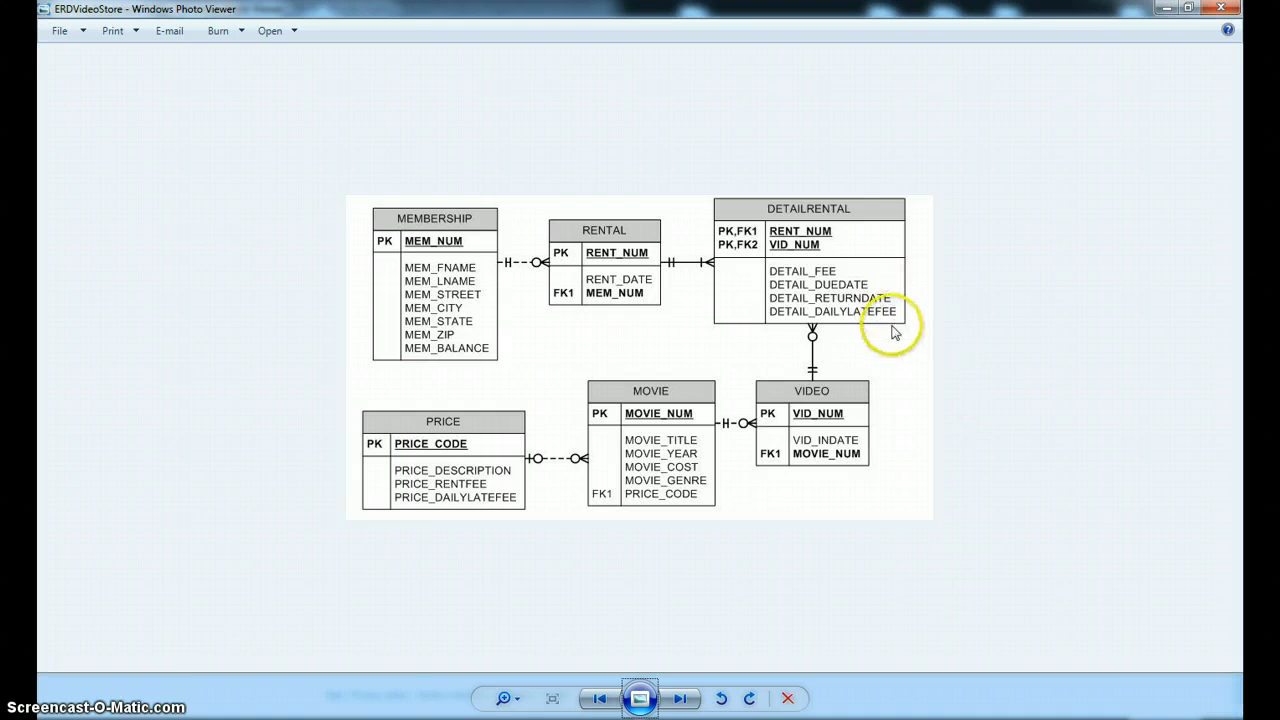
pyautogui.moveTo(915, 373)
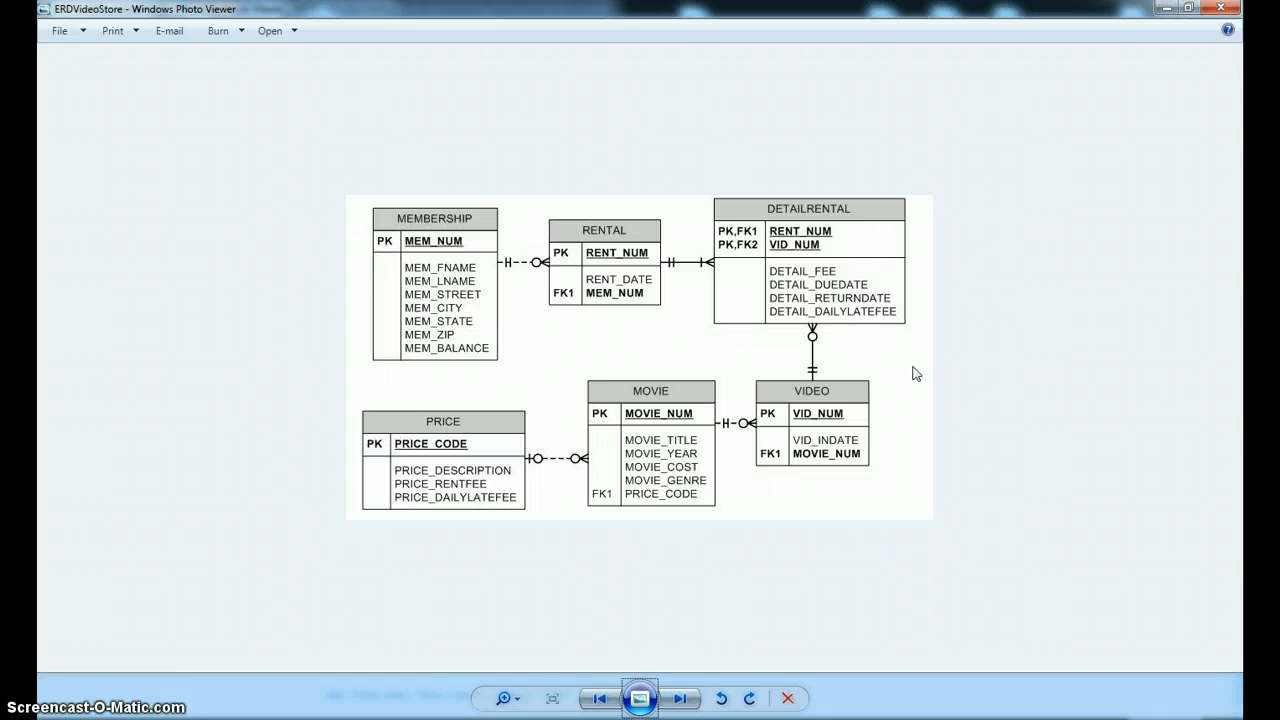
# Advance the photo viewer from the ERD to the PRC_NEW_RENTAL stored procedure code image
pyautogui.click(679, 698)
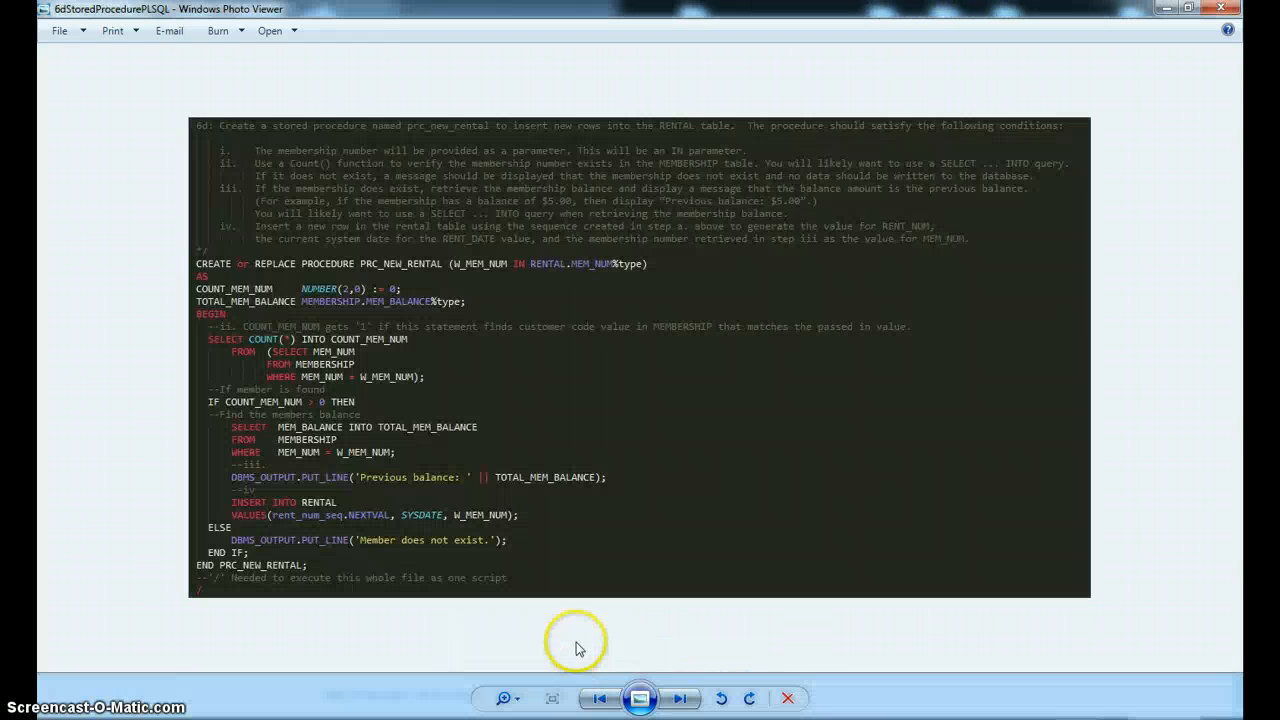
pyautogui.moveTo(558, 362)
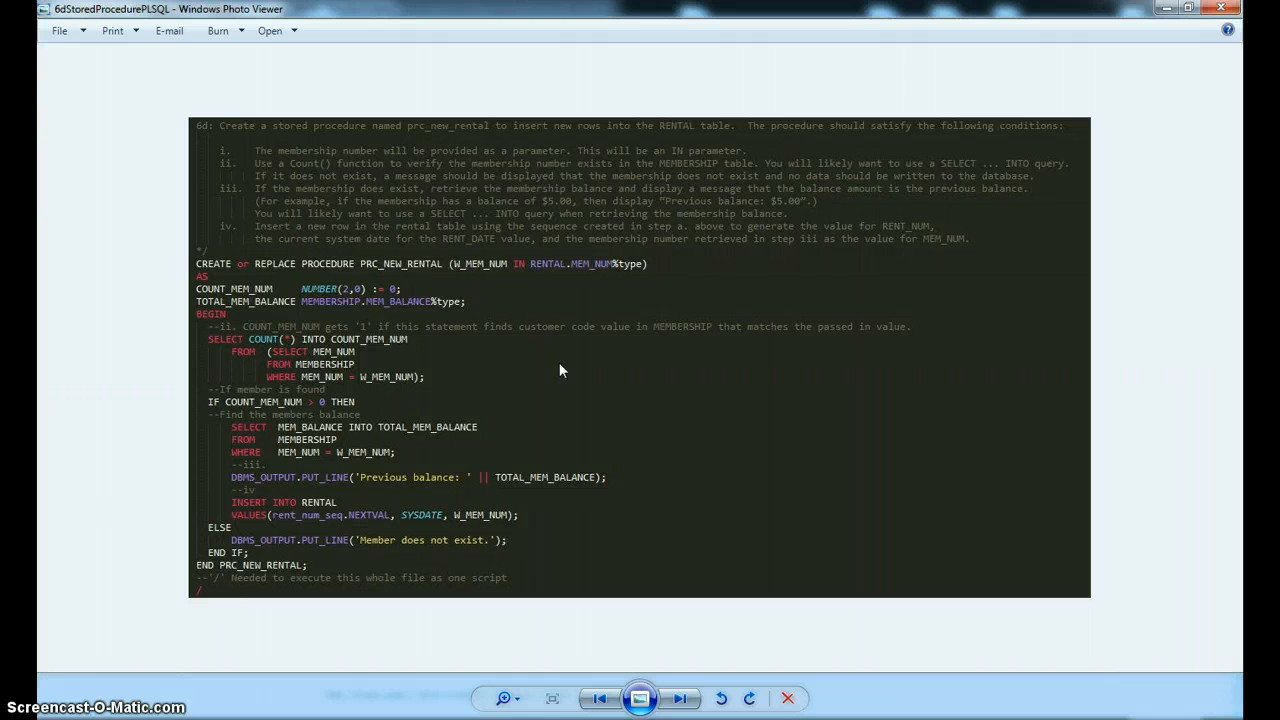
pyautogui.moveTo(437, 278)
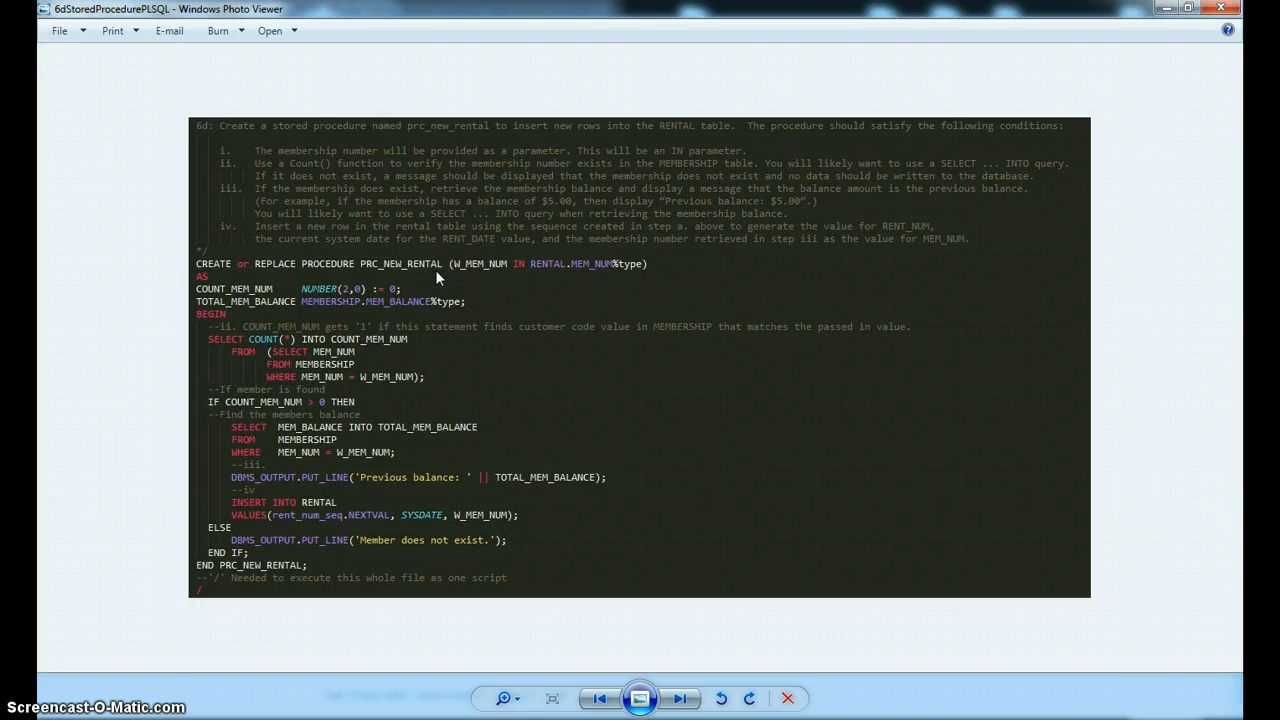
pyautogui.moveTo(571, 309)
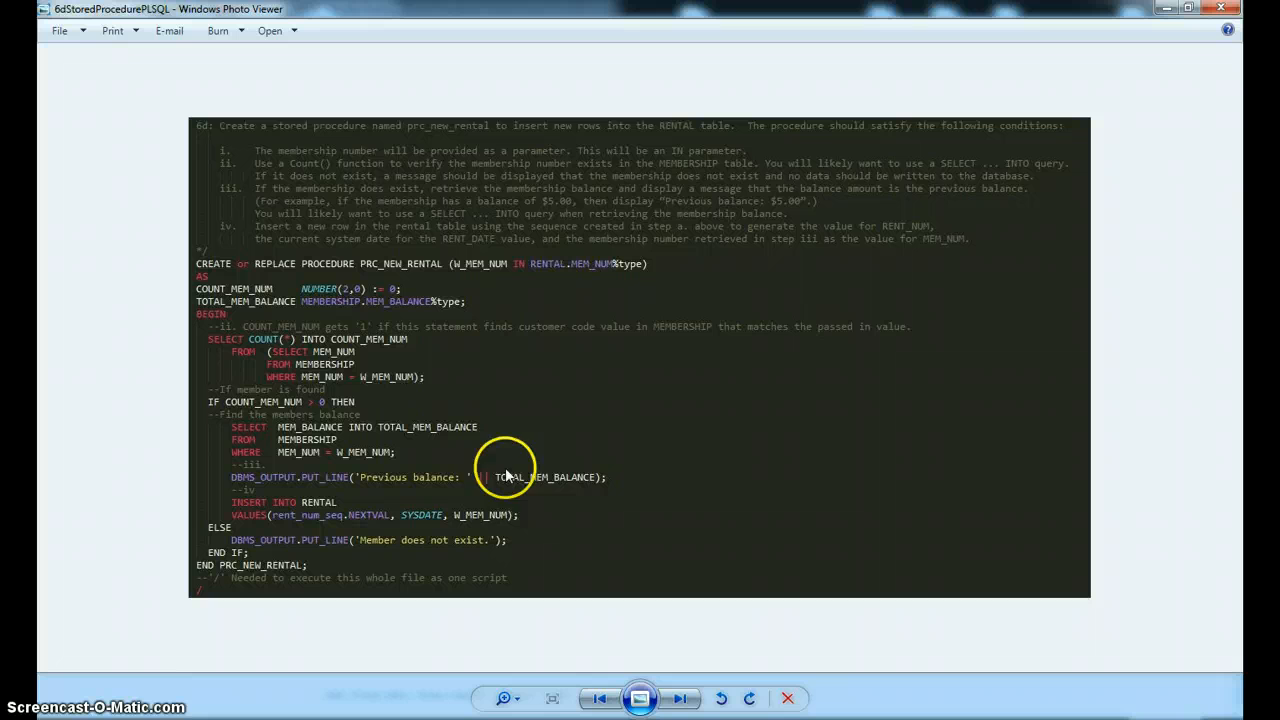
pyautogui.moveTo(548, 300)
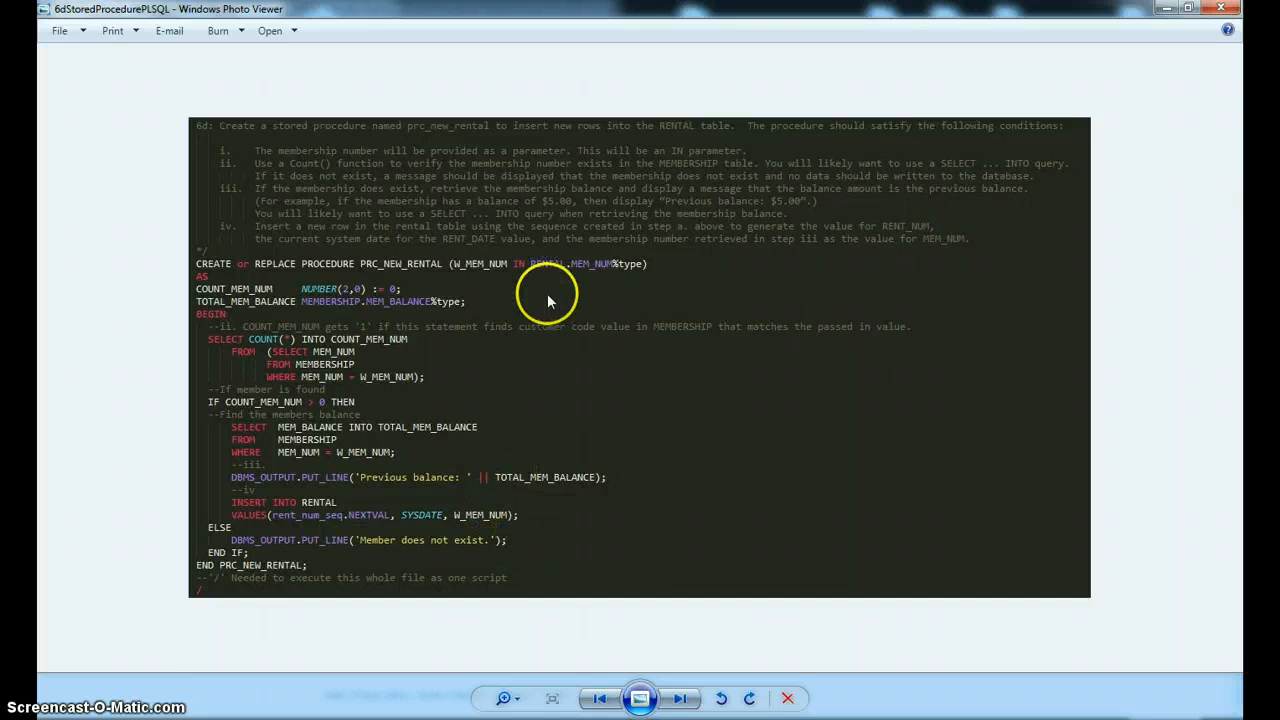
pyautogui.moveTo(548, 300)
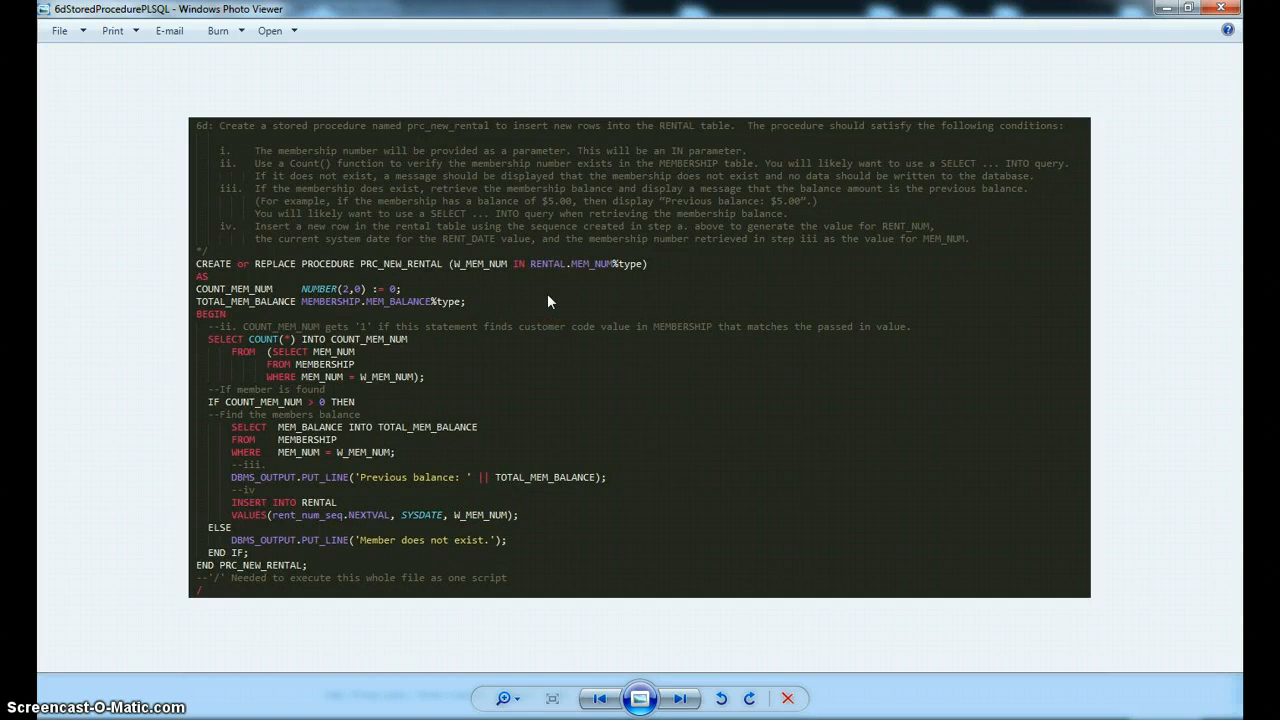
pyautogui.moveTo(573, 477)
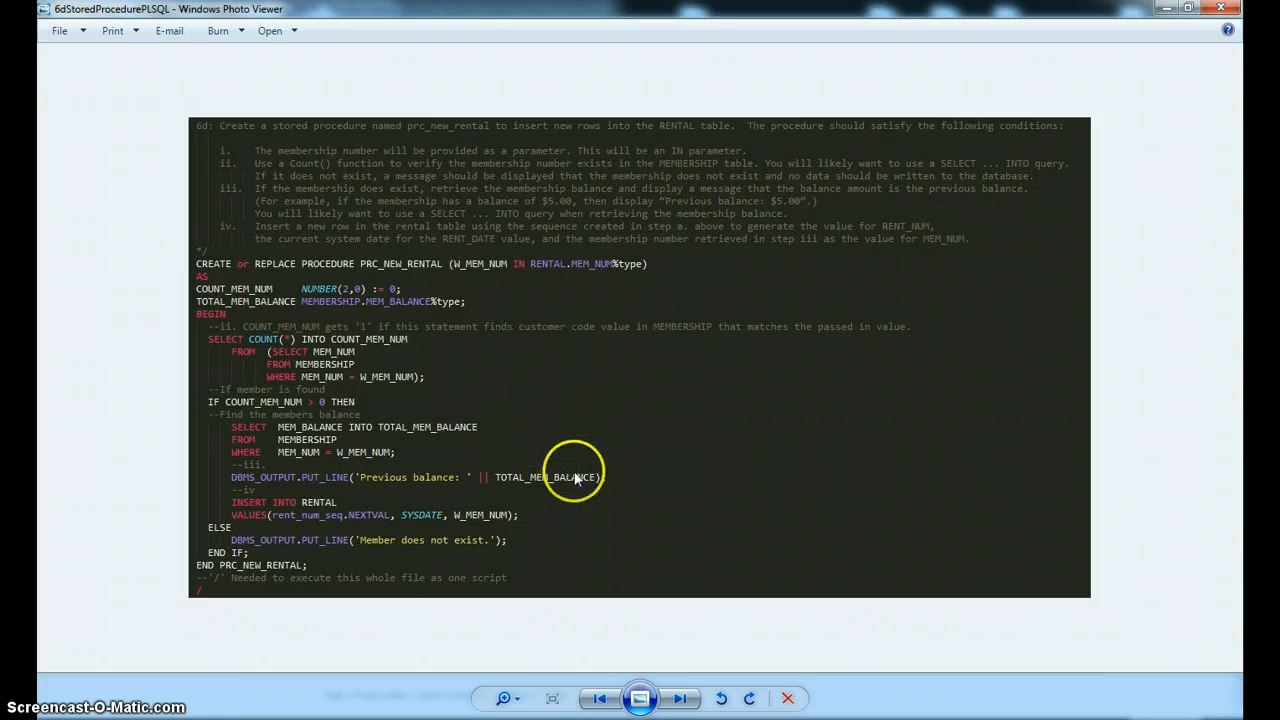
pyautogui.moveTo(660, 477)
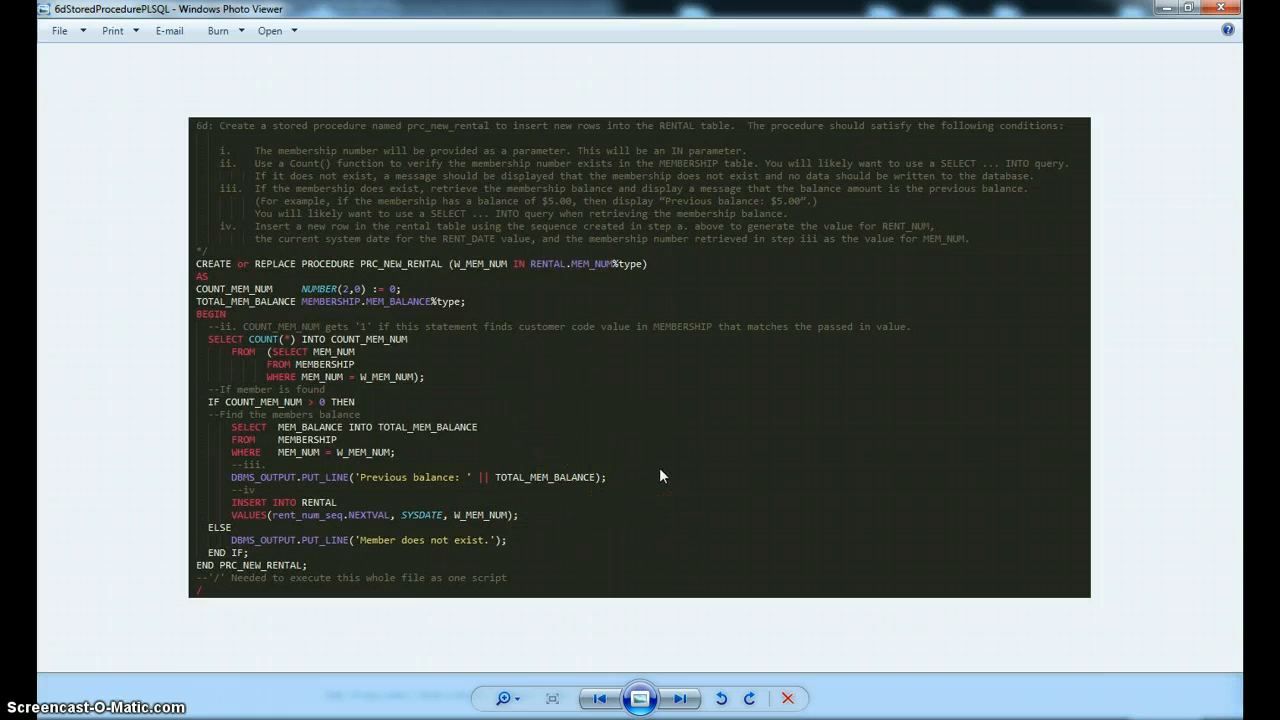
pyautogui.moveTo(500, 340)
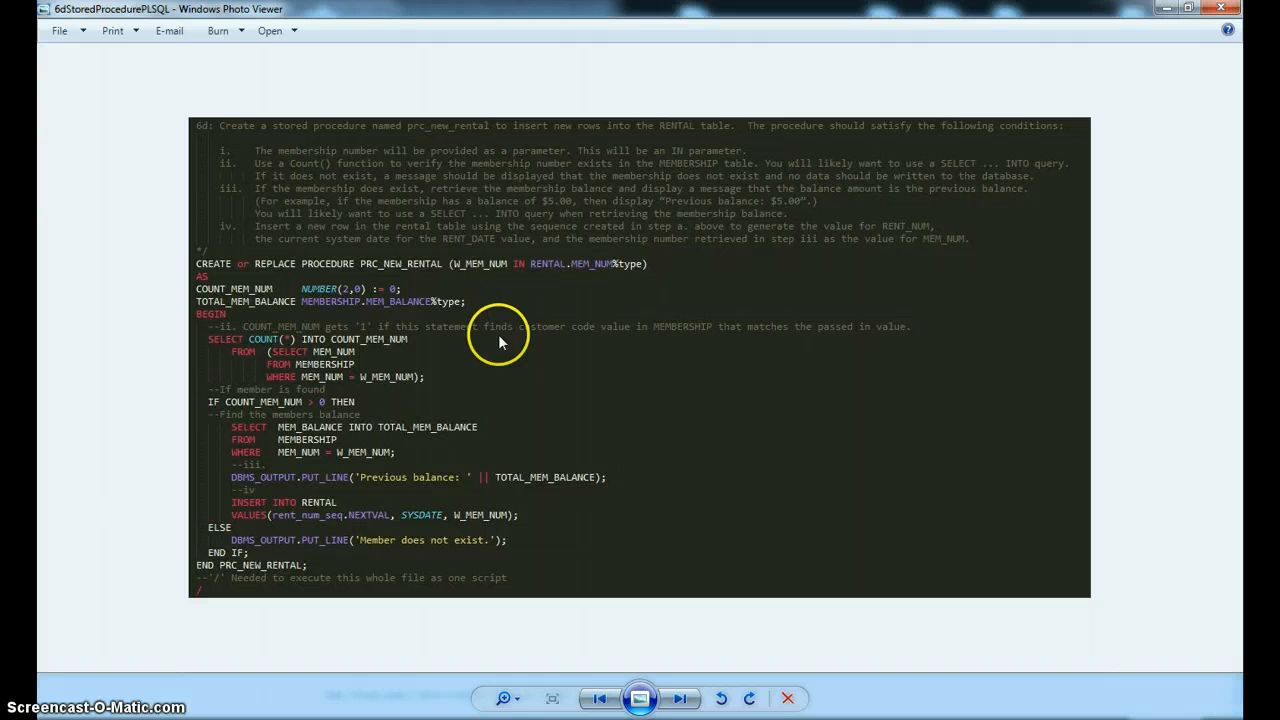
pyautogui.moveTo(580, 338)
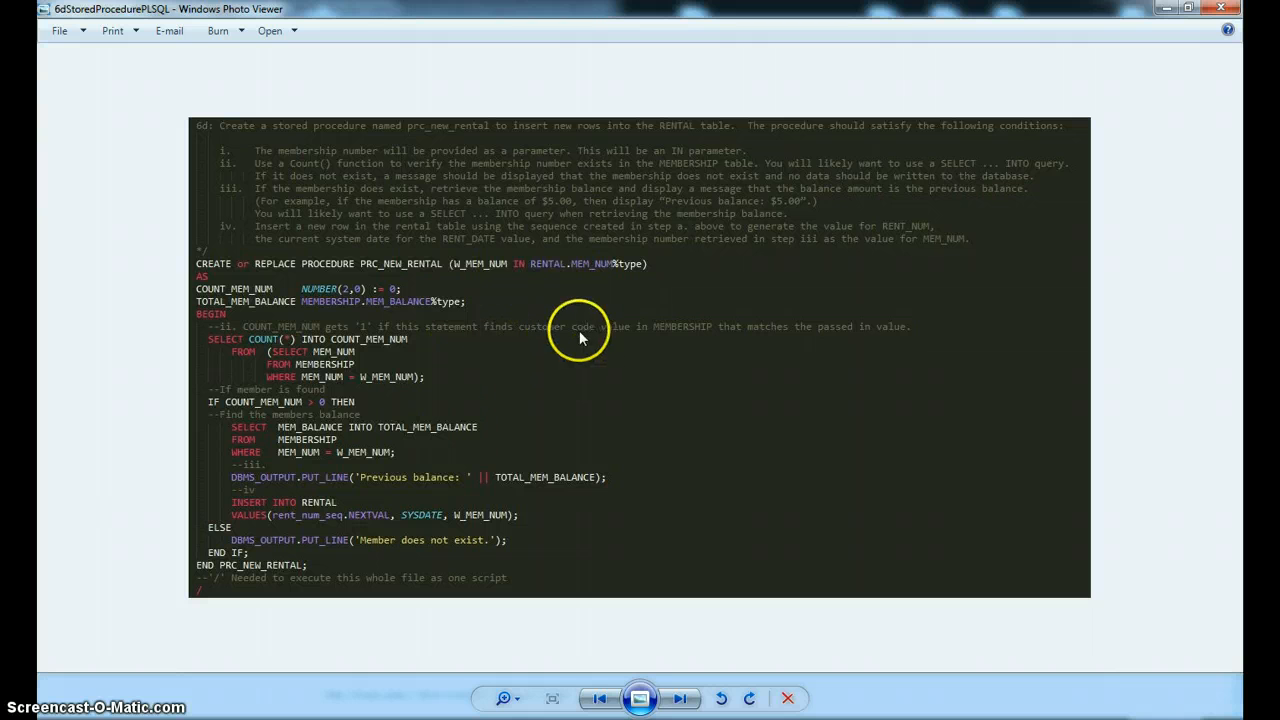
pyautogui.moveTo(505, 391)
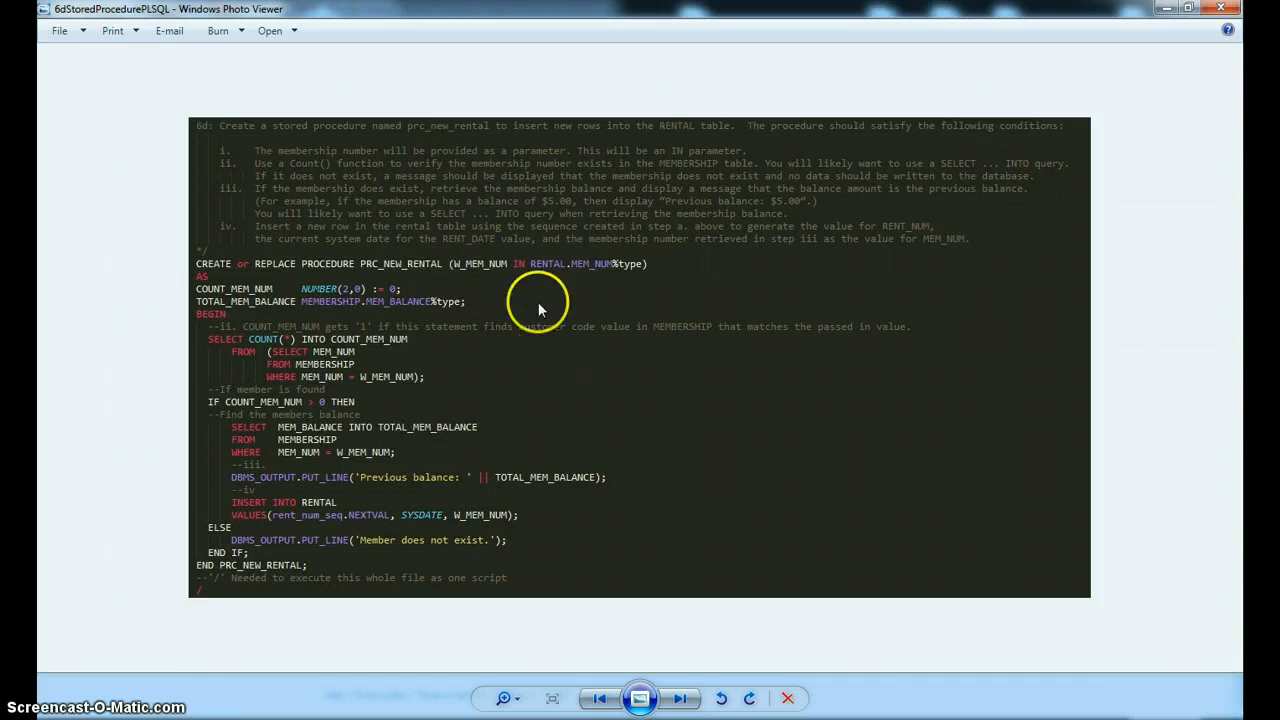
pyautogui.moveTo(555, 280)
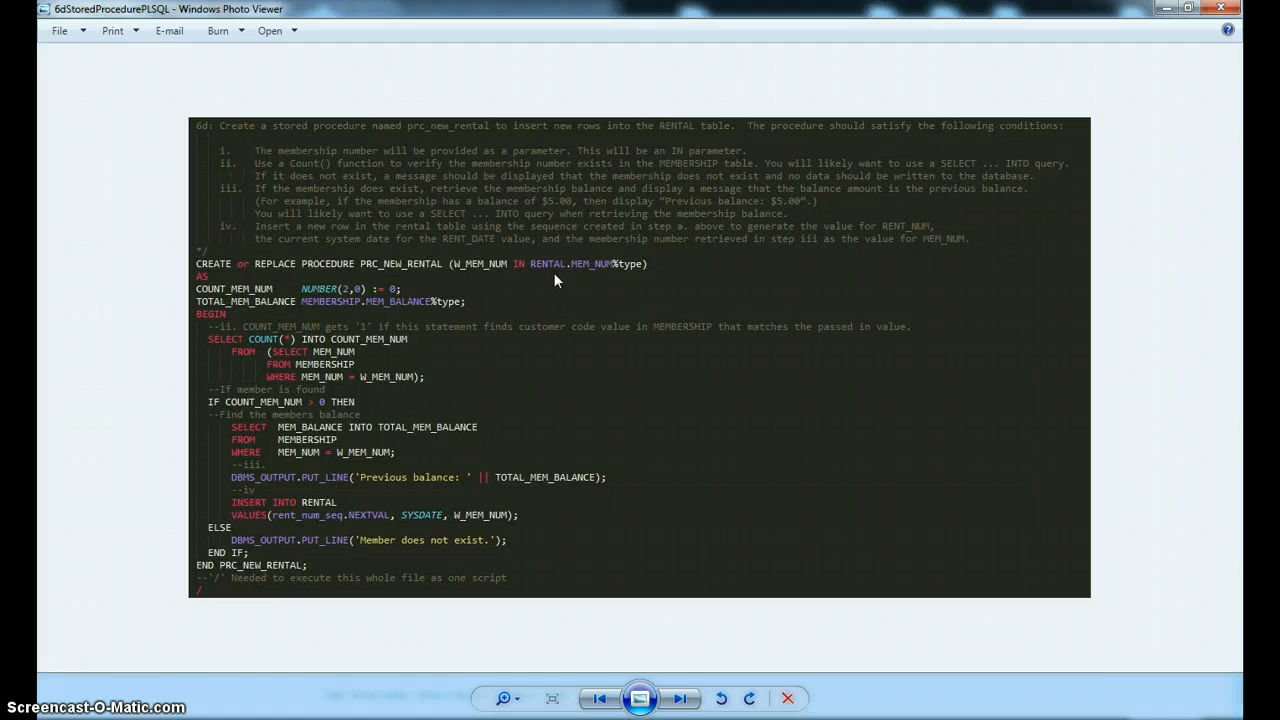
pyautogui.moveTo(573, 291)
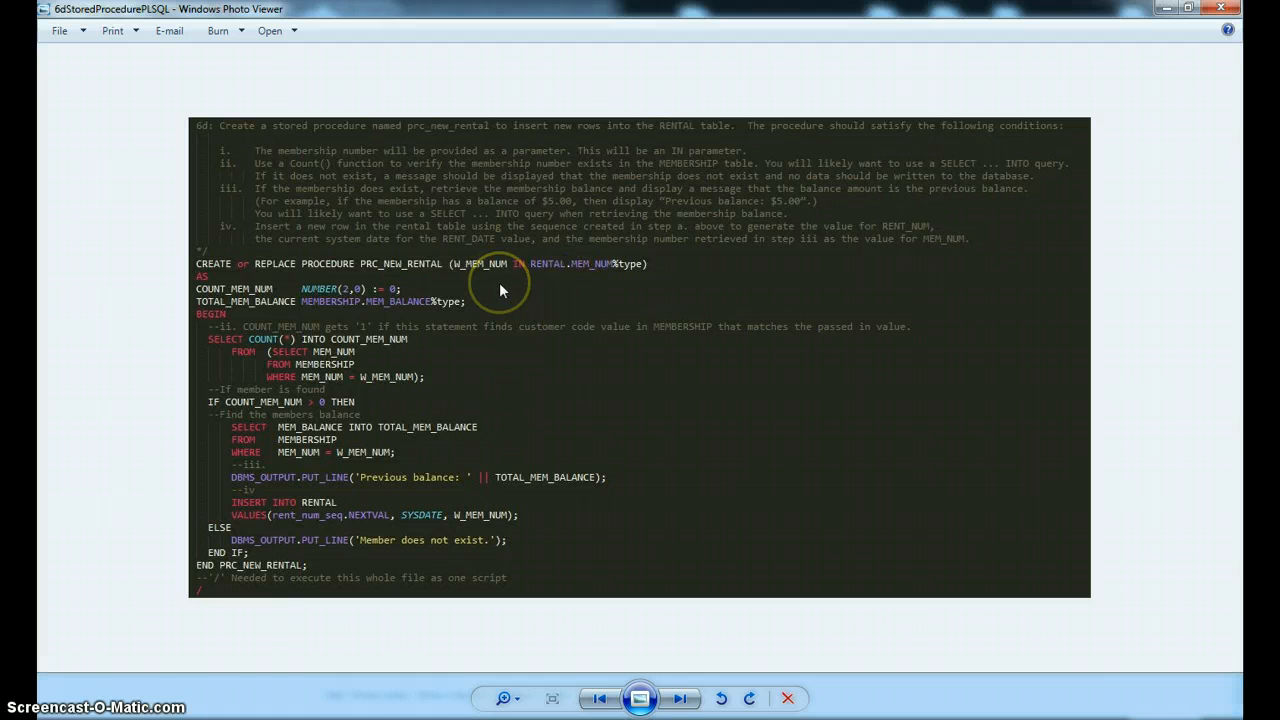
pyautogui.moveTo(465, 300)
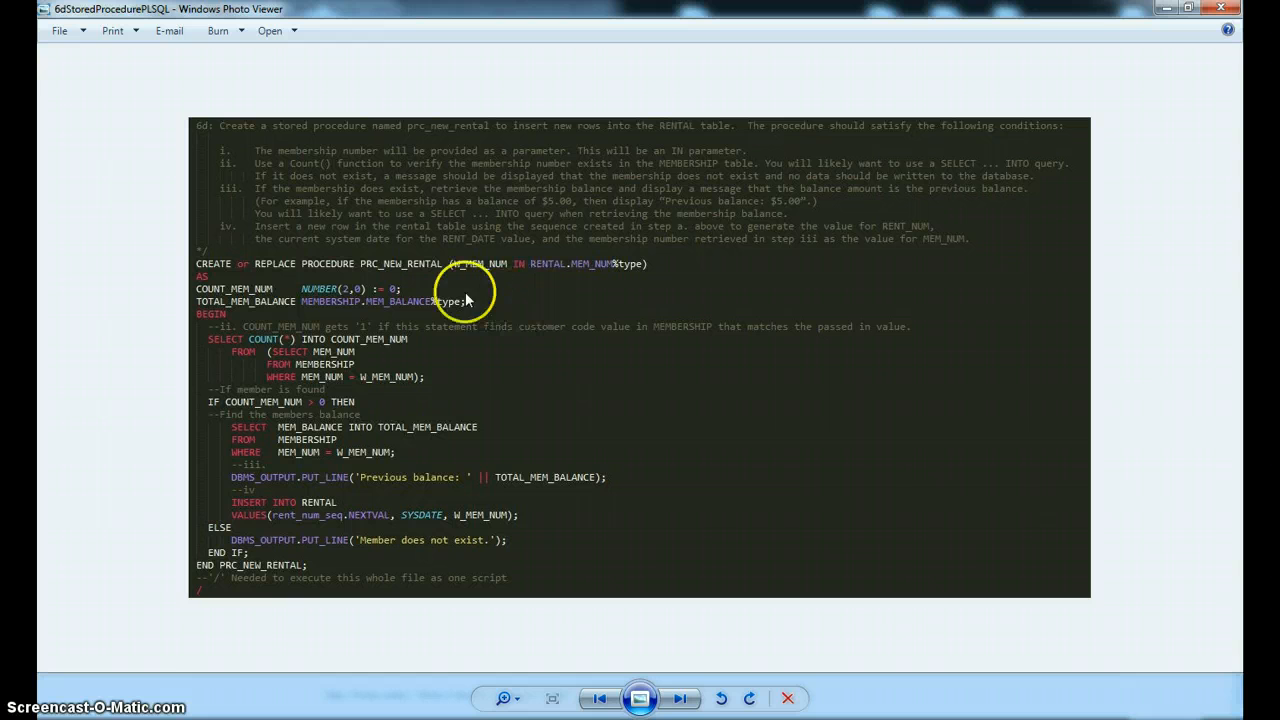
pyautogui.moveTo(500, 270)
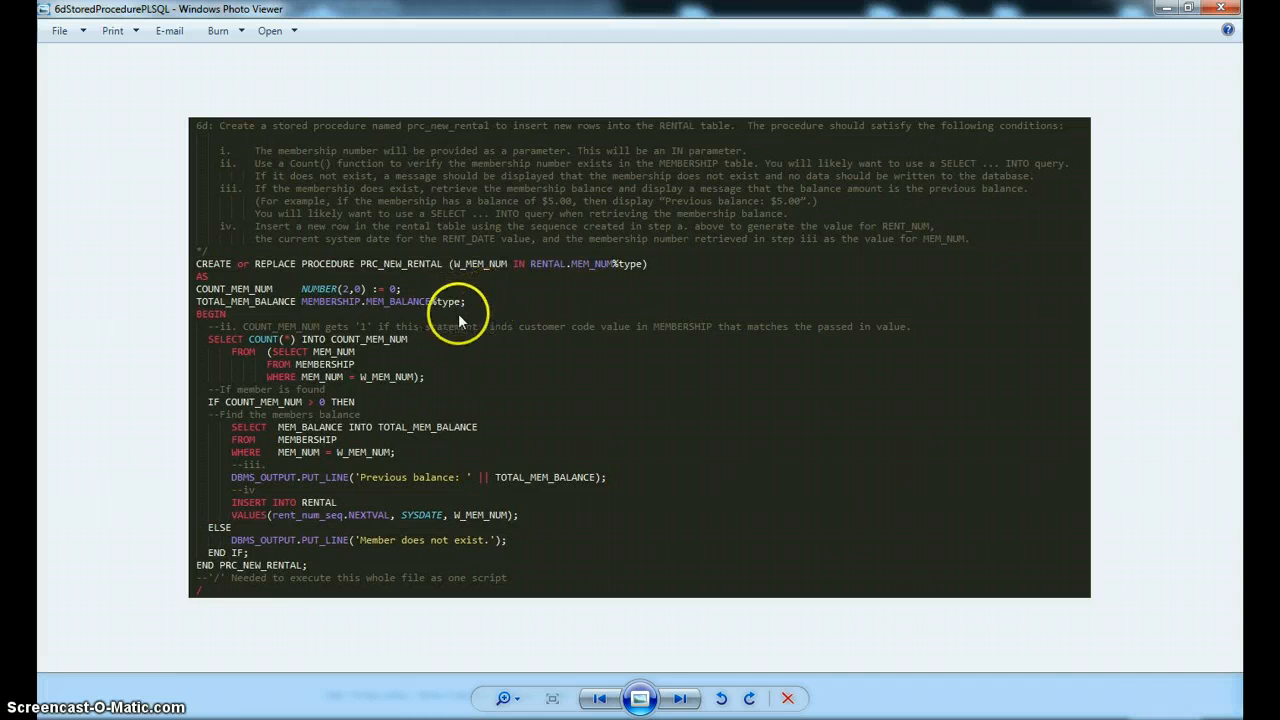
pyautogui.moveTo(345, 350)
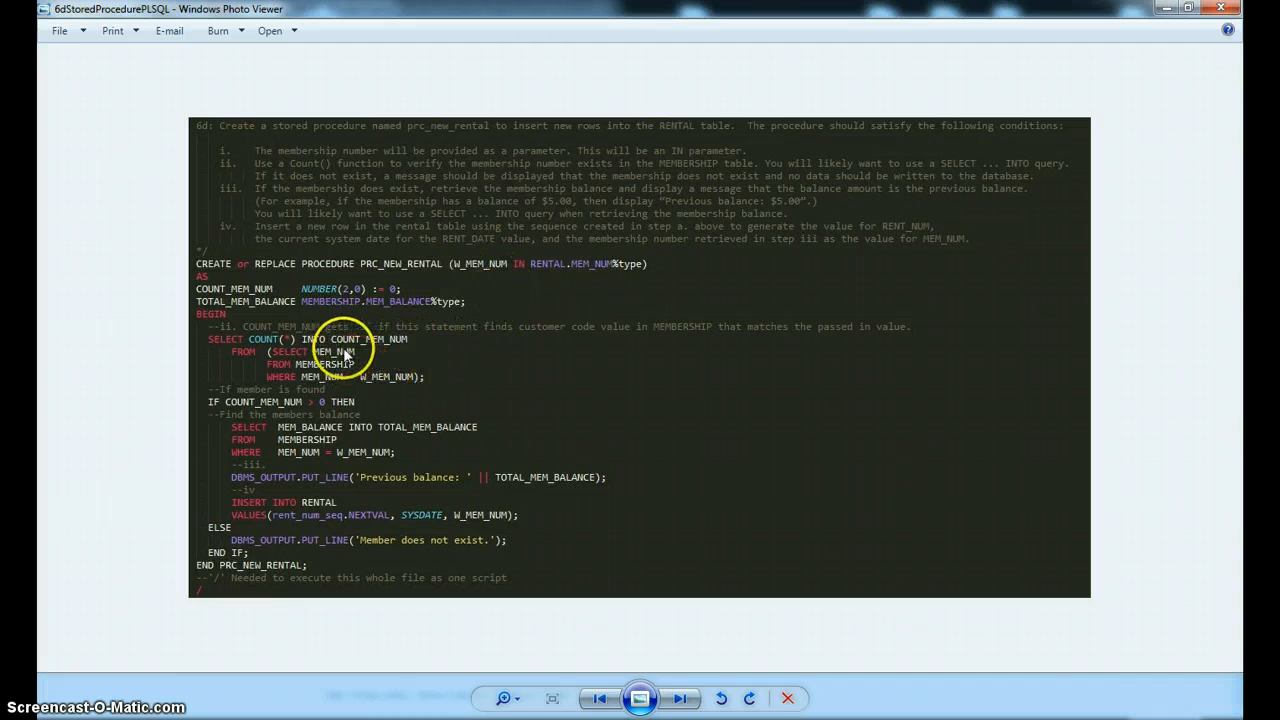
pyautogui.moveTo(375, 366)
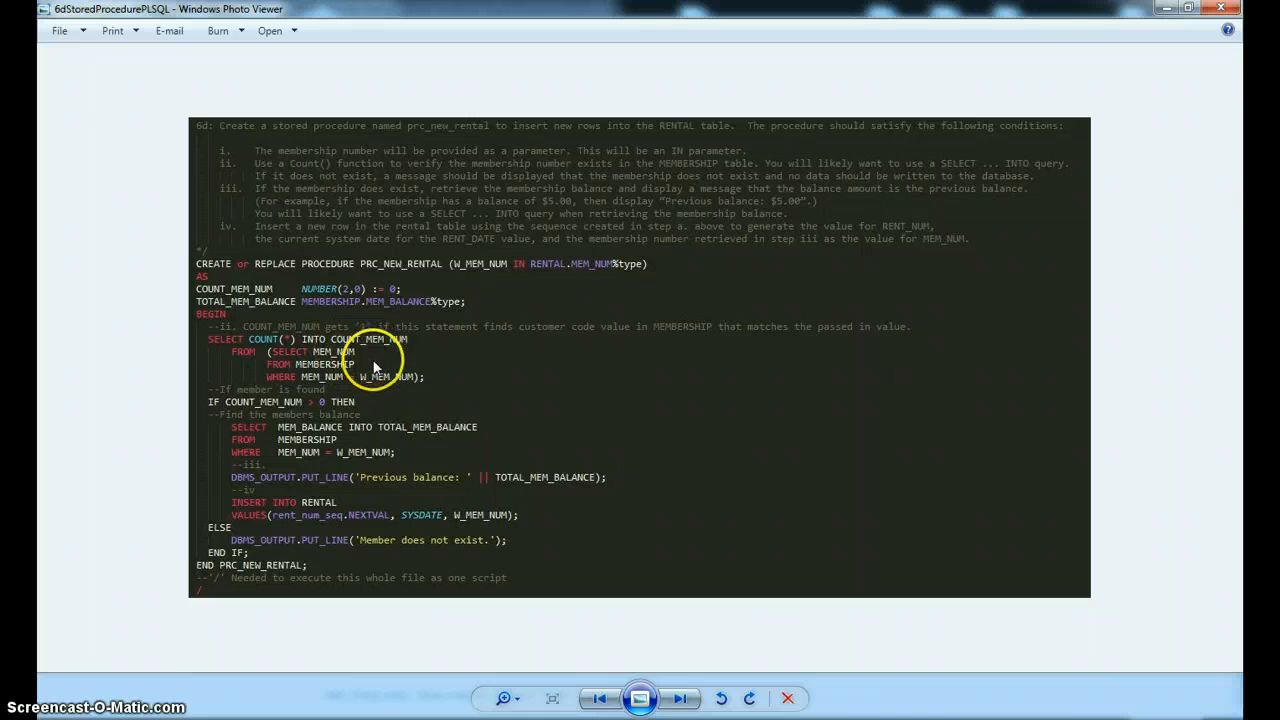
pyautogui.moveTo(362, 365)
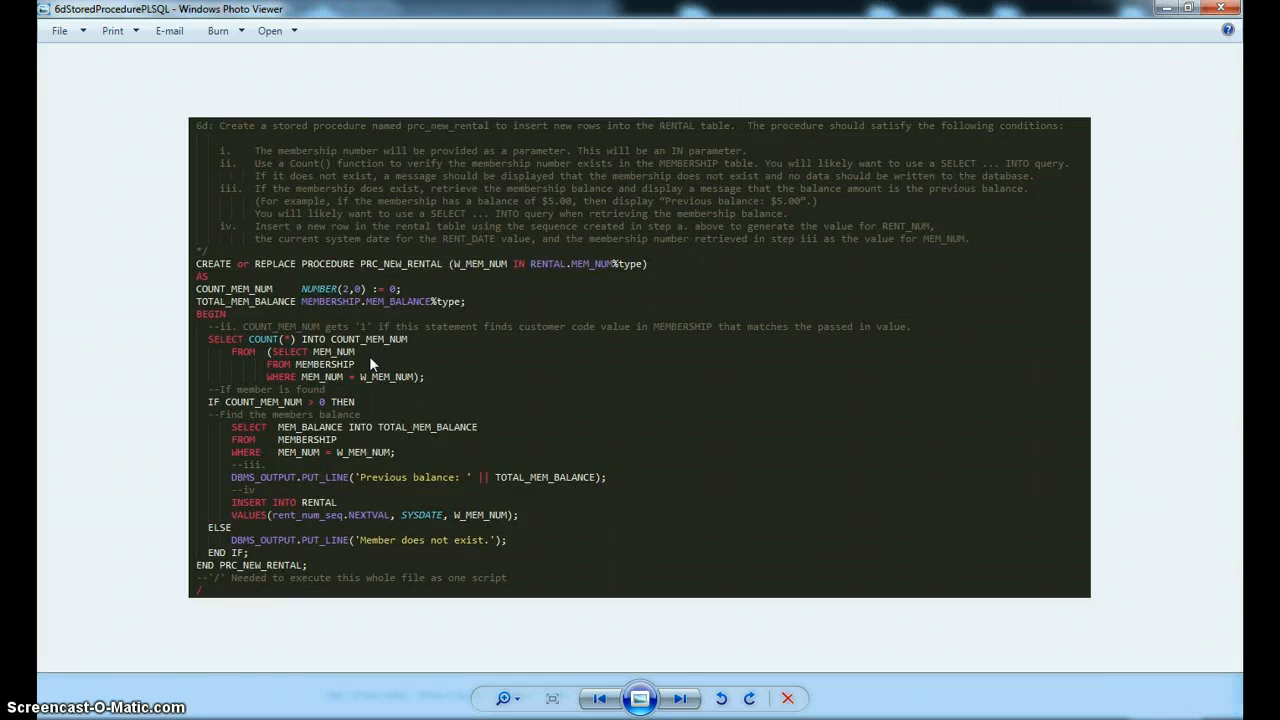
pyautogui.moveTo(505, 265)
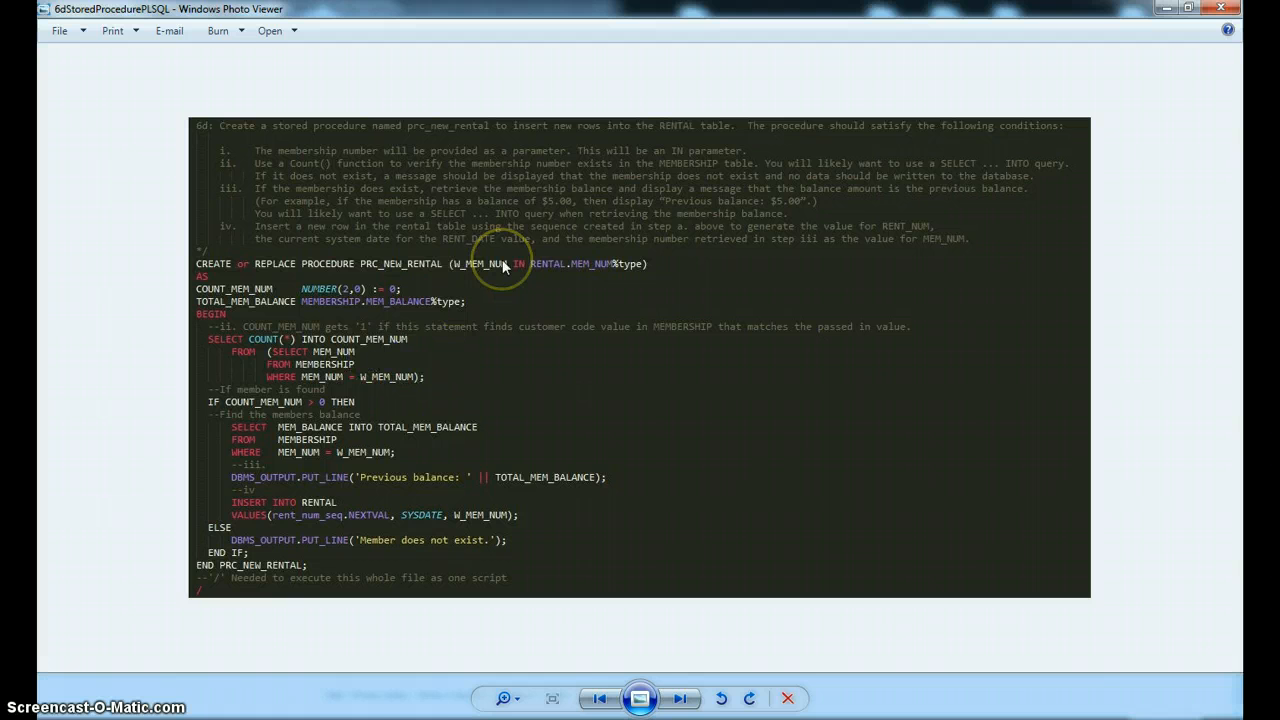
pyautogui.moveTo(360, 365)
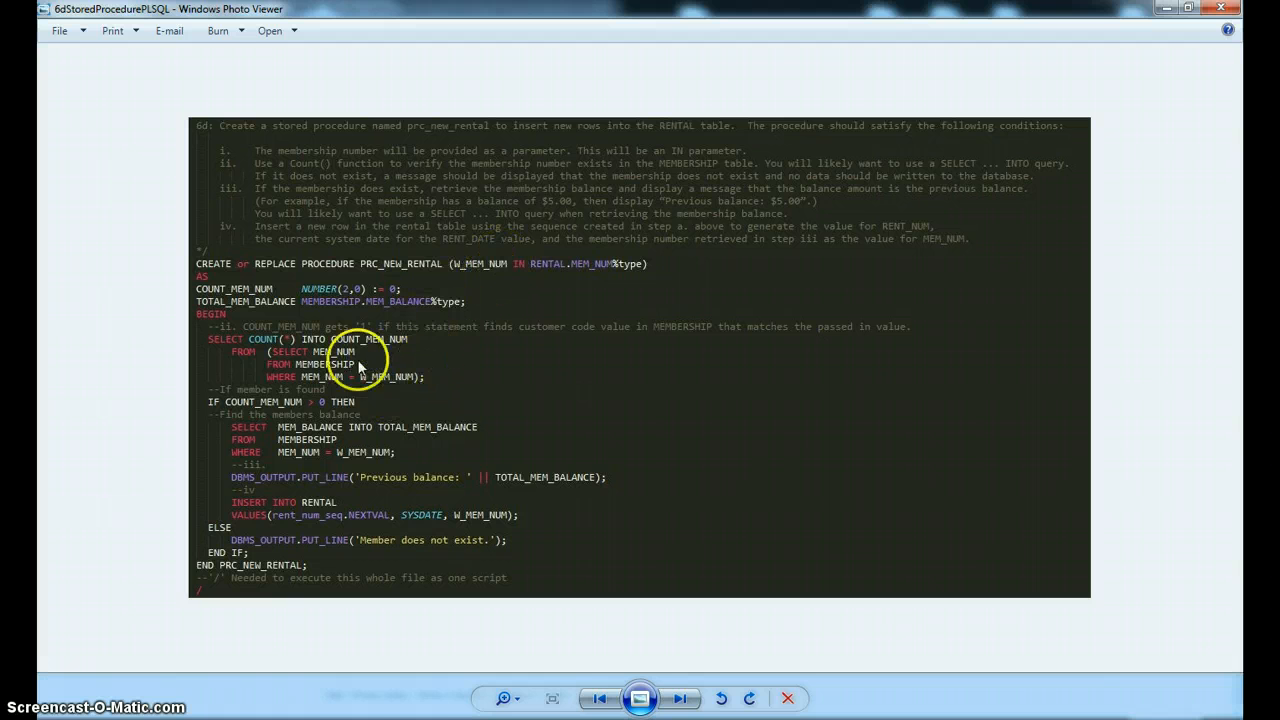
pyautogui.moveTo(255, 570)
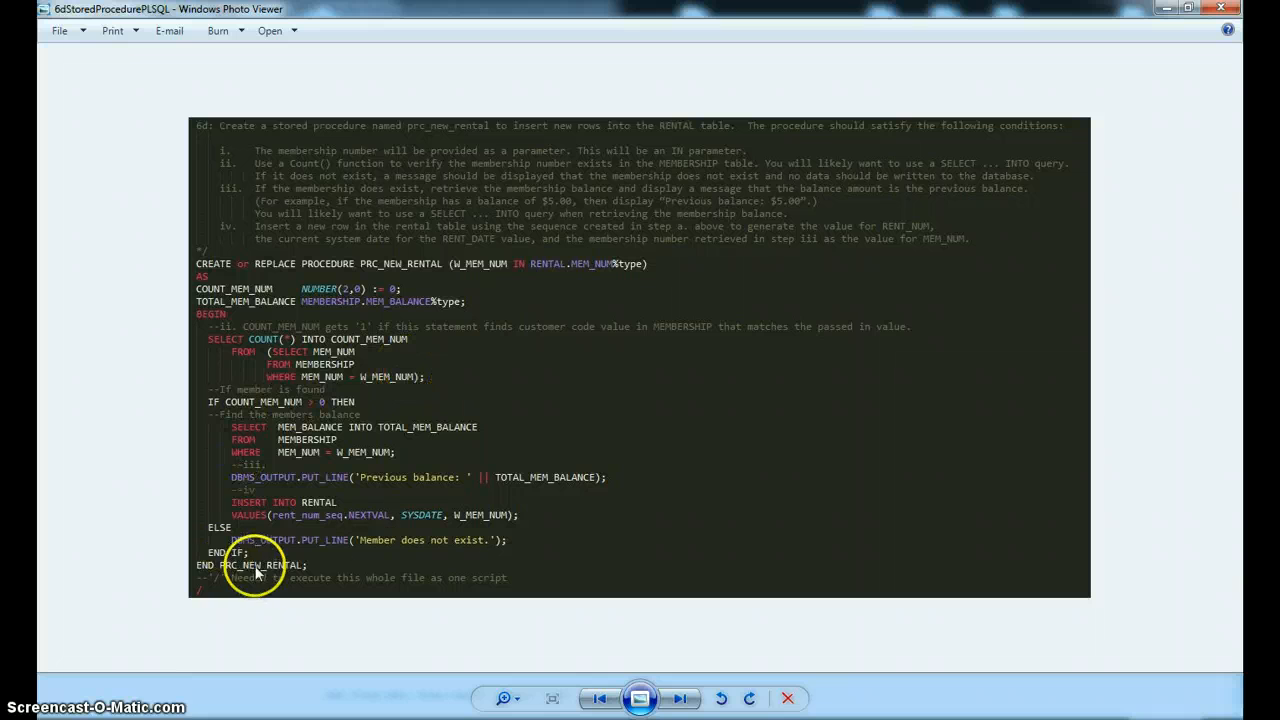
pyautogui.moveTo(416, 550)
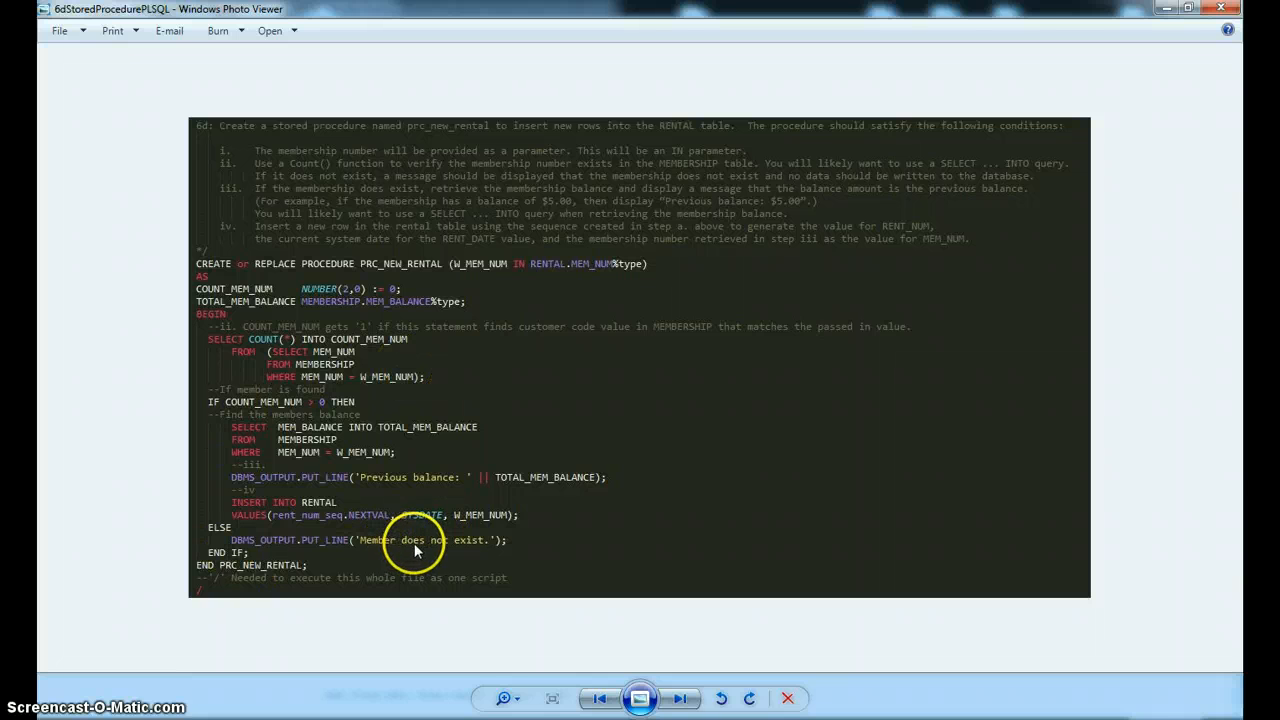
pyautogui.moveTo(360, 310)
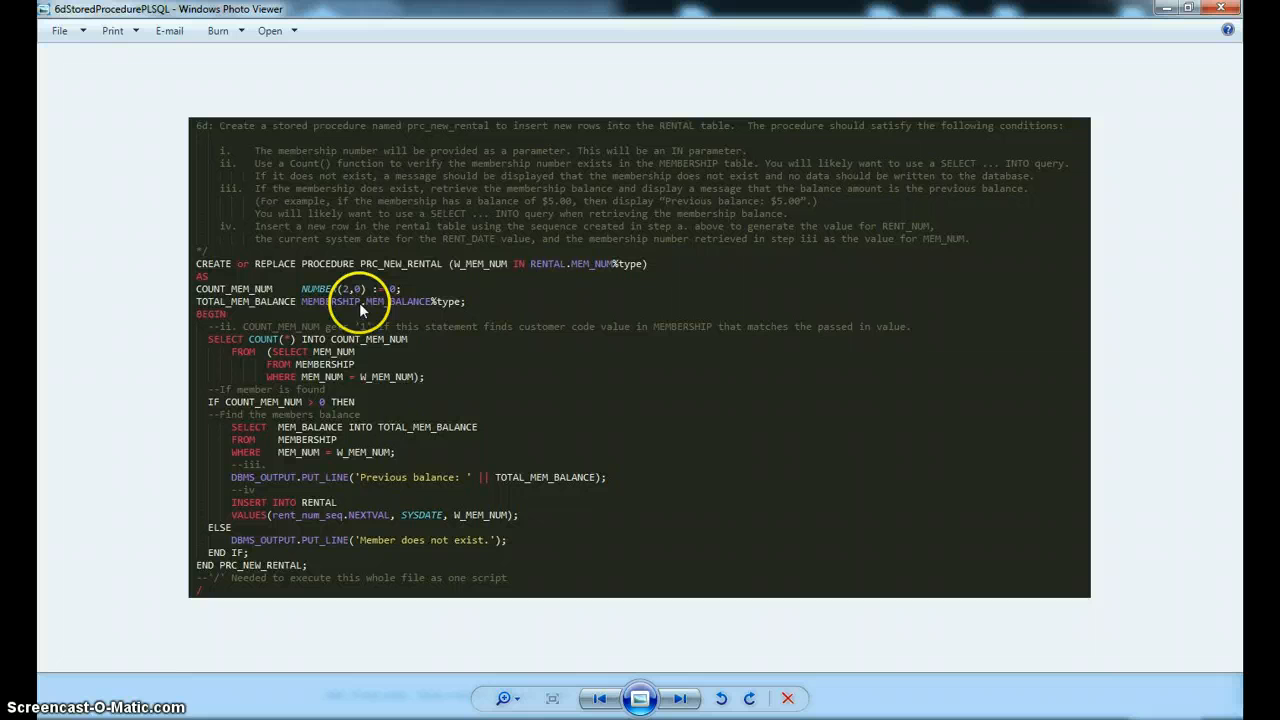
pyautogui.moveTo(310, 365)
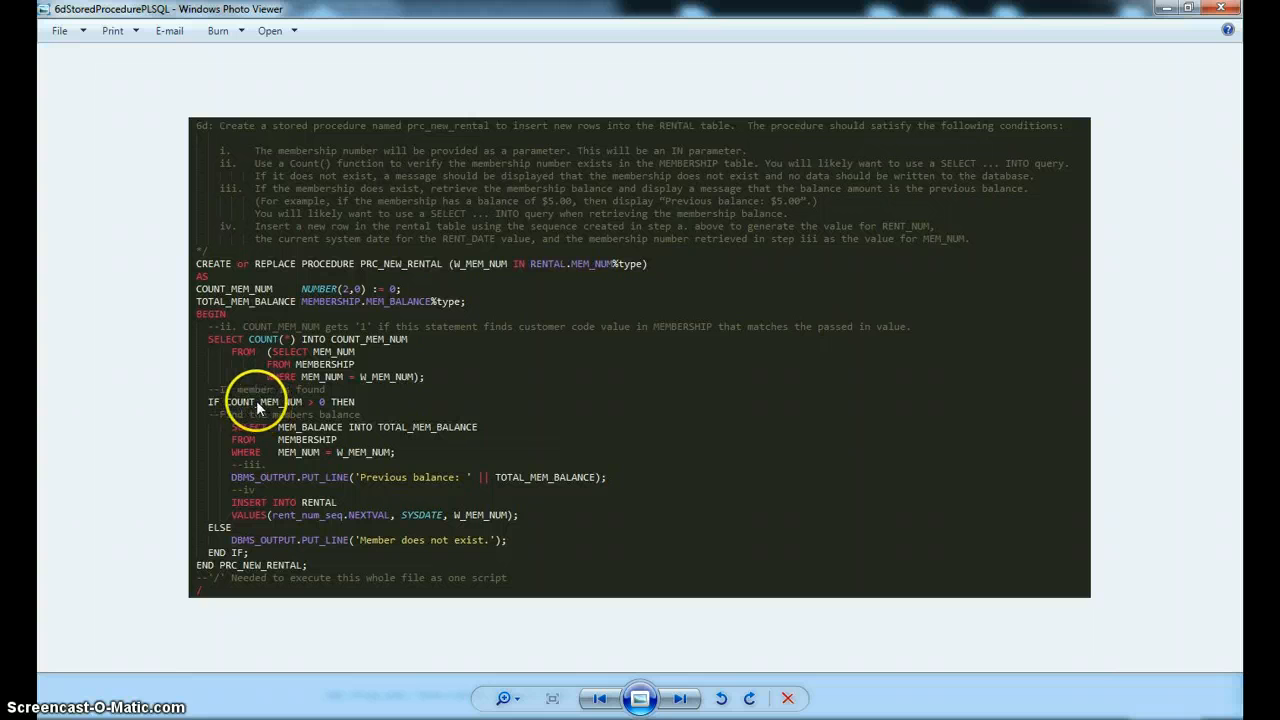
pyautogui.moveTo(300, 438)
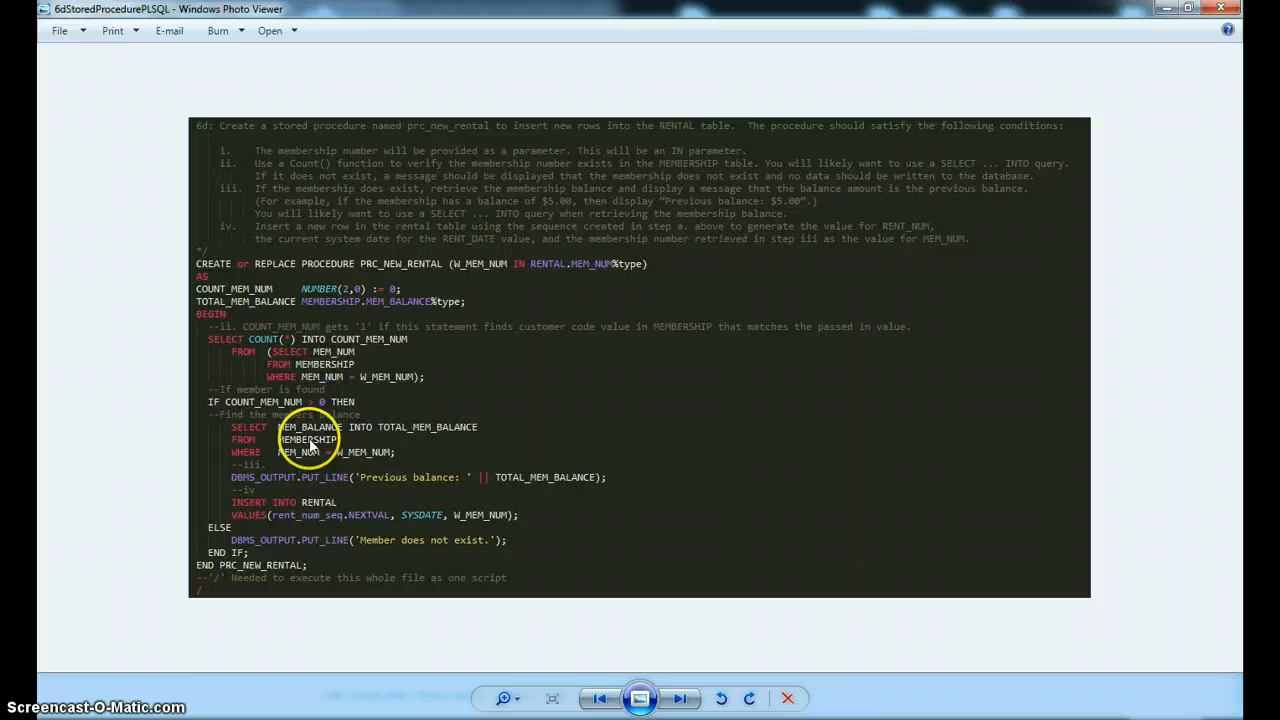
pyautogui.moveTo(350, 305)
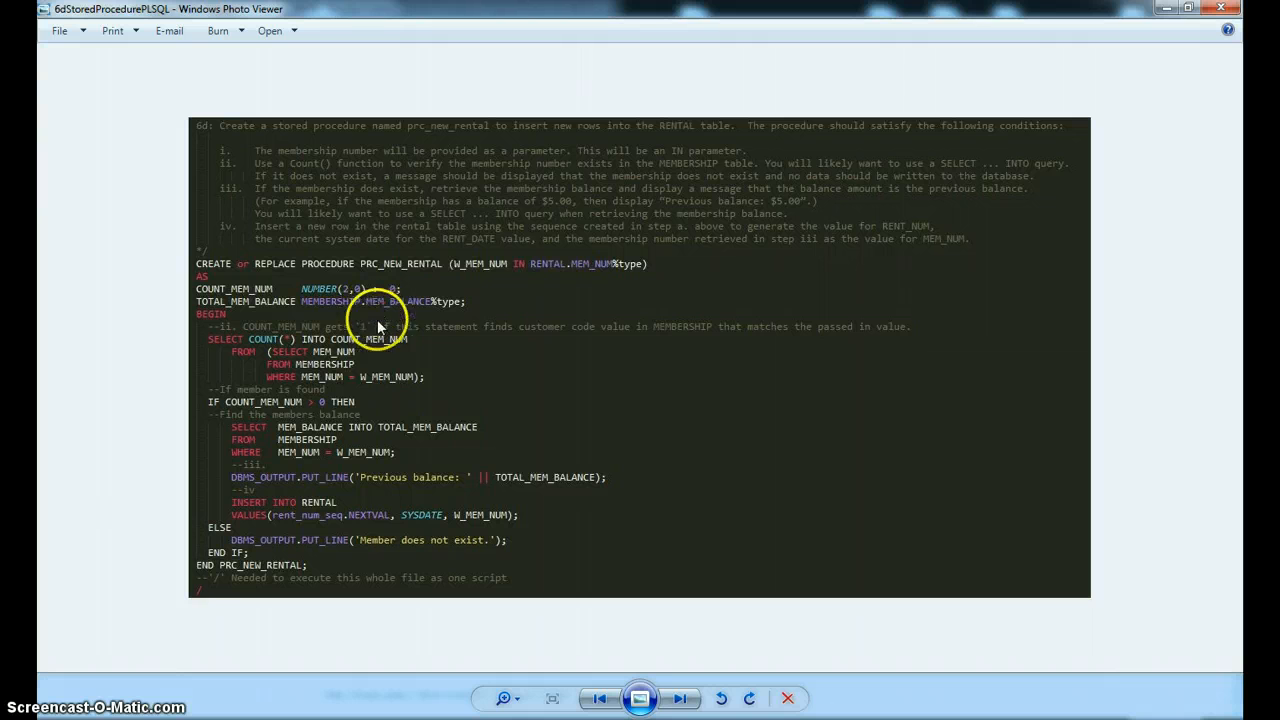
pyautogui.moveTo(315, 302)
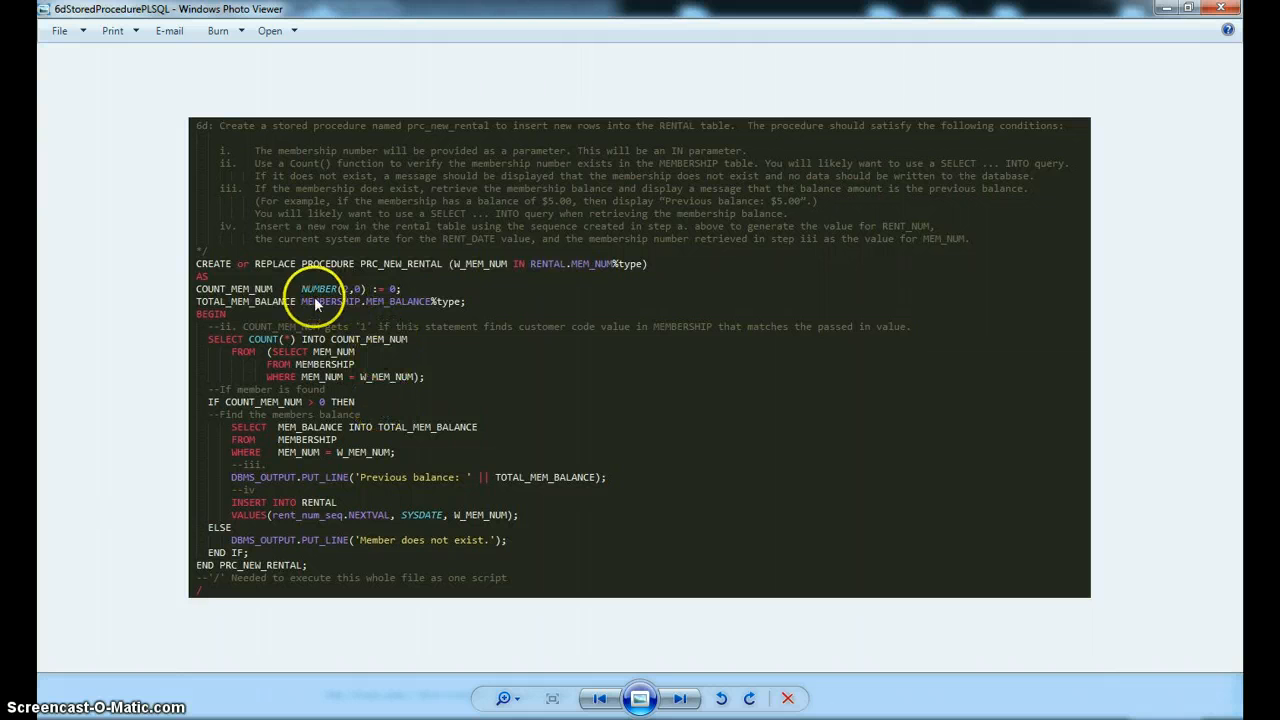
pyautogui.moveTo(280, 297)
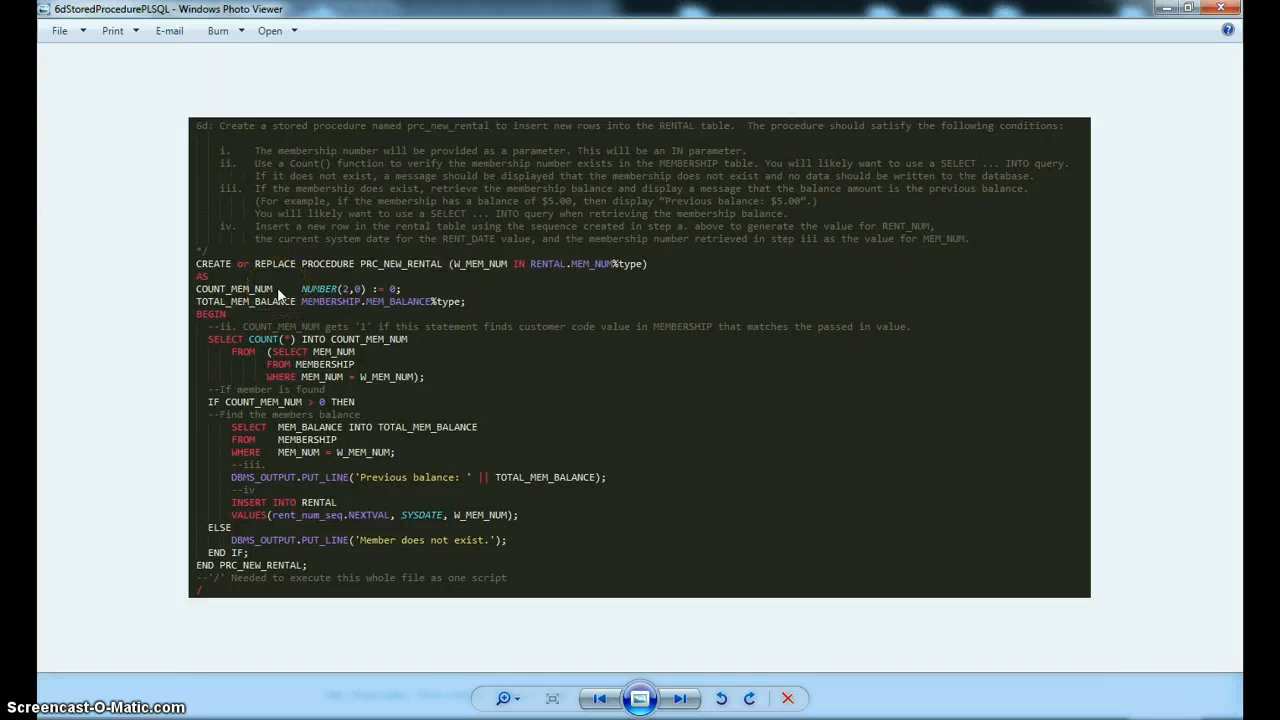
pyautogui.moveTo(335, 367)
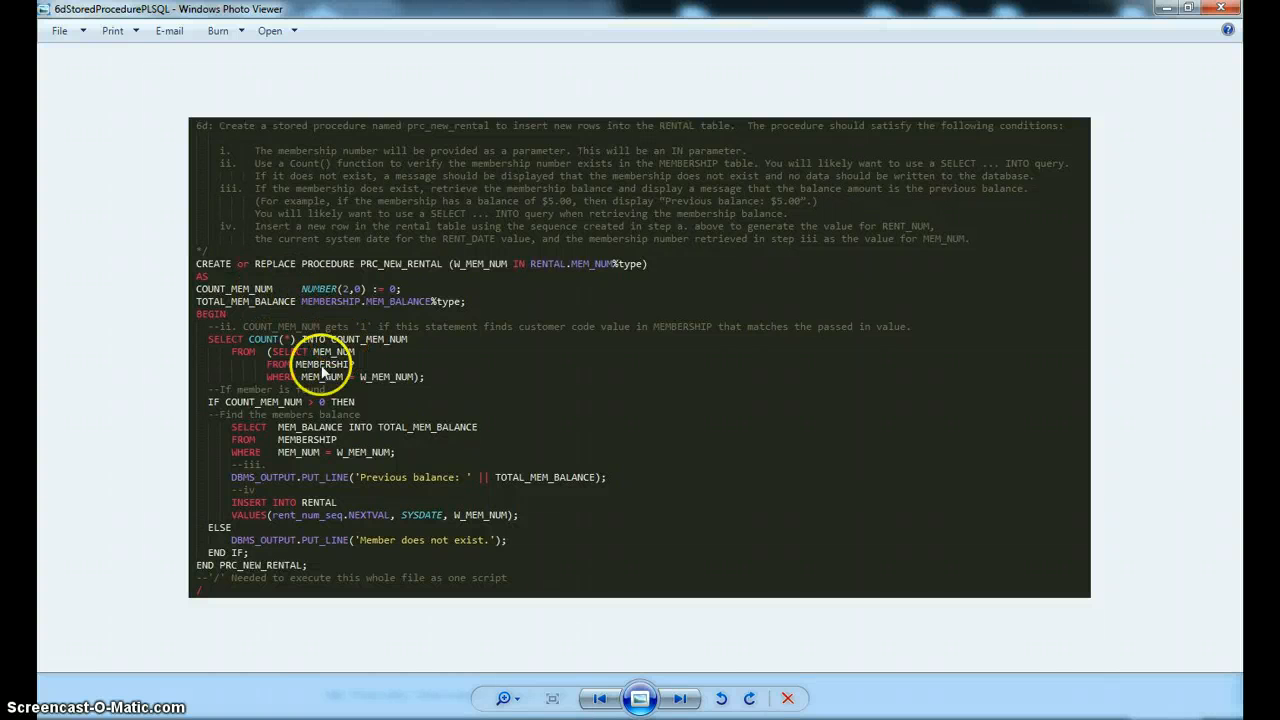
pyautogui.moveTo(350, 364)
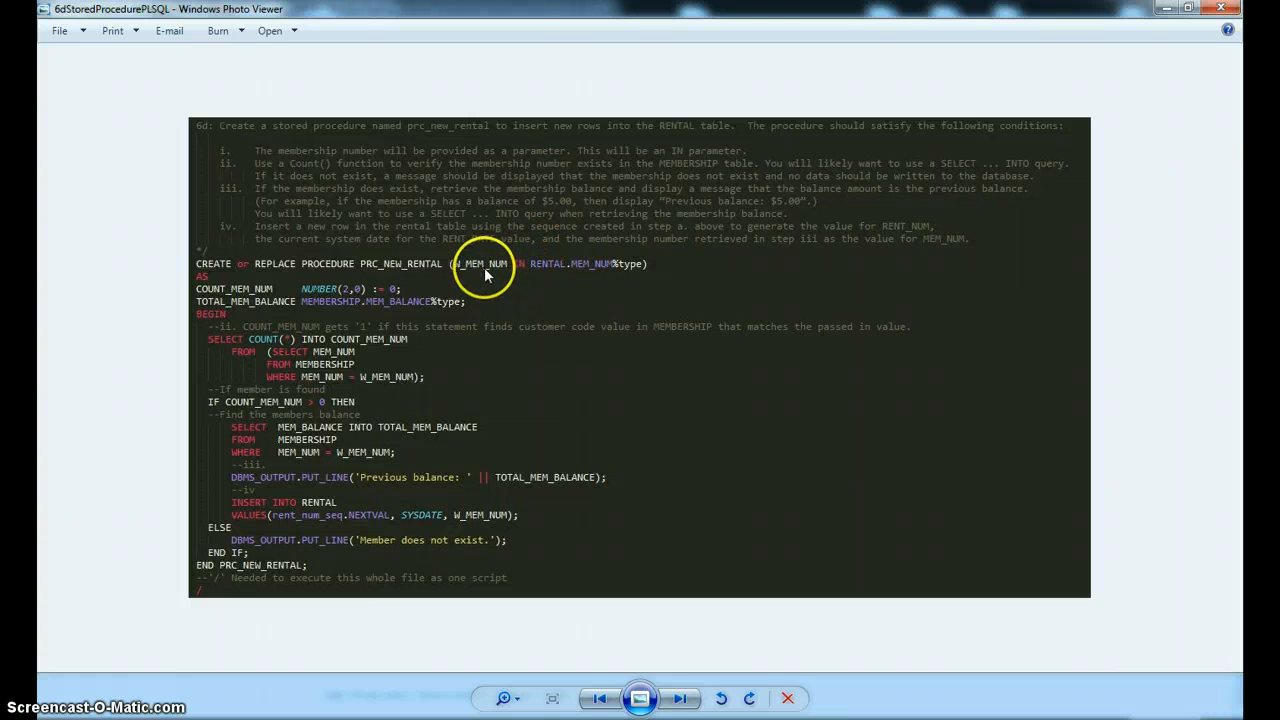
pyautogui.moveTo(288, 351)
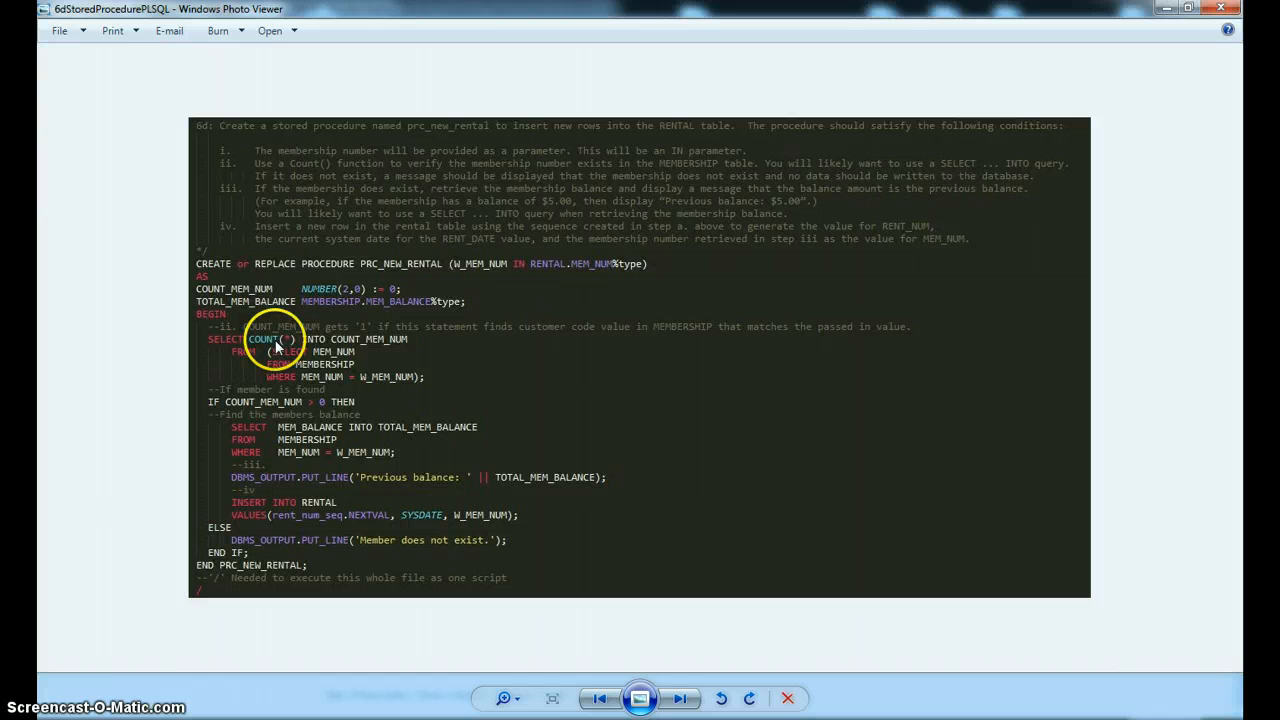
pyautogui.moveTo(270, 290)
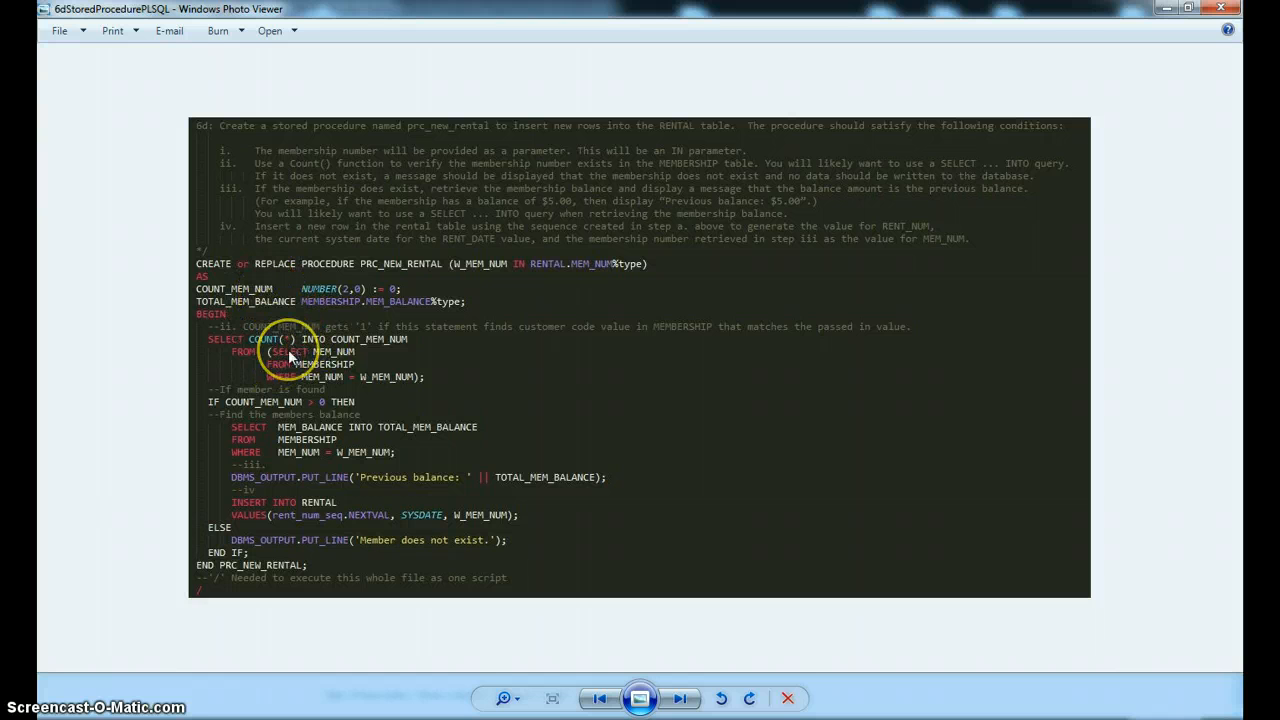
pyautogui.moveTo(408, 293)
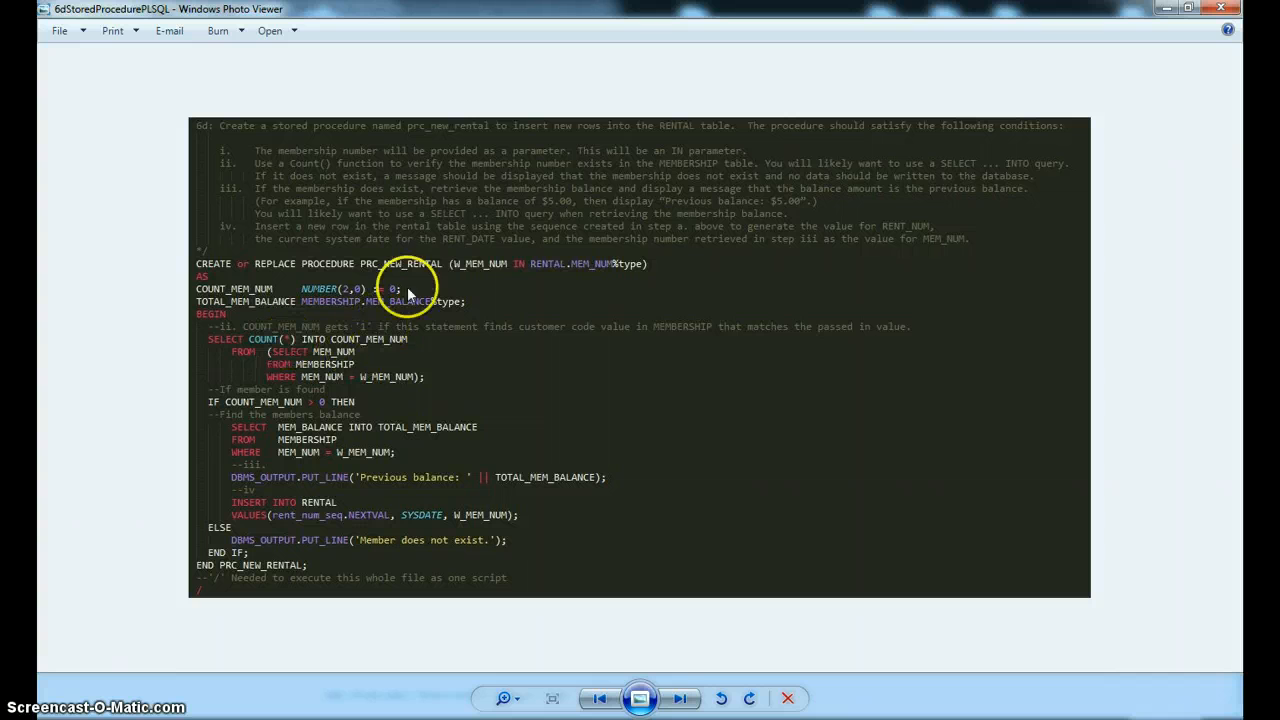
pyautogui.moveTo(331, 540)
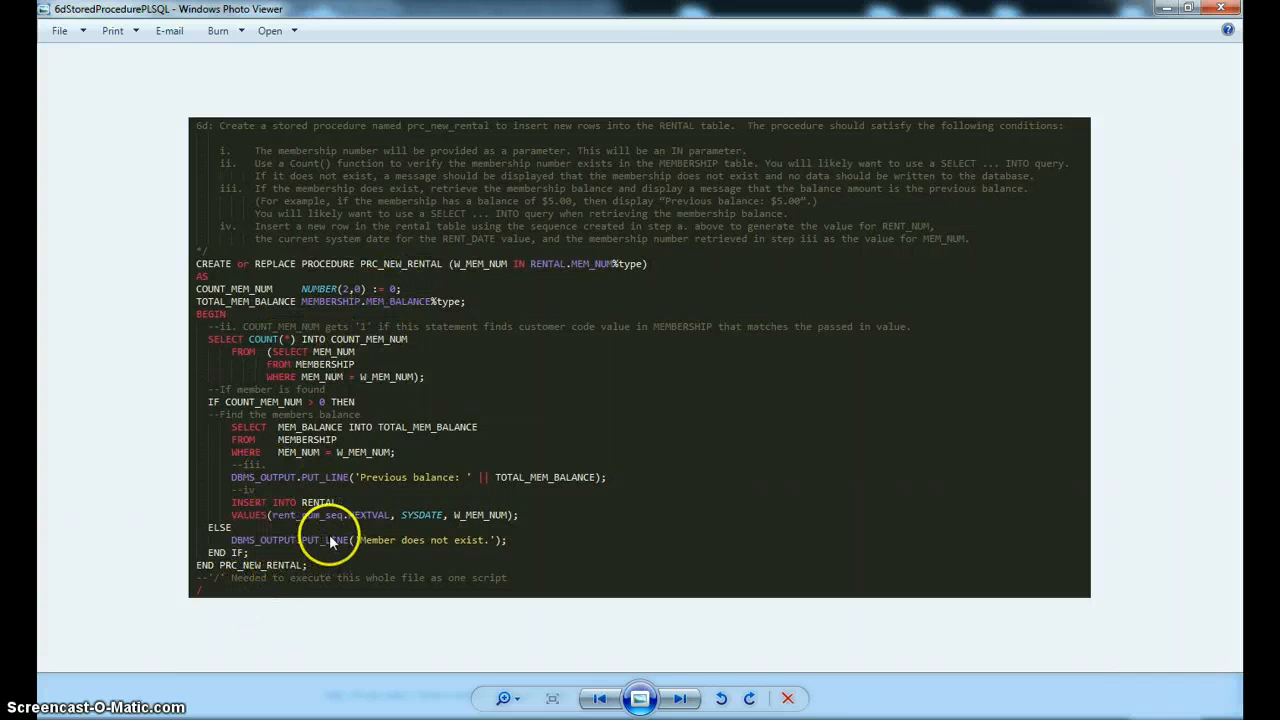
pyautogui.moveTo(342, 405)
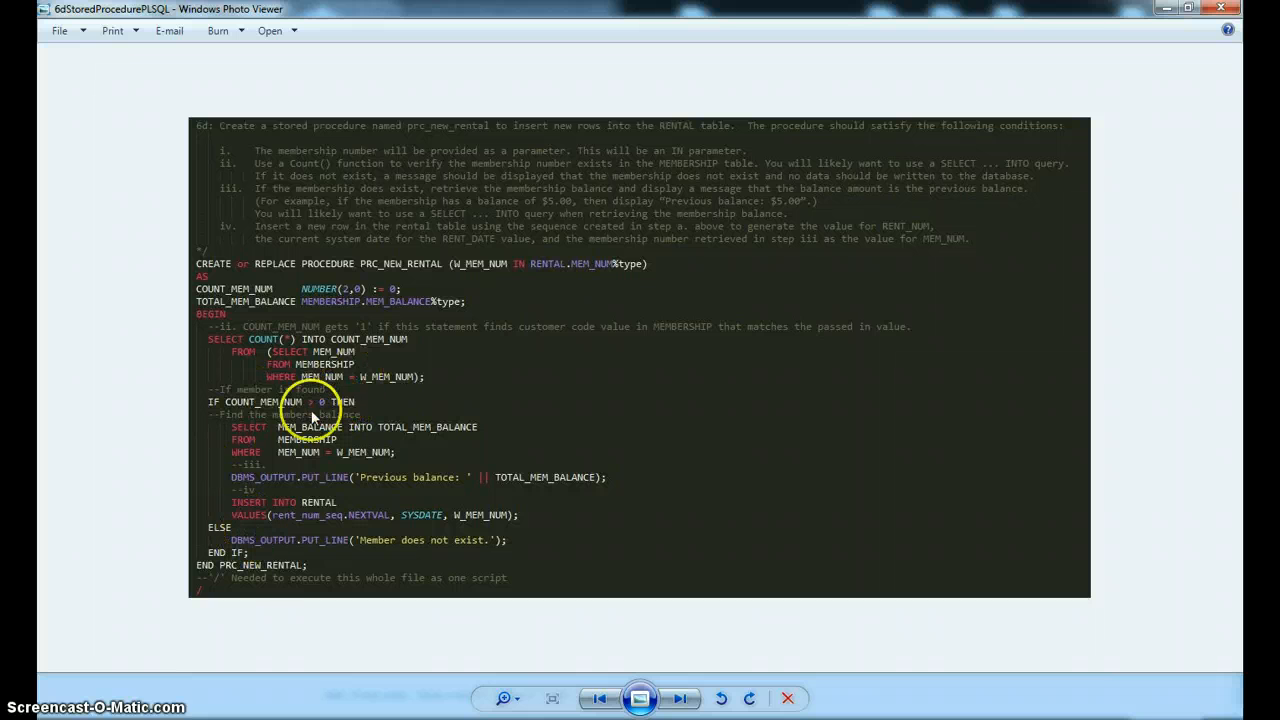
pyautogui.moveTo(327, 487)
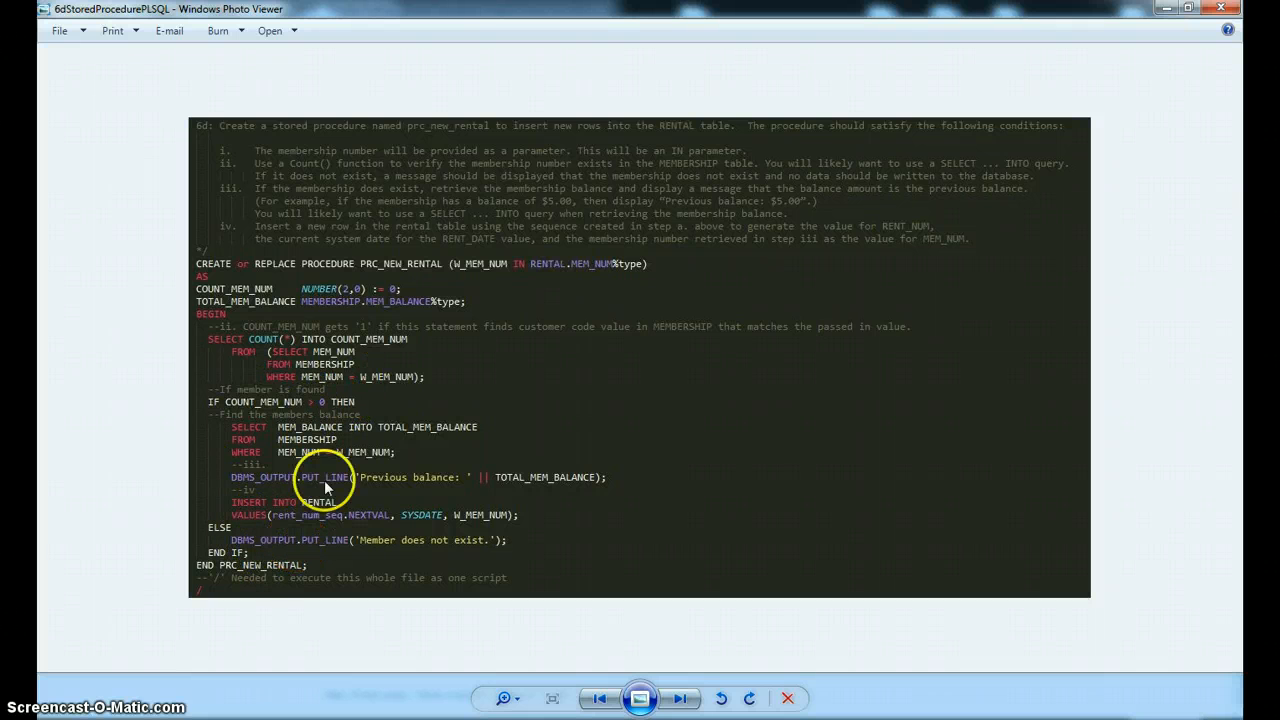
pyautogui.moveTo(340, 377)
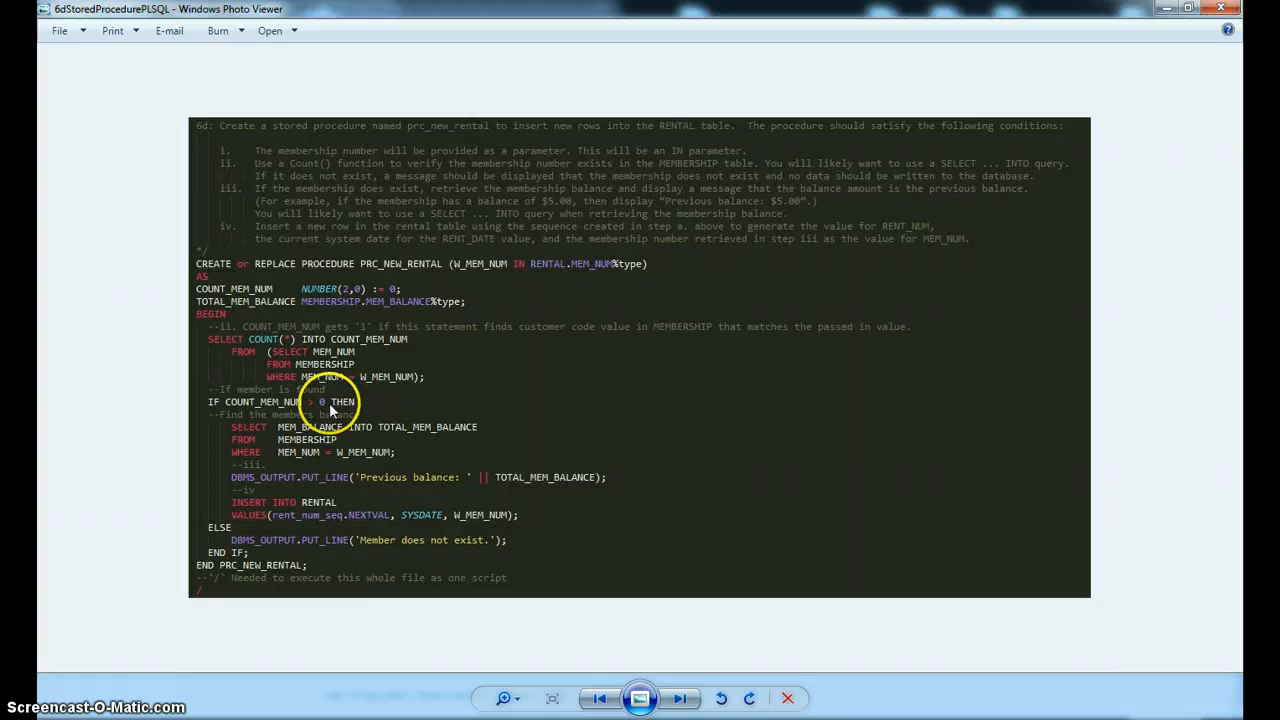
pyautogui.moveTo(320, 440)
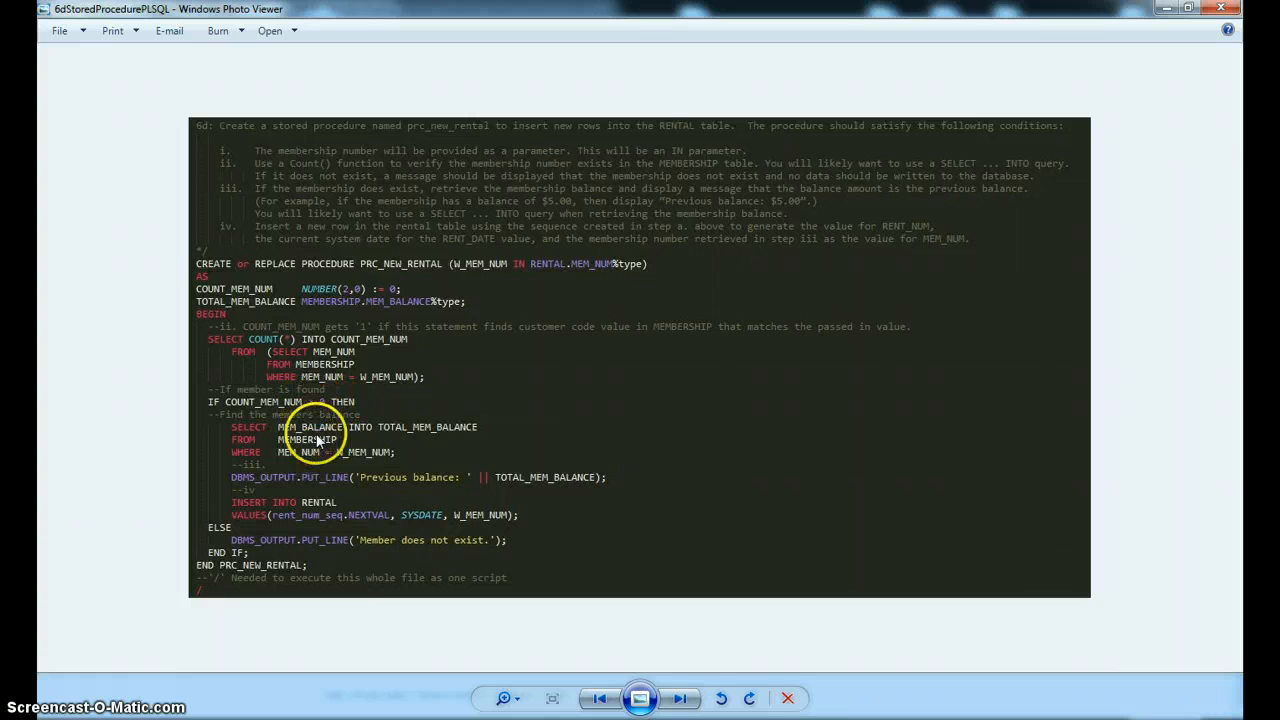
pyautogui.moveTo(488, 495)
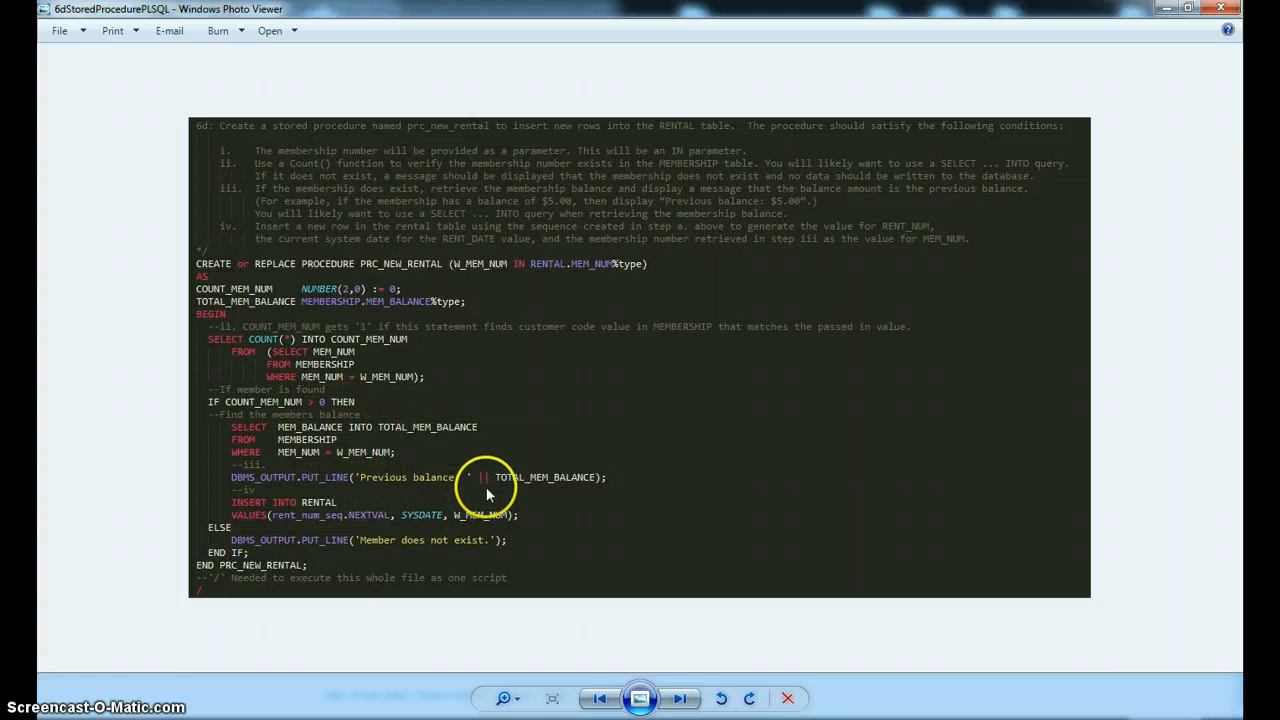
pyautogui.moveTo(440, 490)
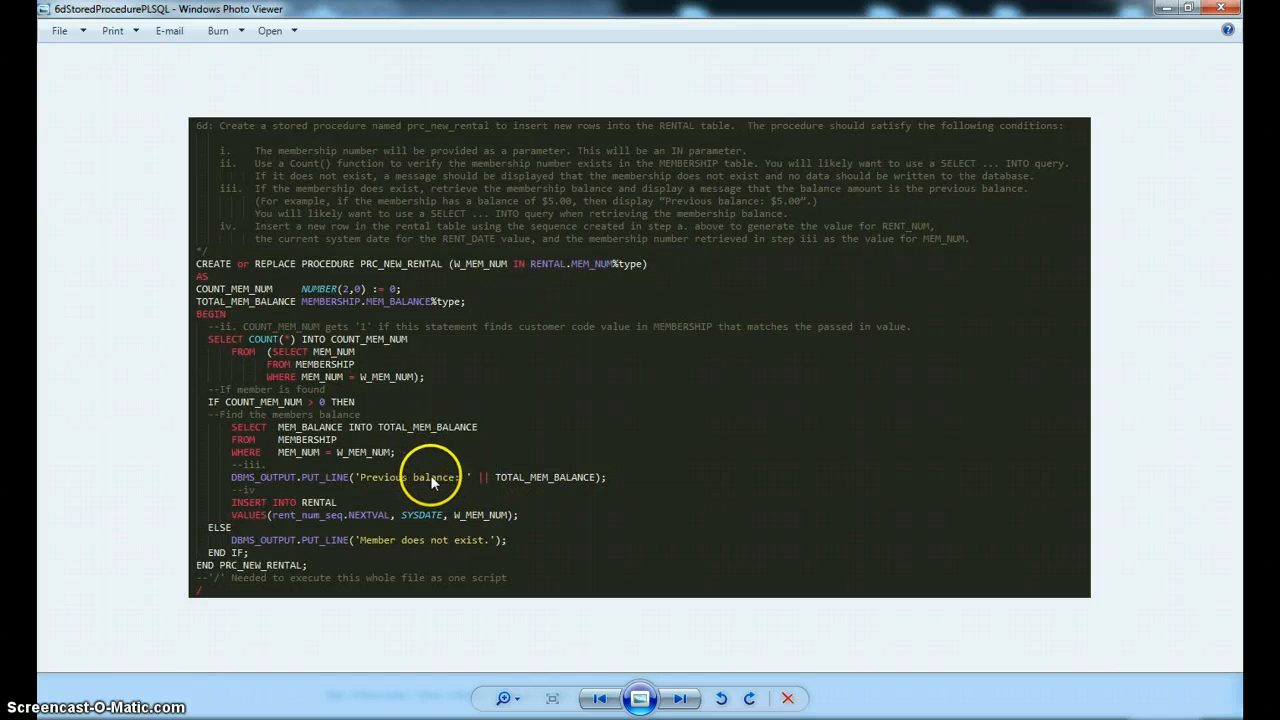
pyautogui.moveTo(538, 478)
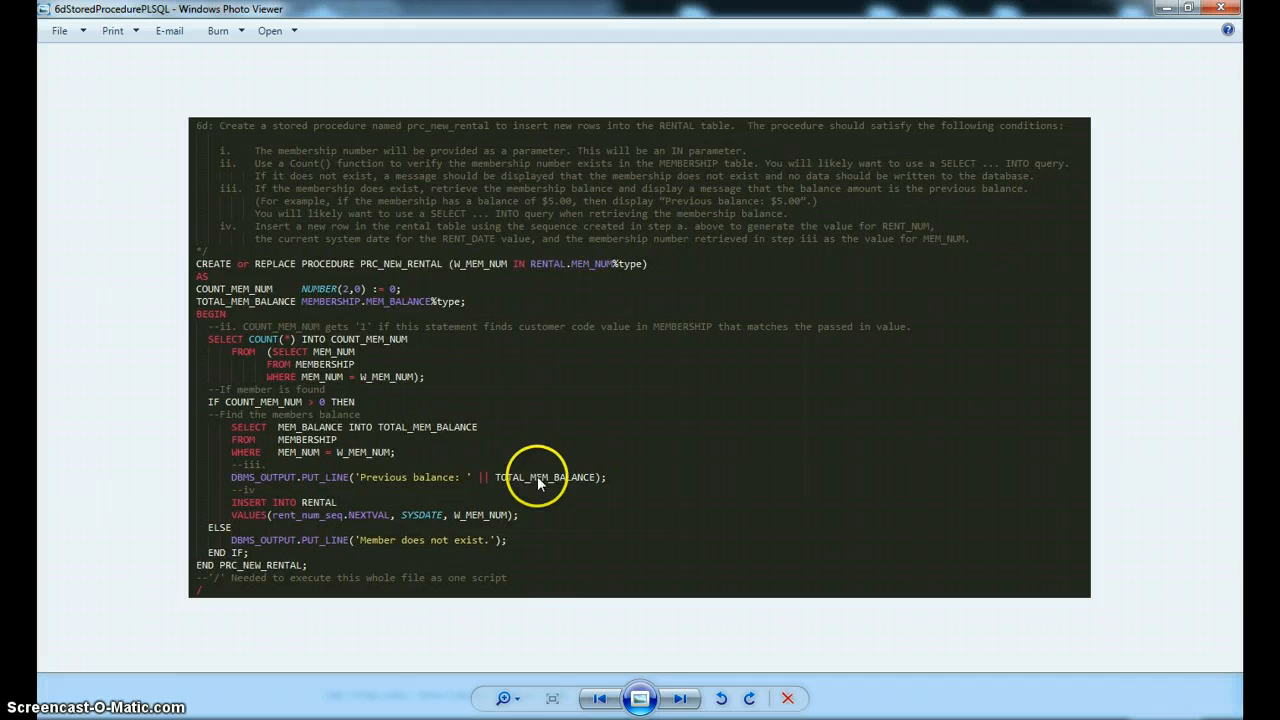
pyautogui.moveTo(338, 510)
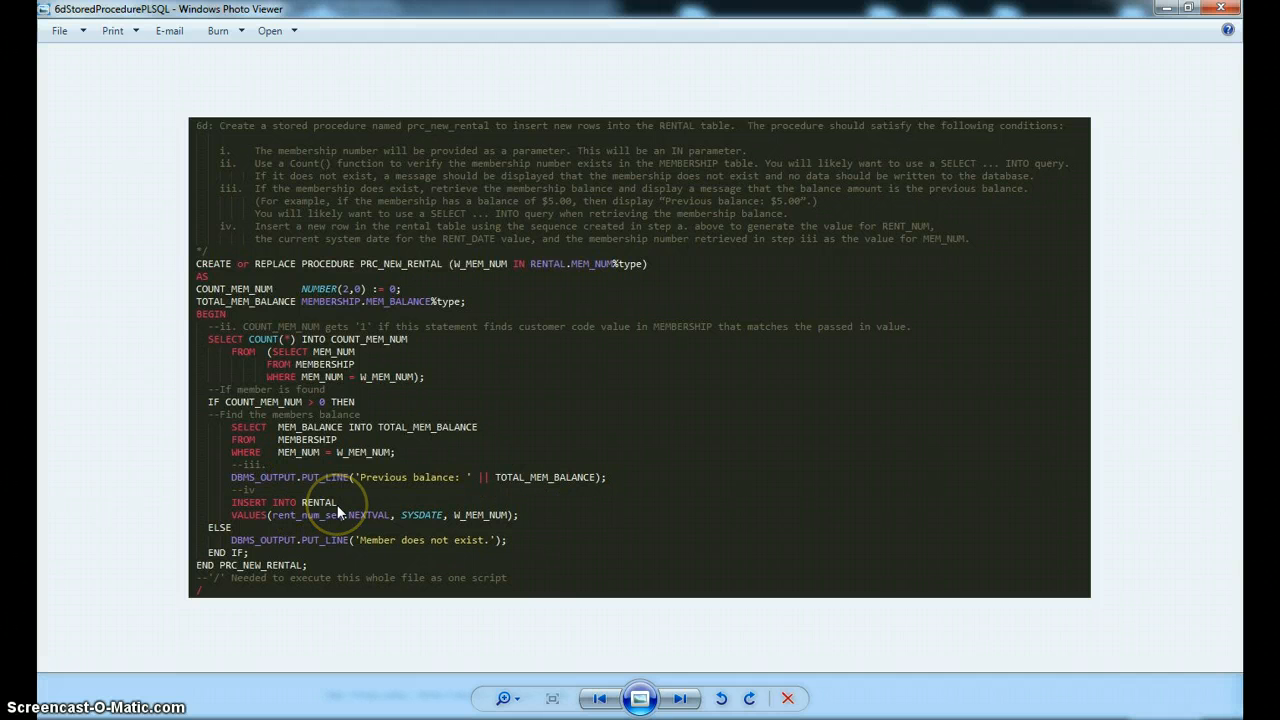
pyautogui.moveTo(338, 528)
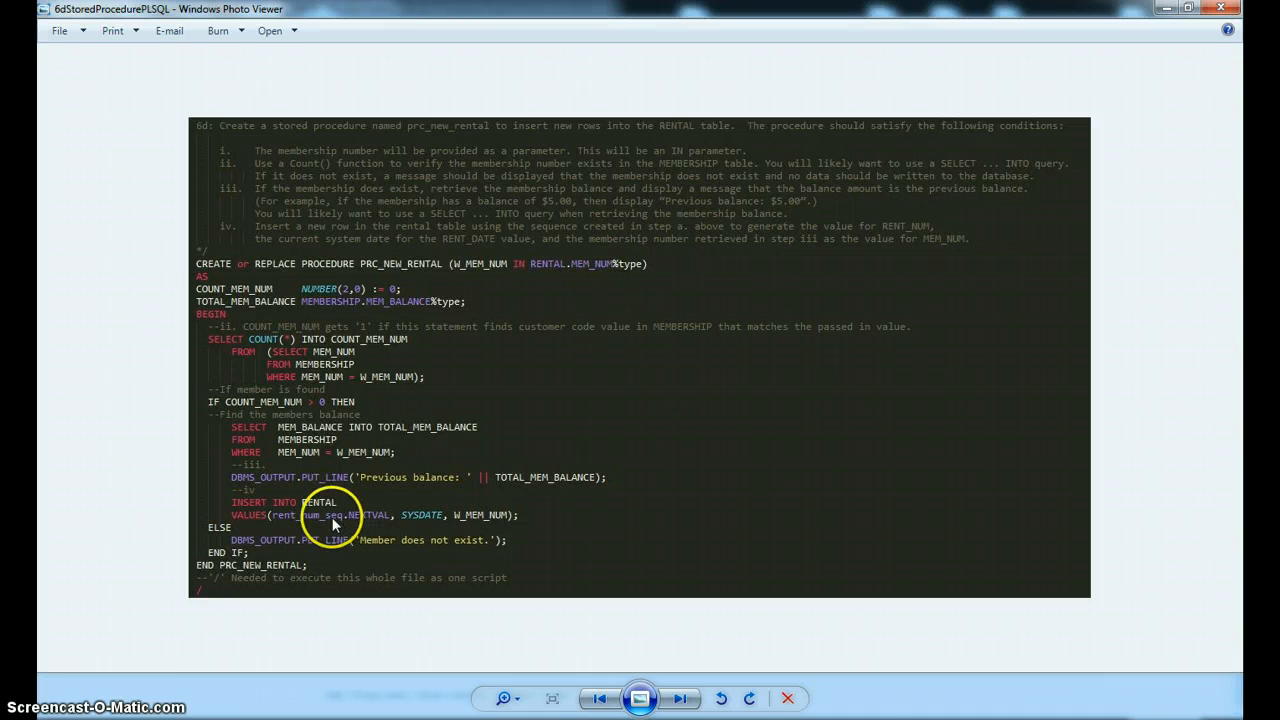
pyautogui.moveTo(335, 520)
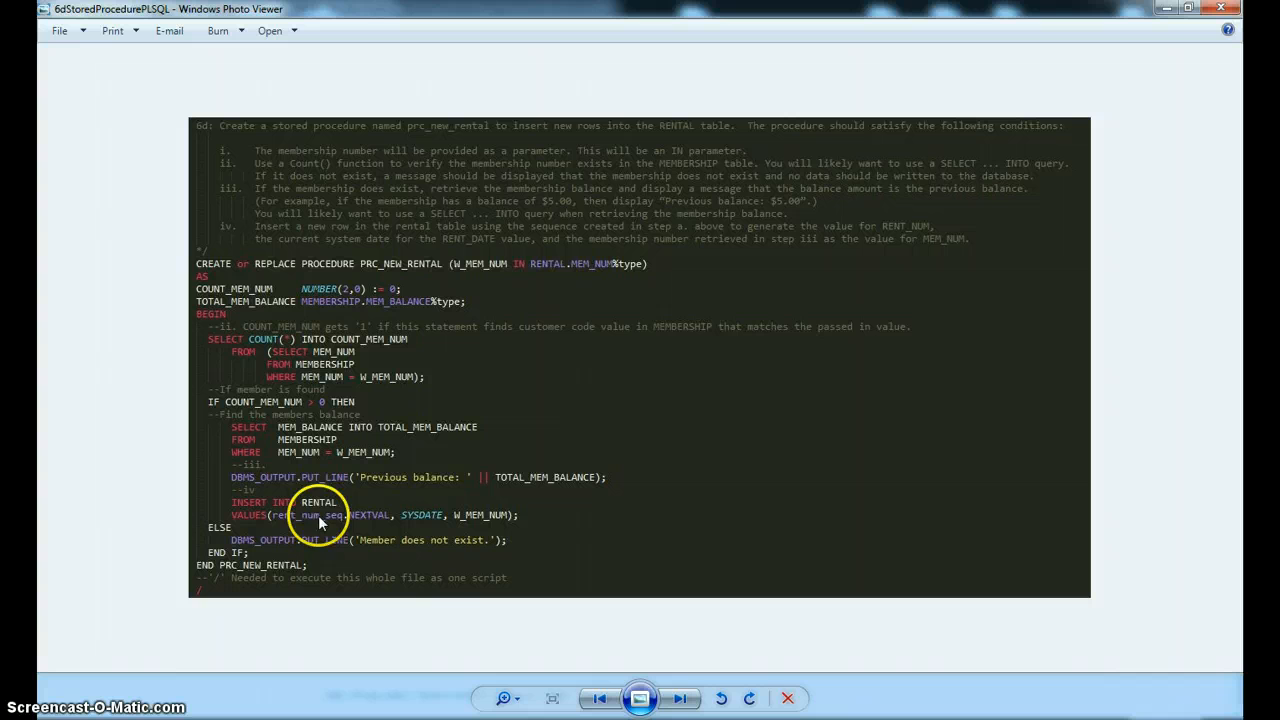
pyautogui.moveTo(325, 520)
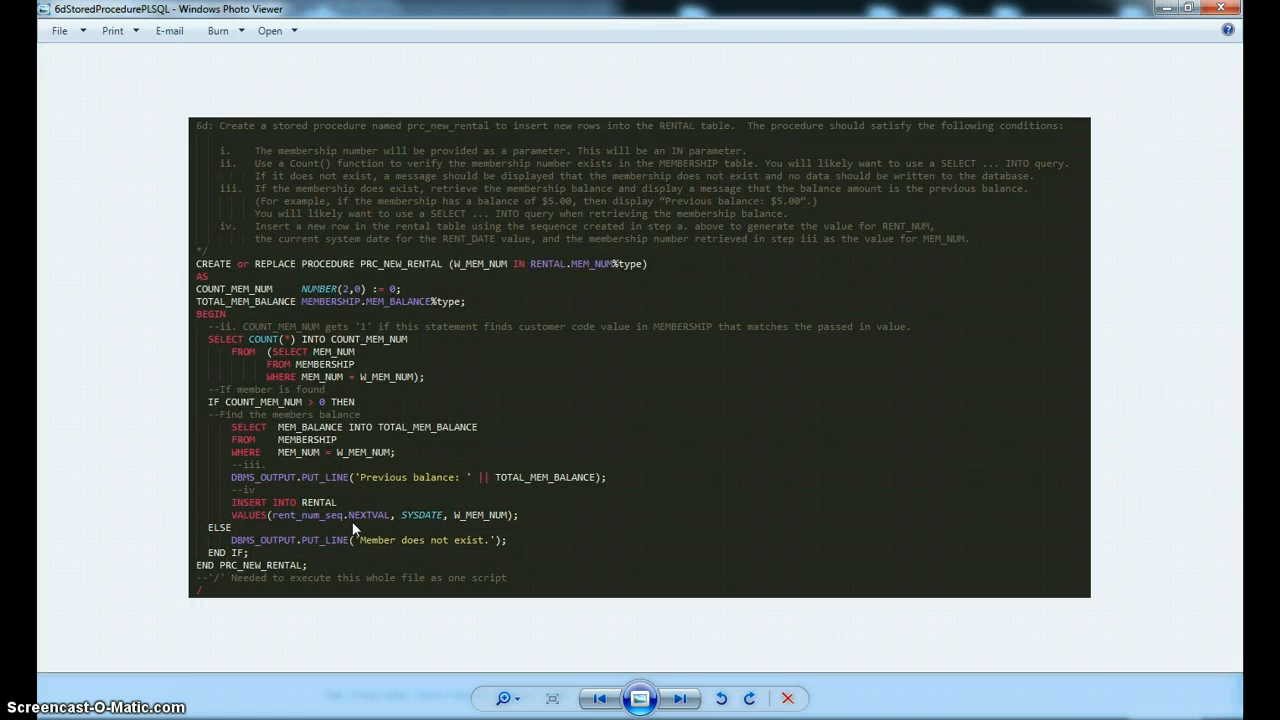
pyautogui.moveTo(428, 519)
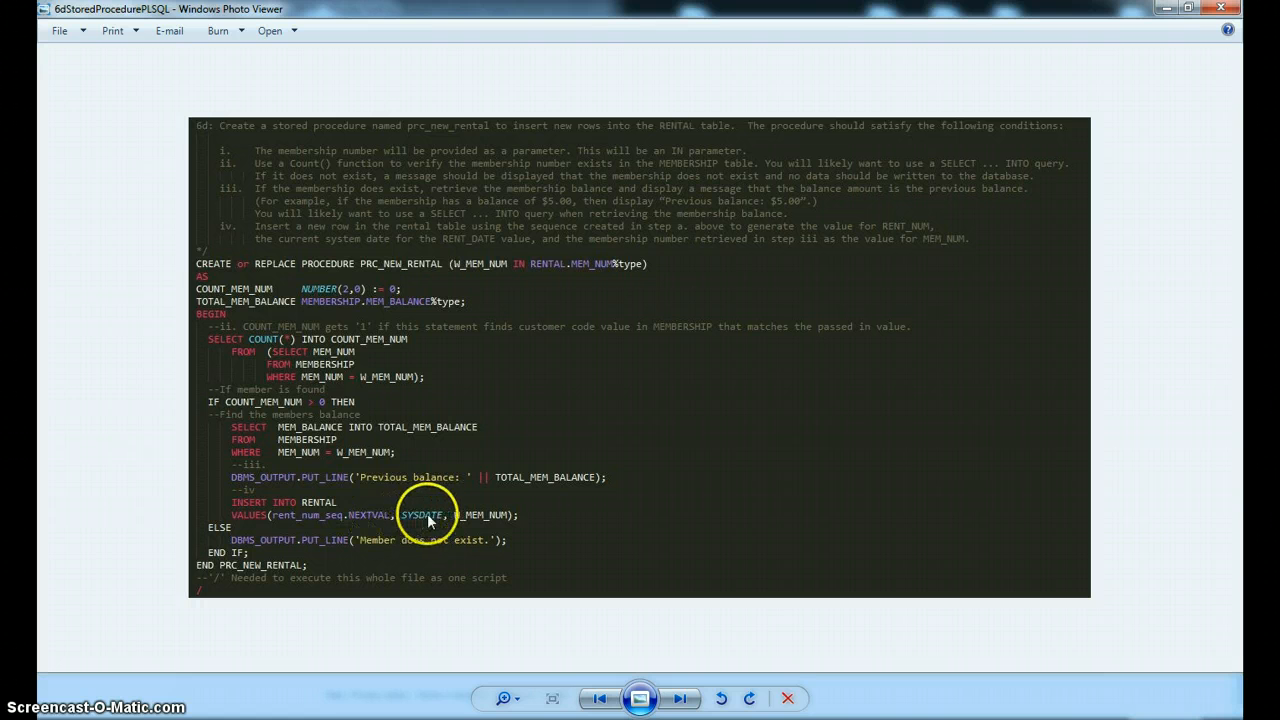
pyautogui.moveTo(478, 519)
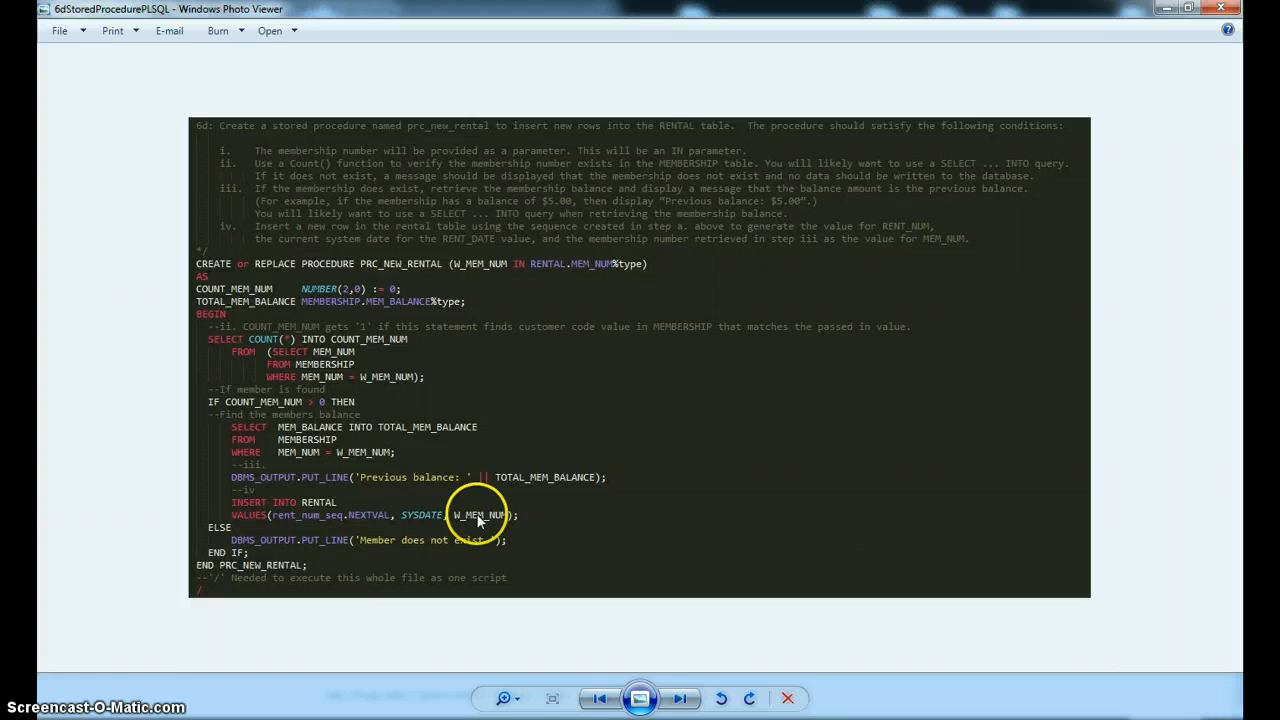
pyautogui.moveTo(335, 505)
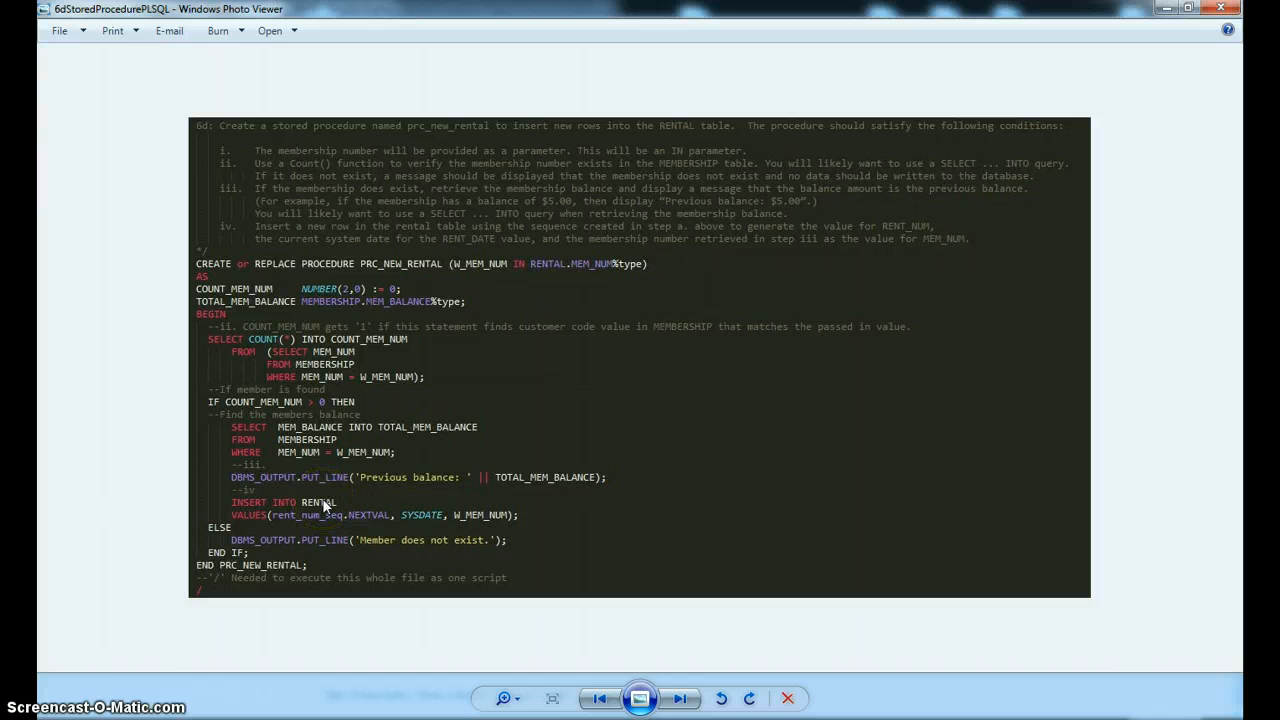
pyautogui.moveTo(483, 510)
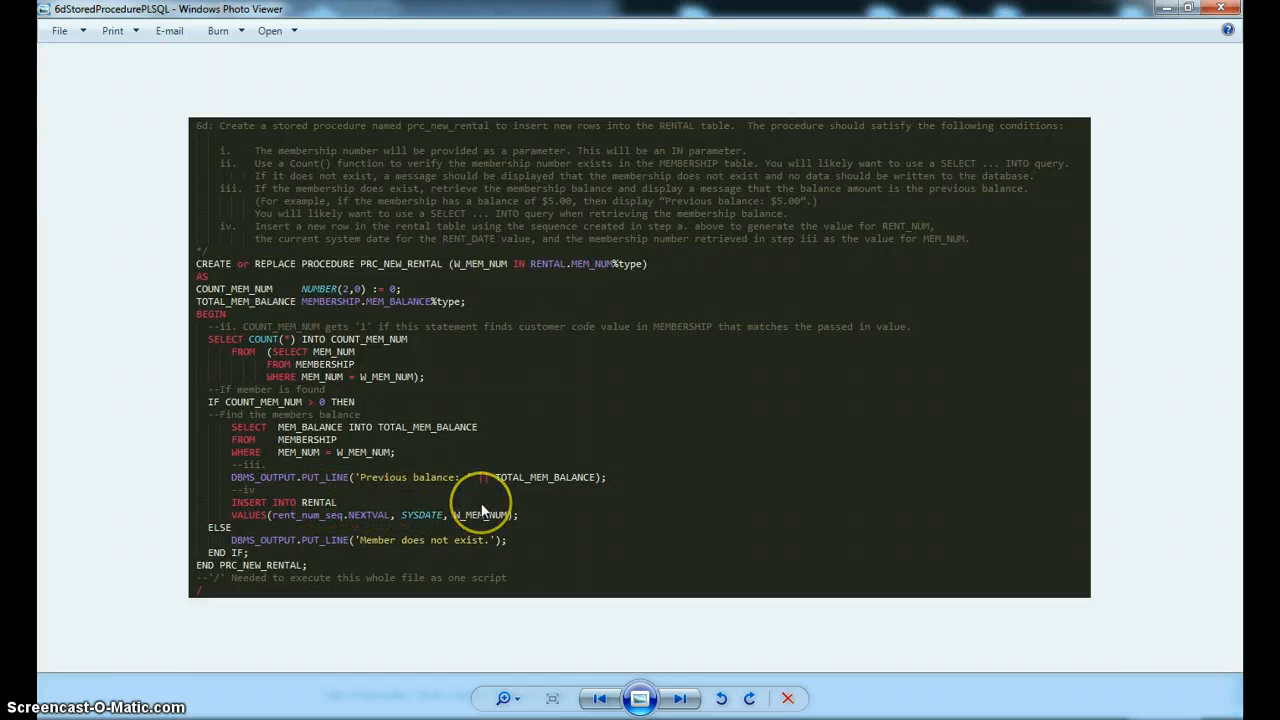
pyautogui.moveTo(420, 518)
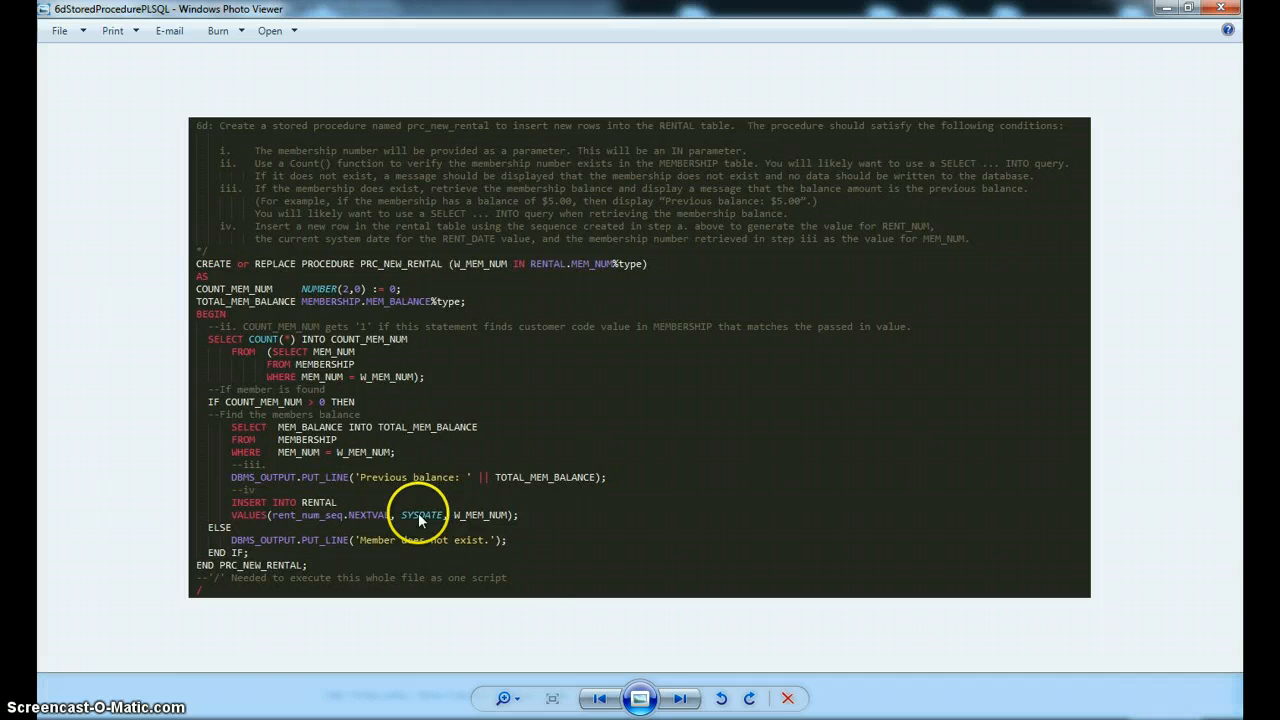
pyautogui.moveTo(333, 527)
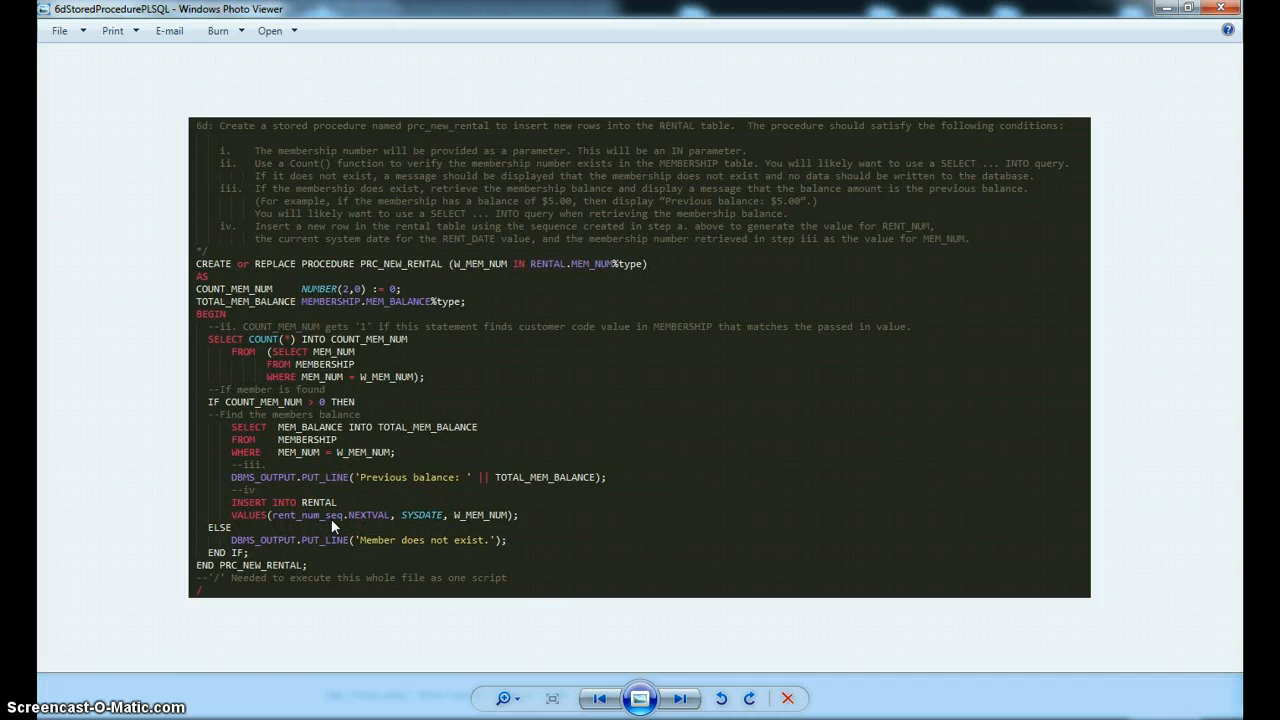
pyautogui.moveTo(566, 518)
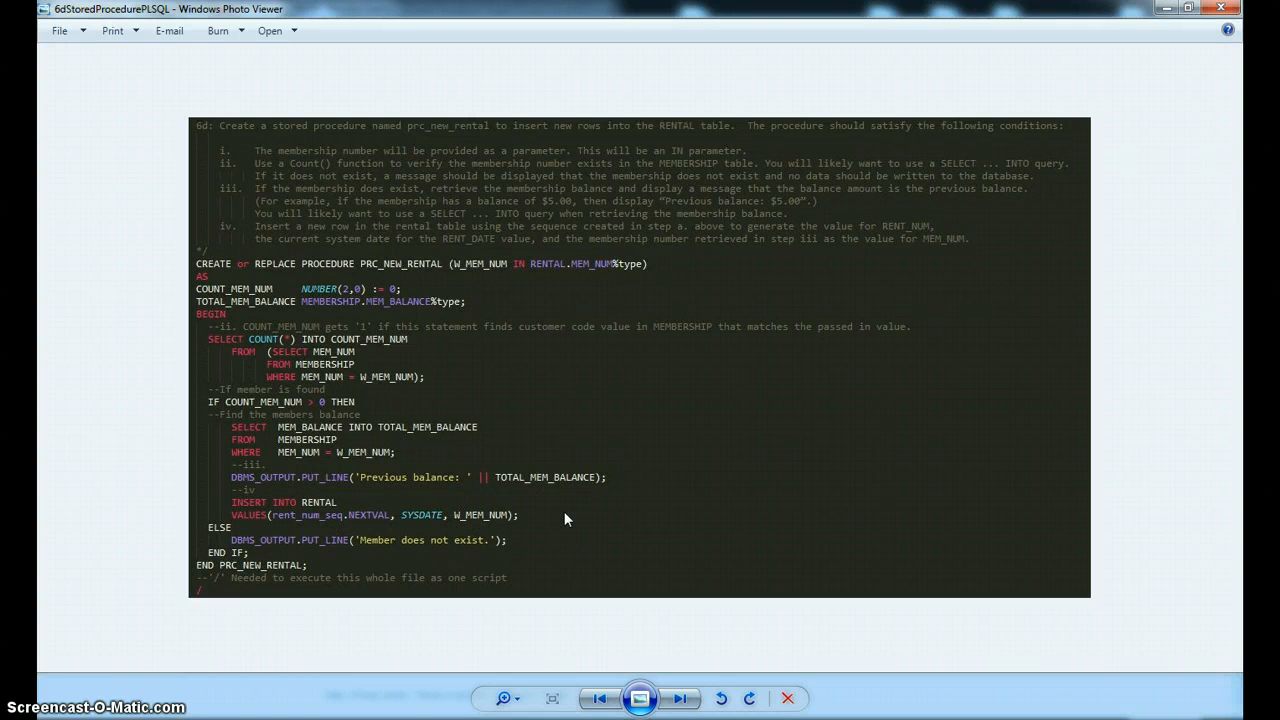
pyautogui.moveTo(537, 511)
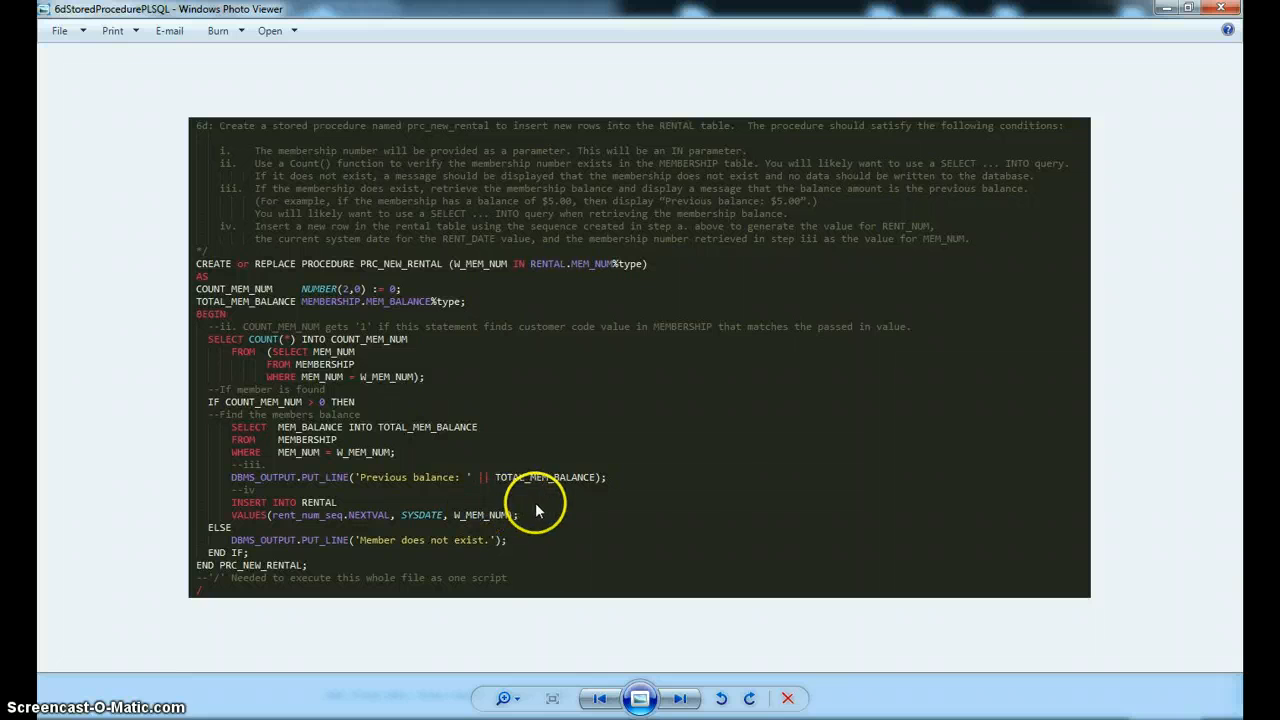
pyautogui.moveTo(532, 514)
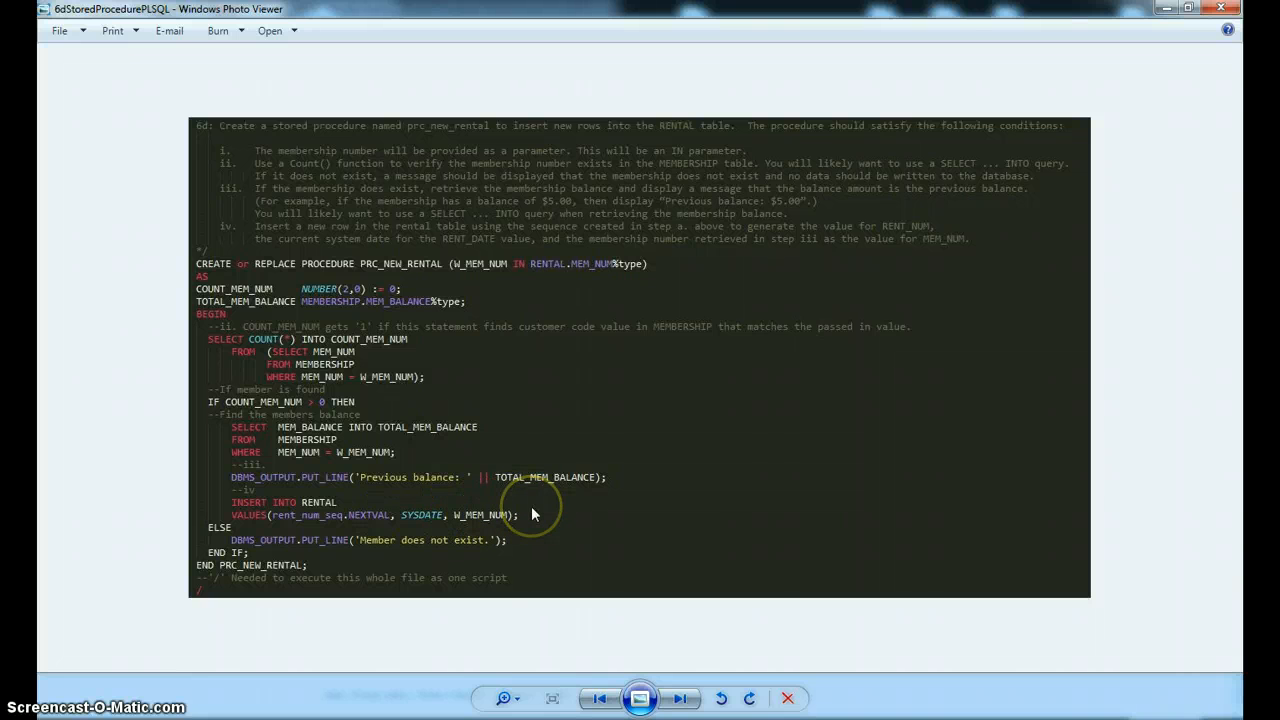
pyautogui.moveTo(500, 490)
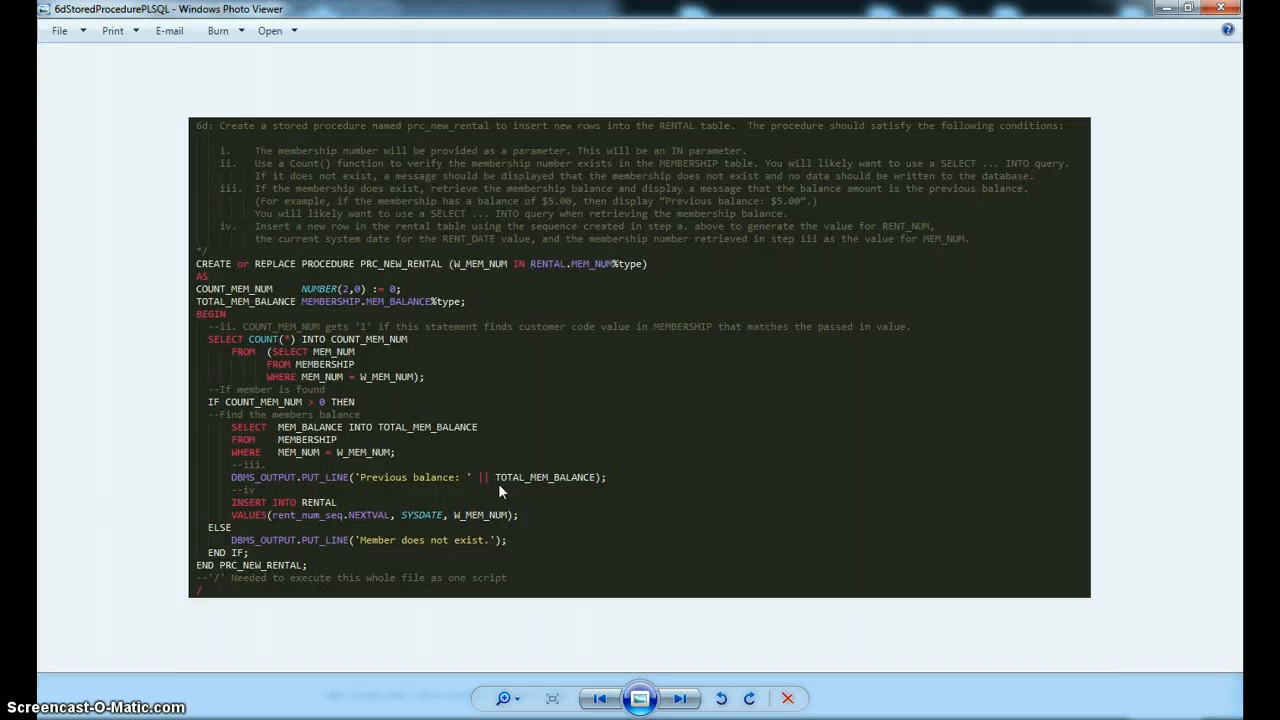
pyautogui.moveTo(547, 492)
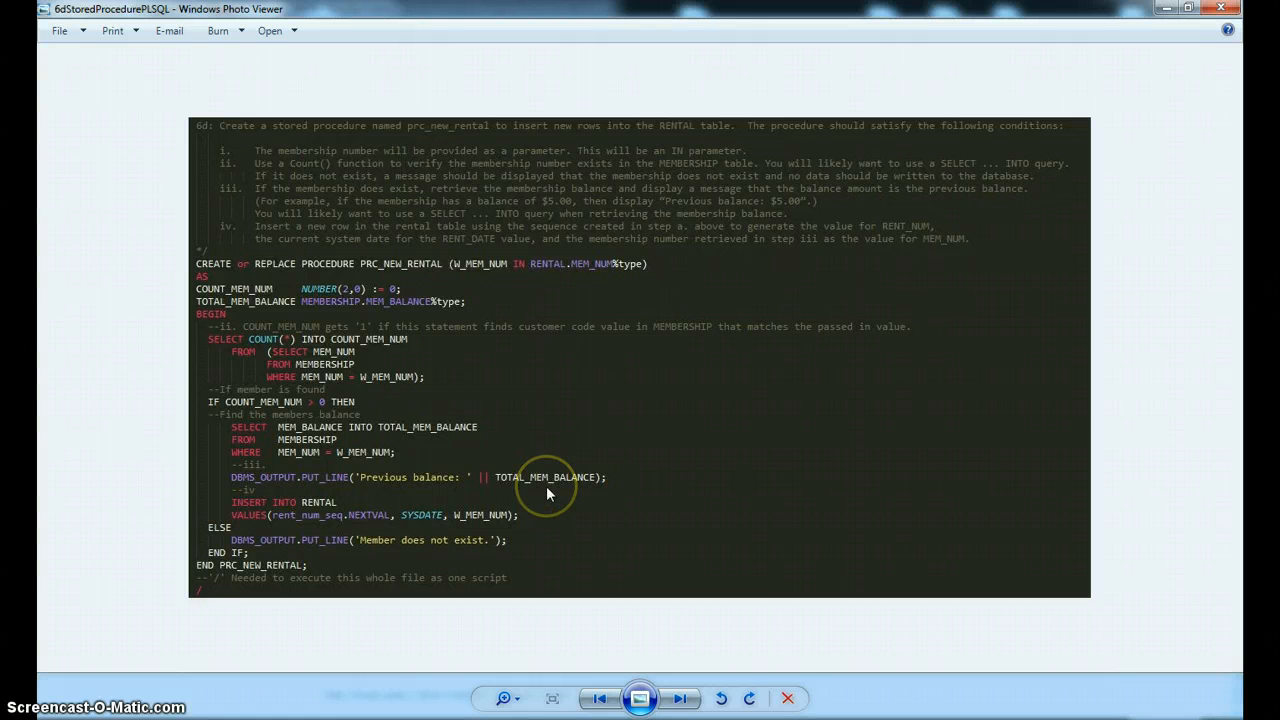
pyautogui.moveTo(547, 494)
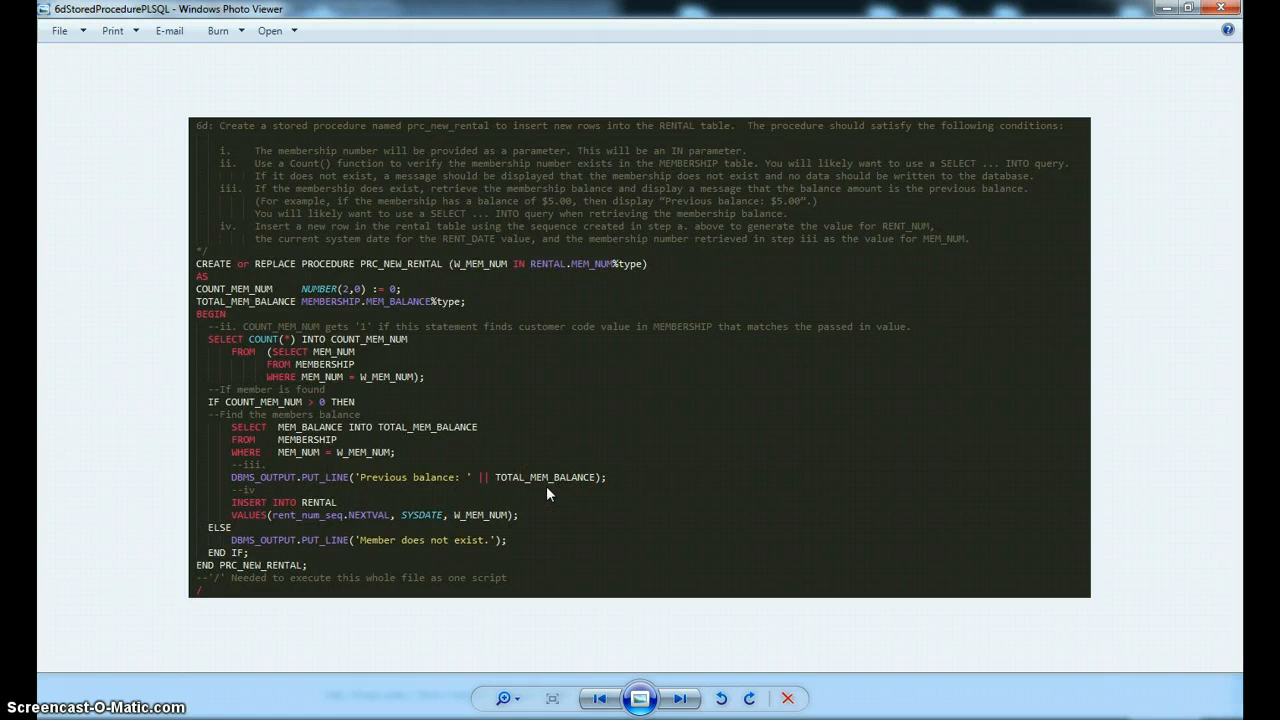
pyautogui.moveTo(607, 597)
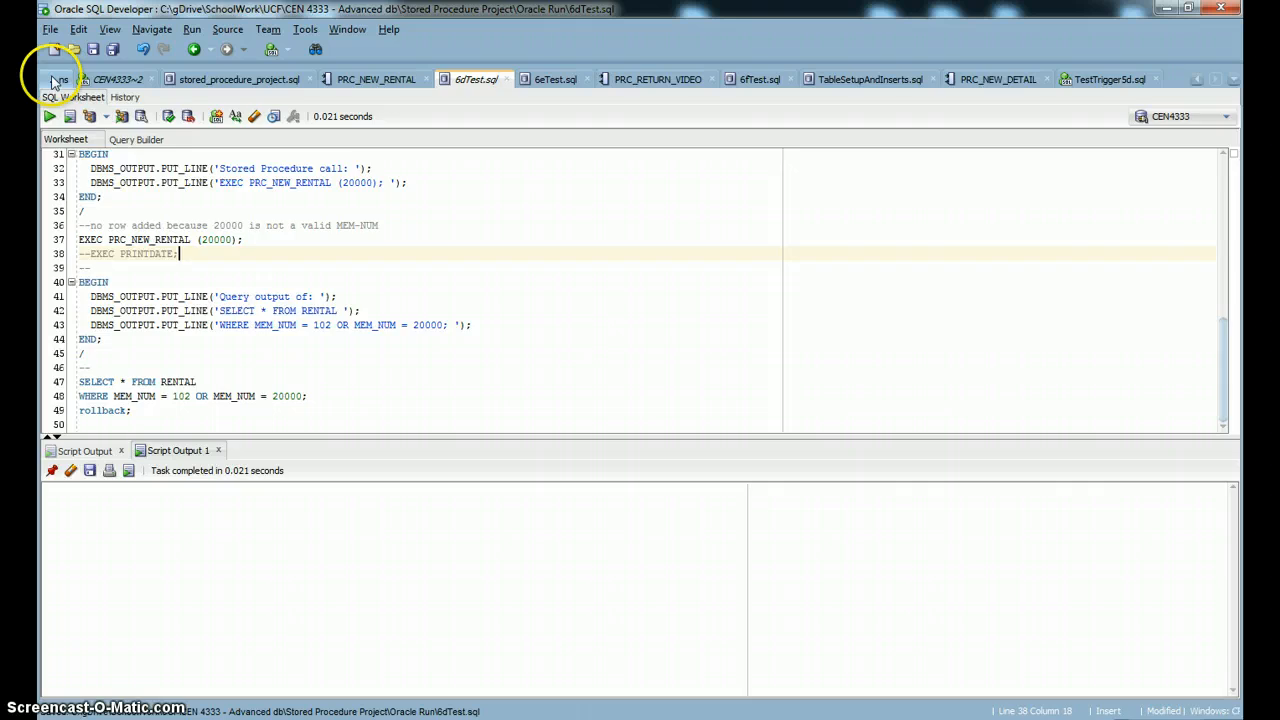
pyautogui.click(104, 79)
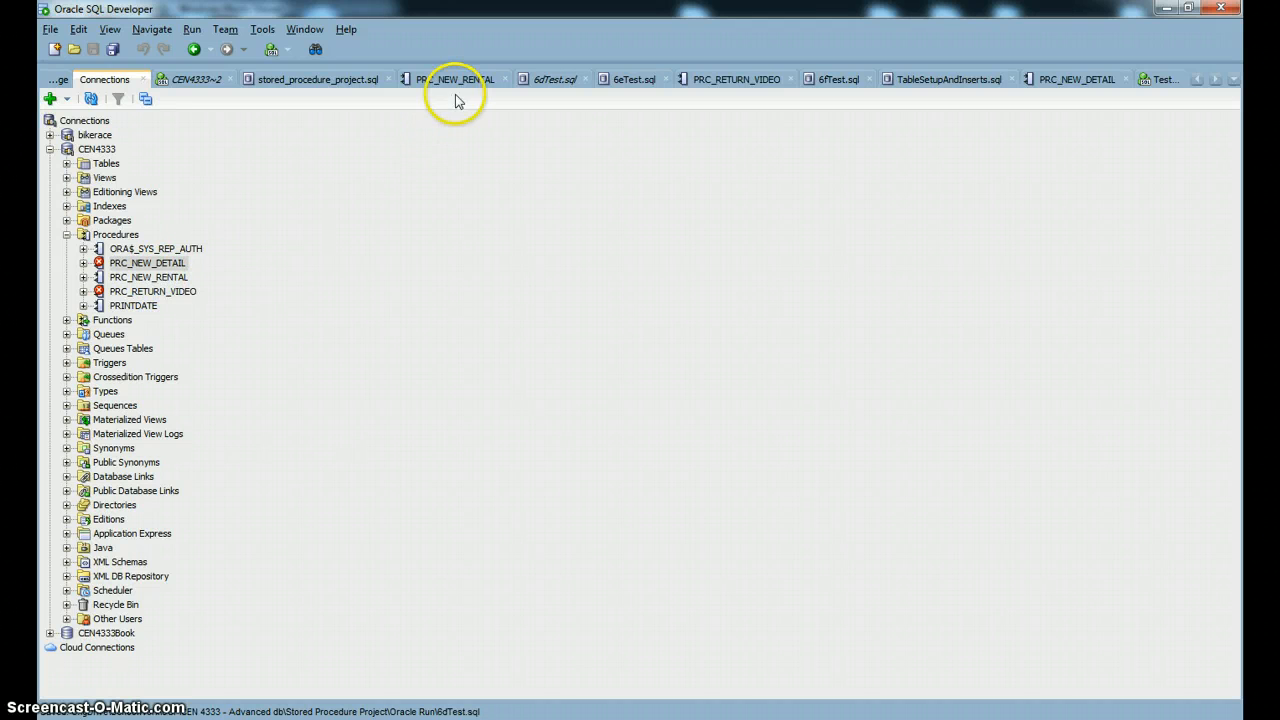
pyautogui.click(454, 79)
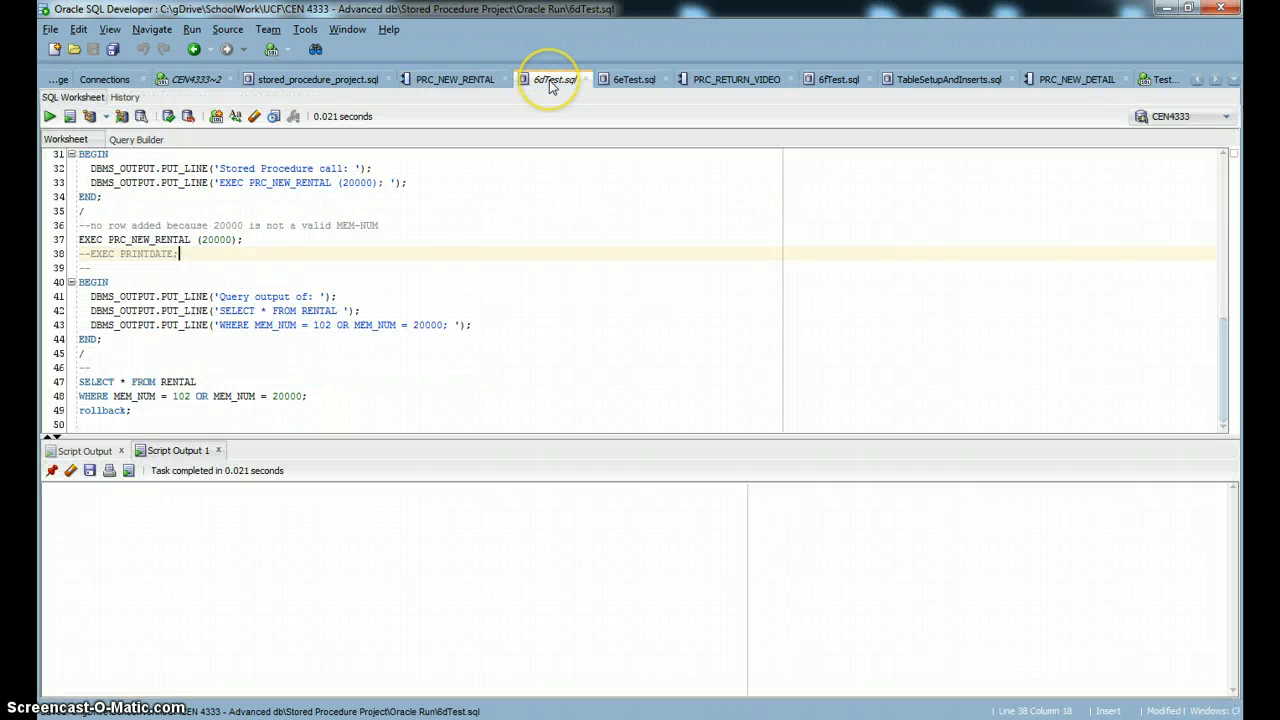
pyautogui.scroll(3)
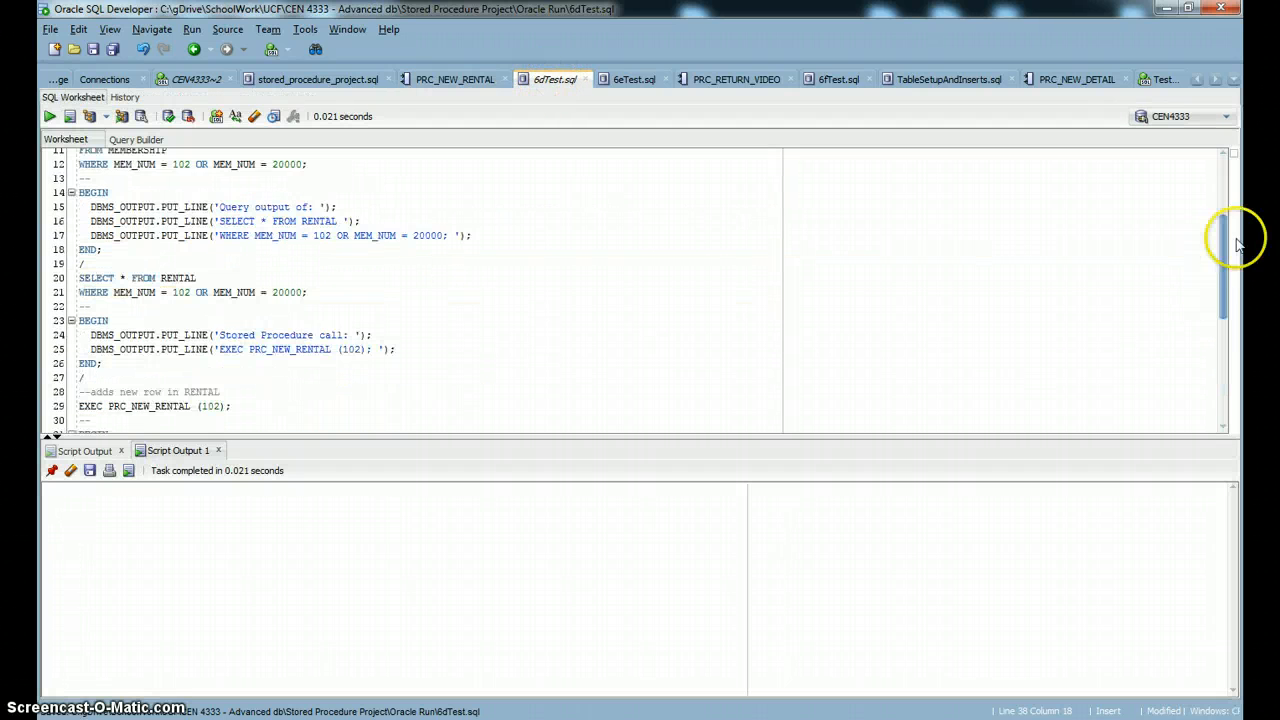
pyautogui.scroll(3)
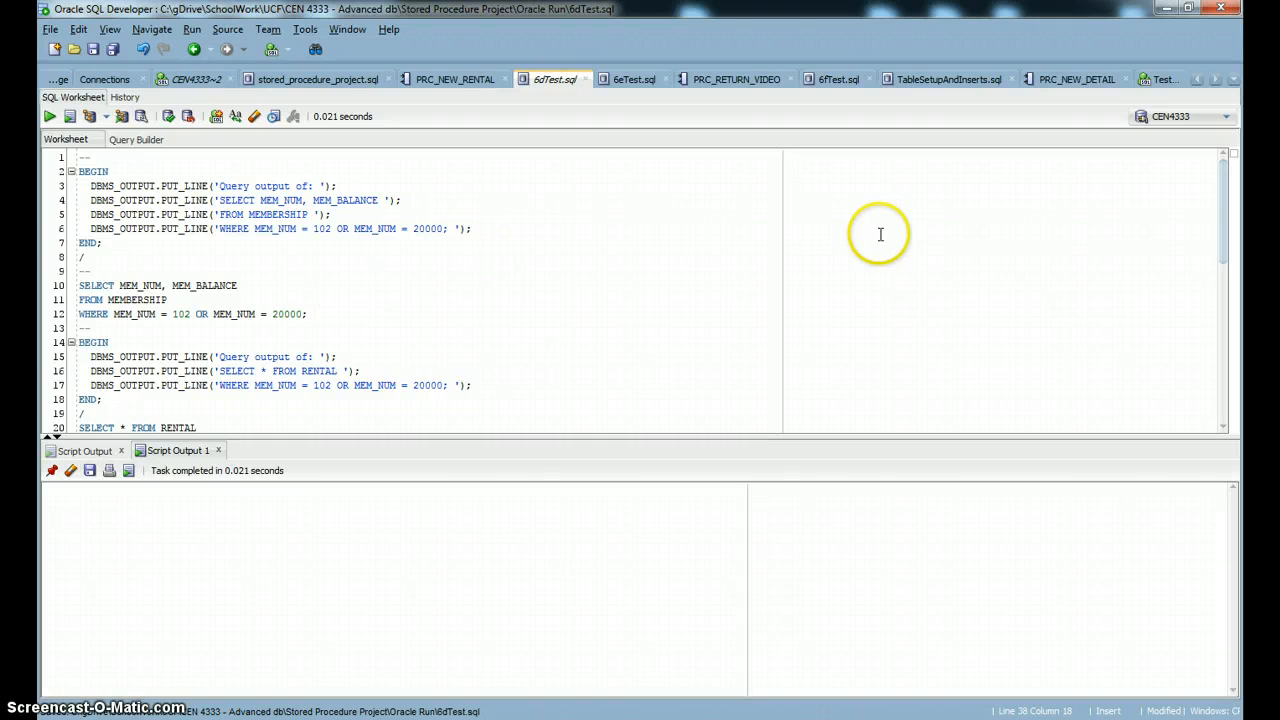
pyautogui.scroll(-3)
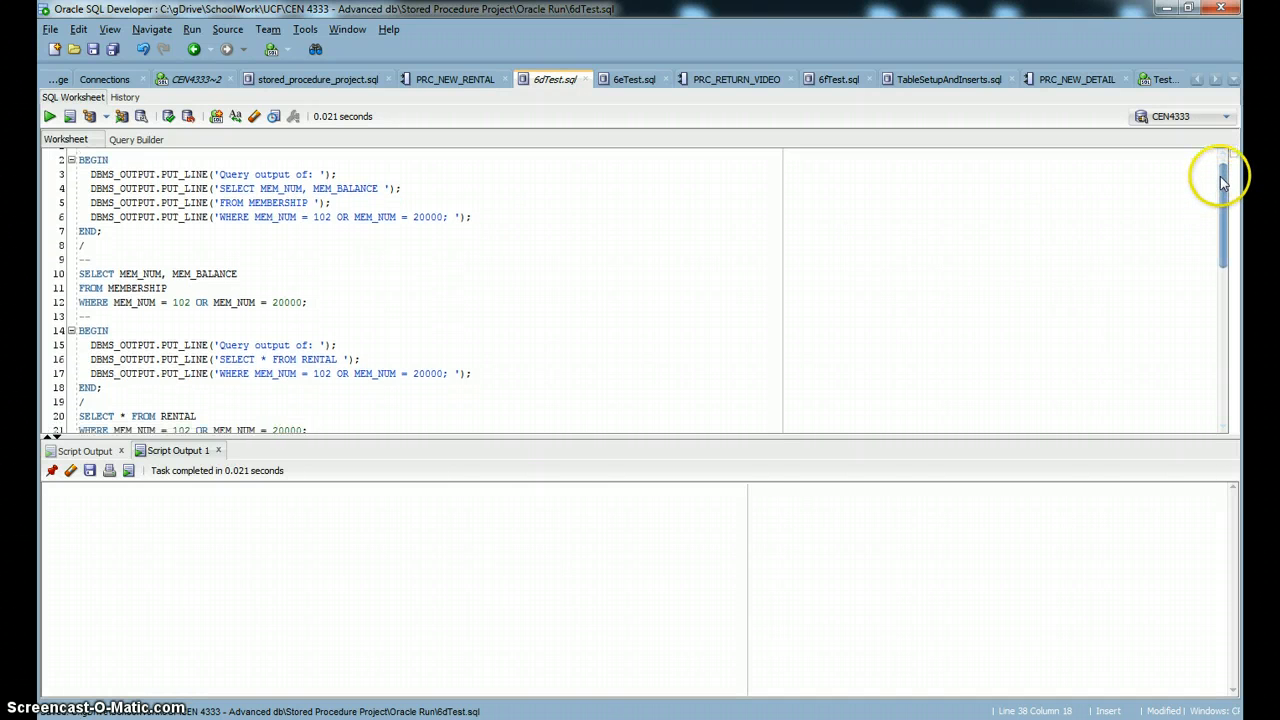
pyautogui.scroll(3)
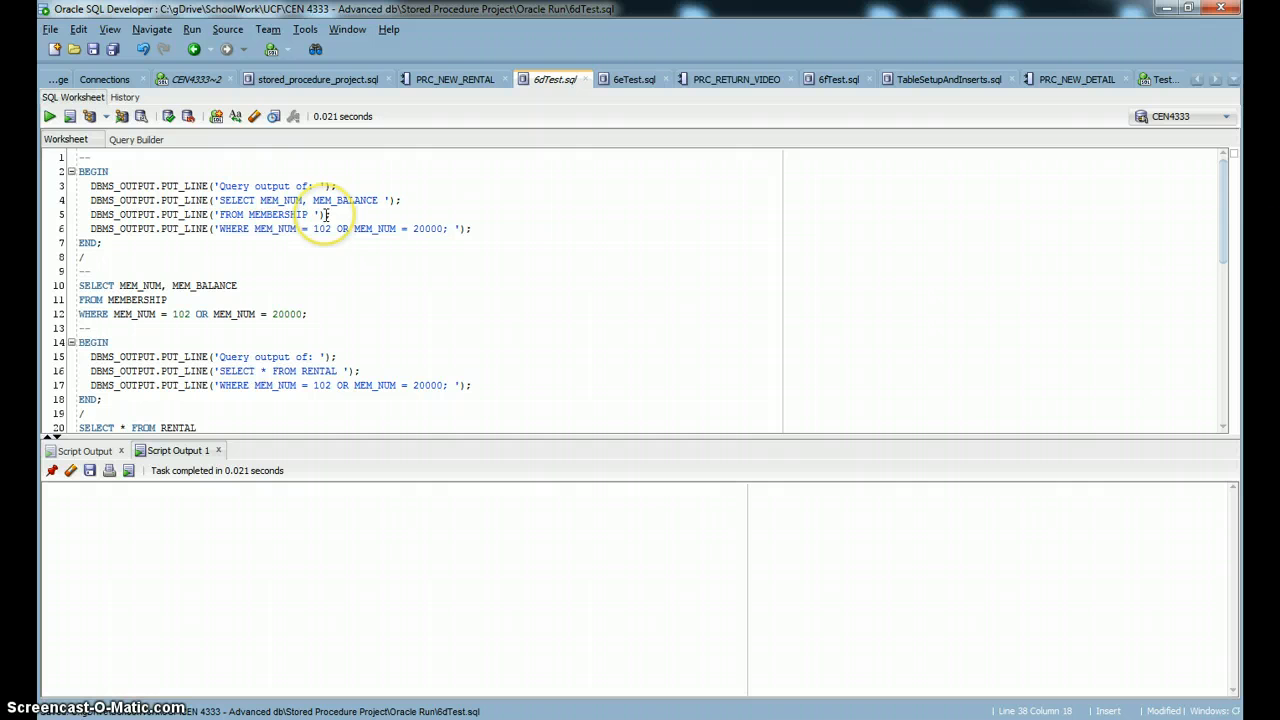
pyautogui.moveTo(1222, 235)
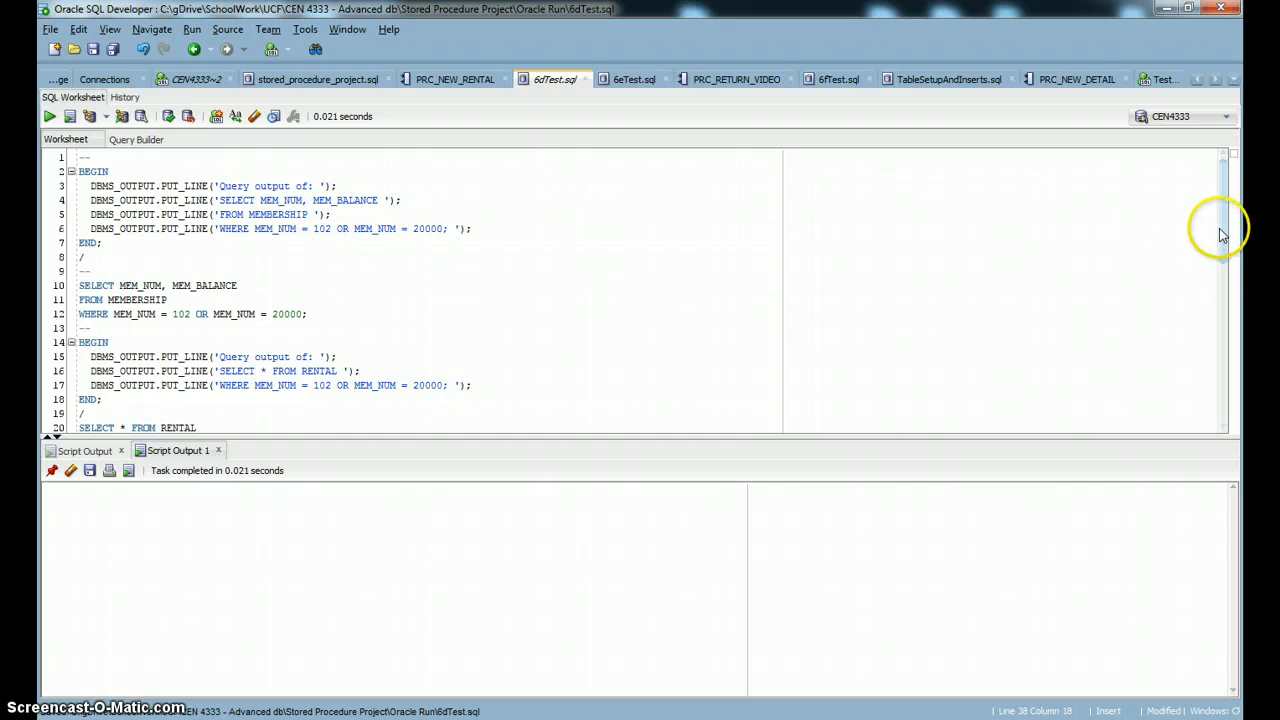
pyautogui.scroll(-3)
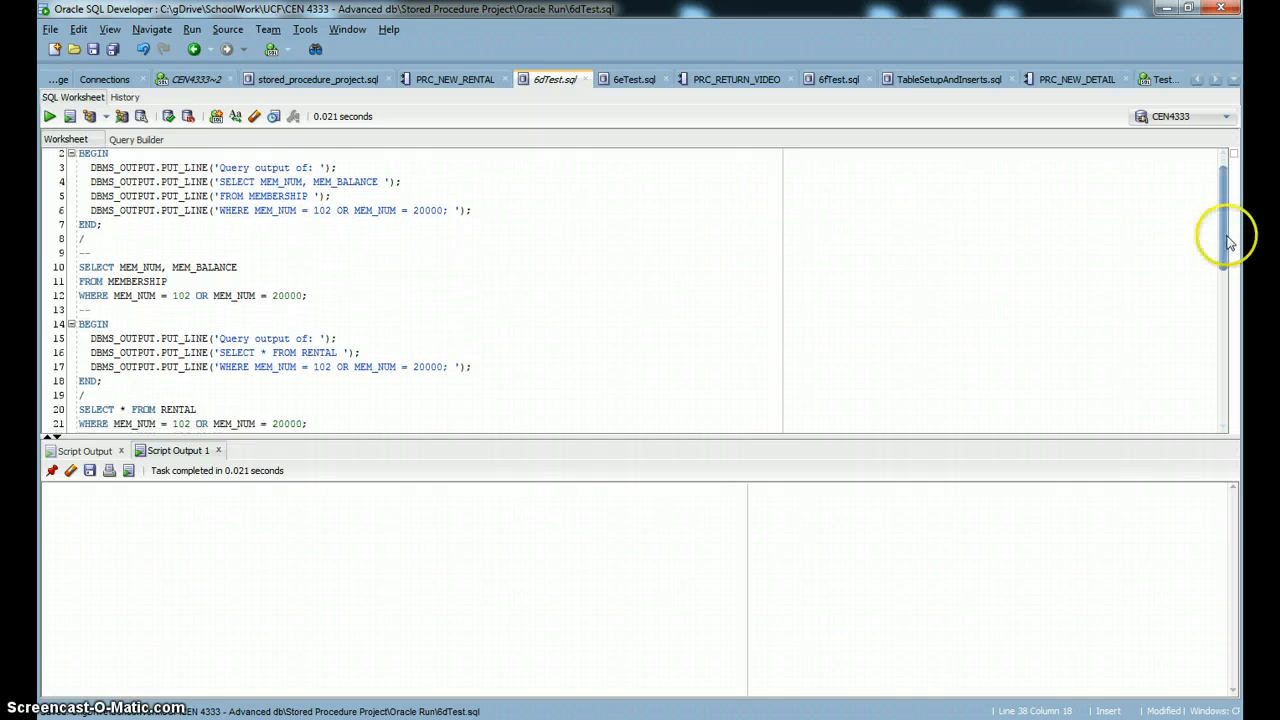
pyautogui.scroll(-3)
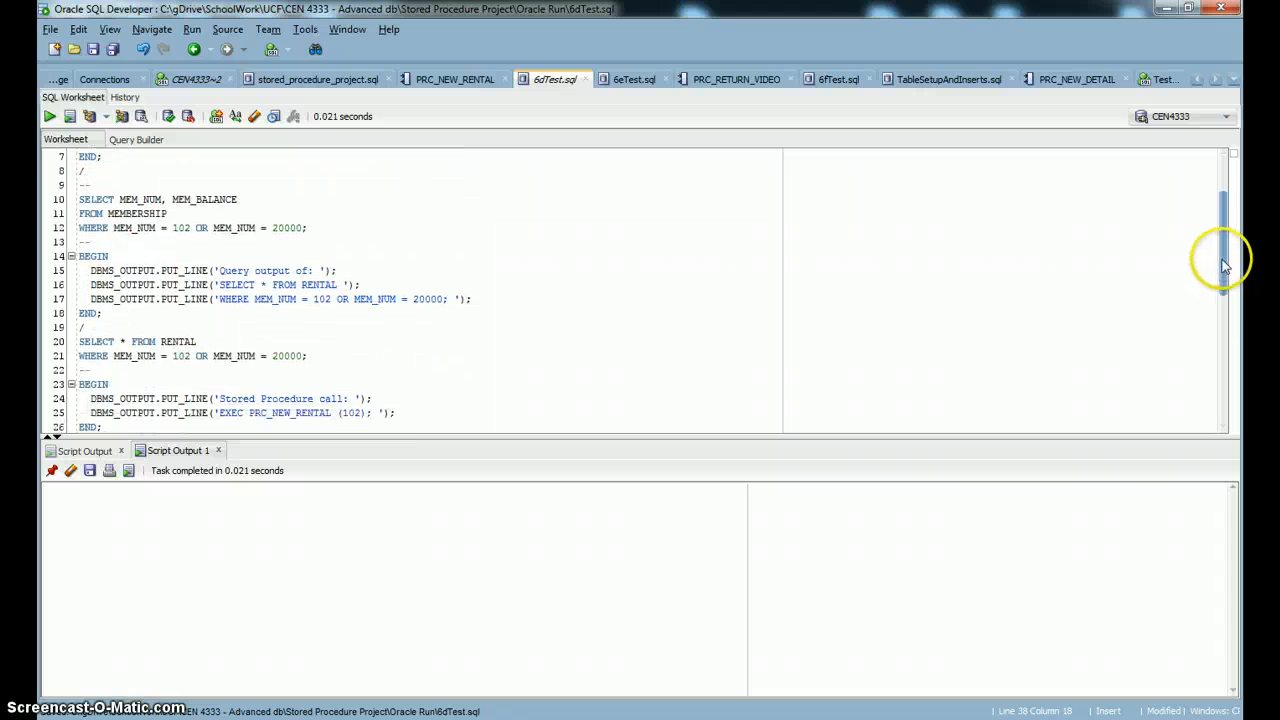
pyautogui.scroll(3)
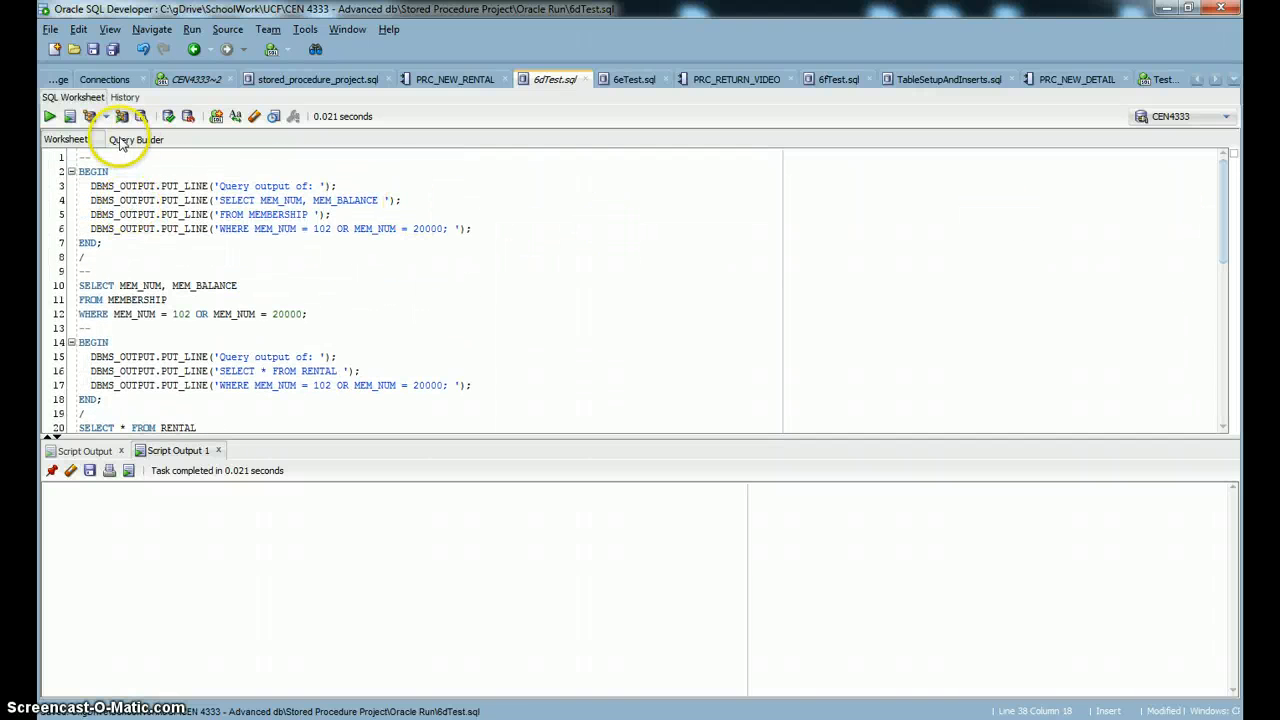
pyautogui.click(49, 116)
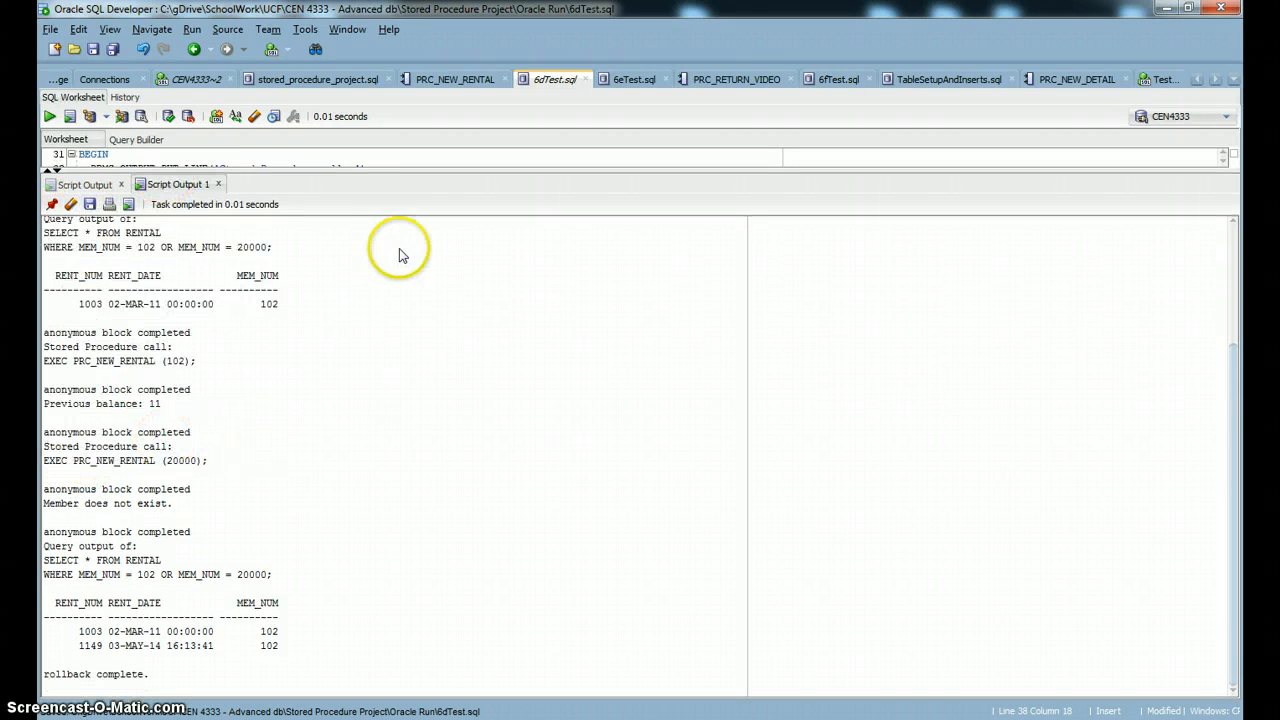
pyautogui.scroll(3)
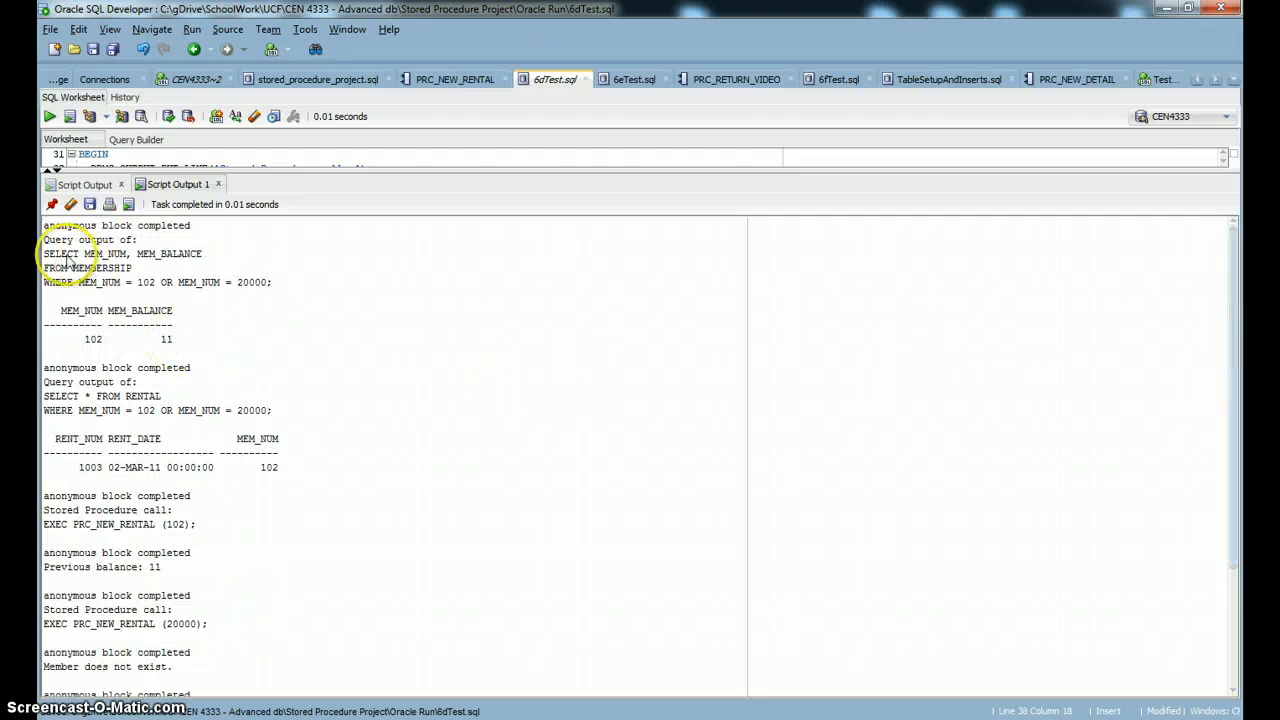
pyautogui.moveTo(162, 260)
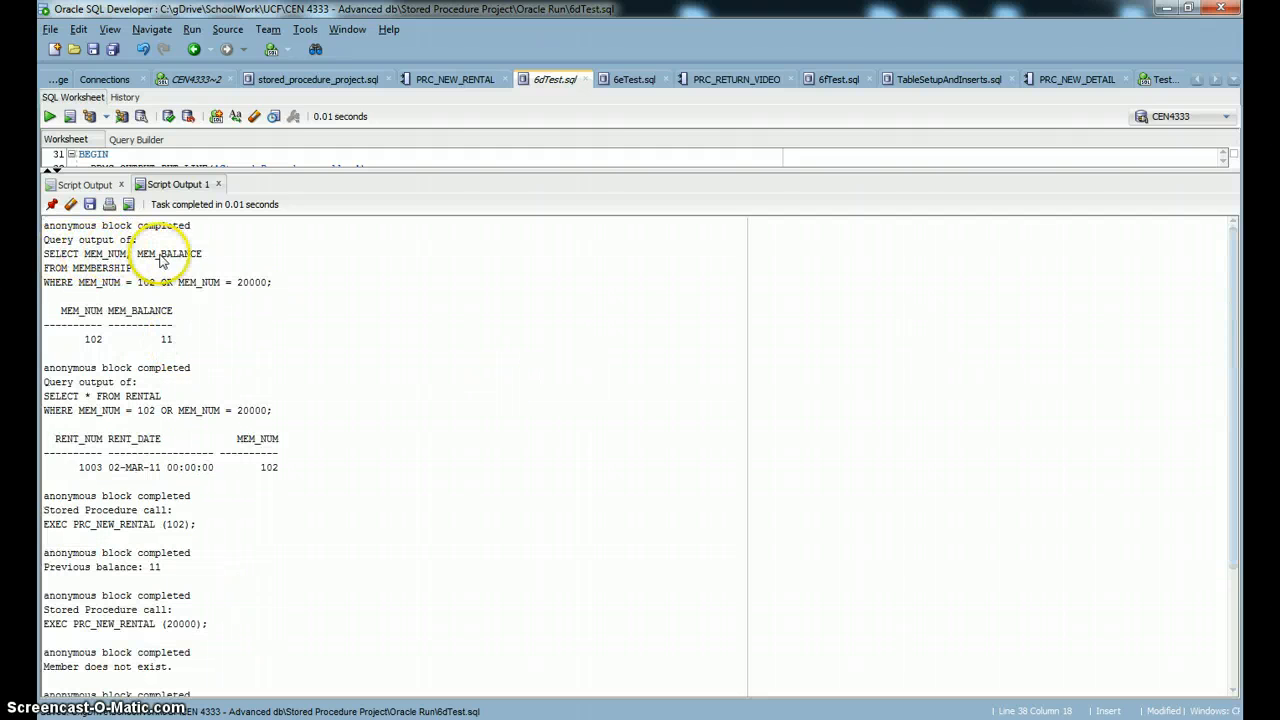
pyautogui.moveTo(155, 302)
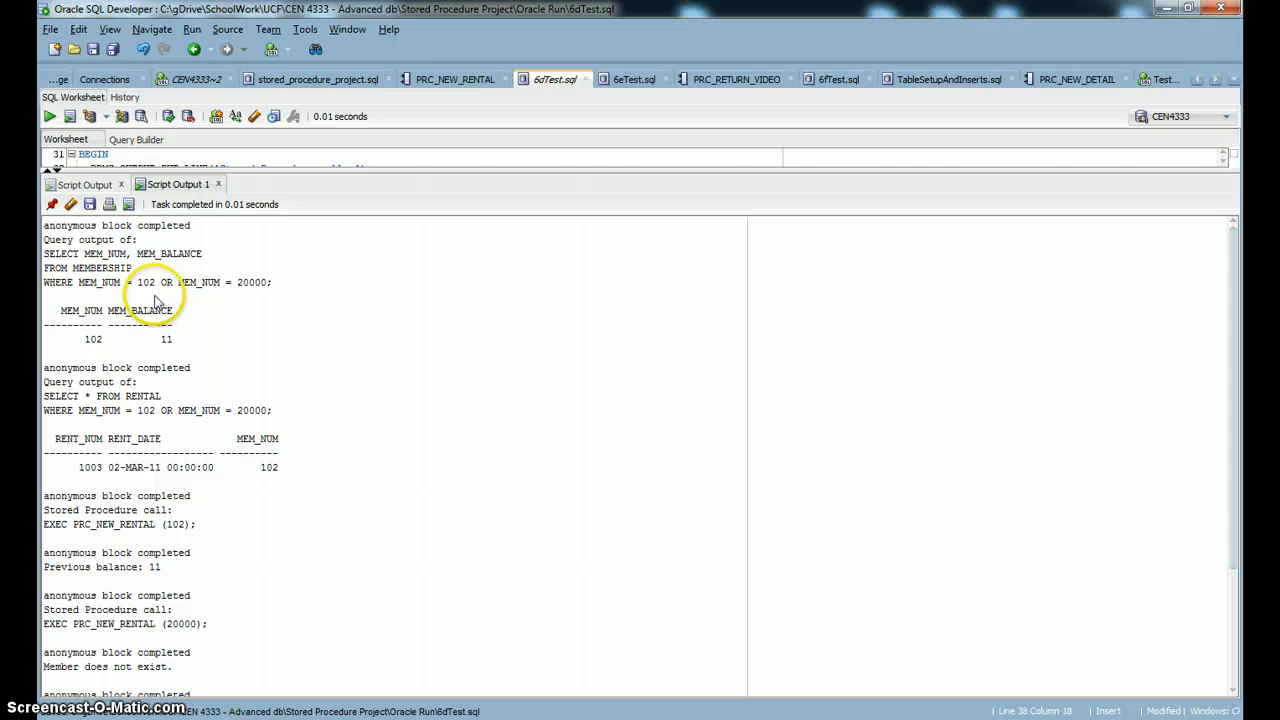
pyautogui.moveTo(228, 297)
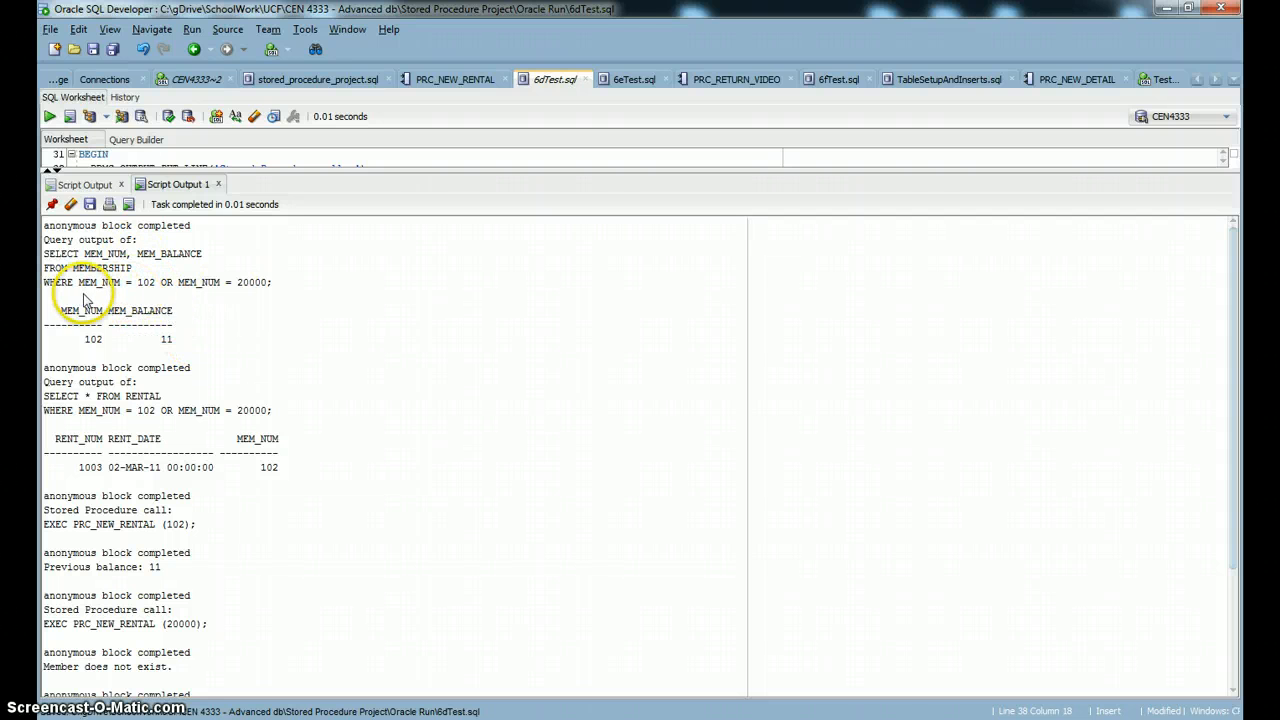
pyautogui.moveTo(123, 296)
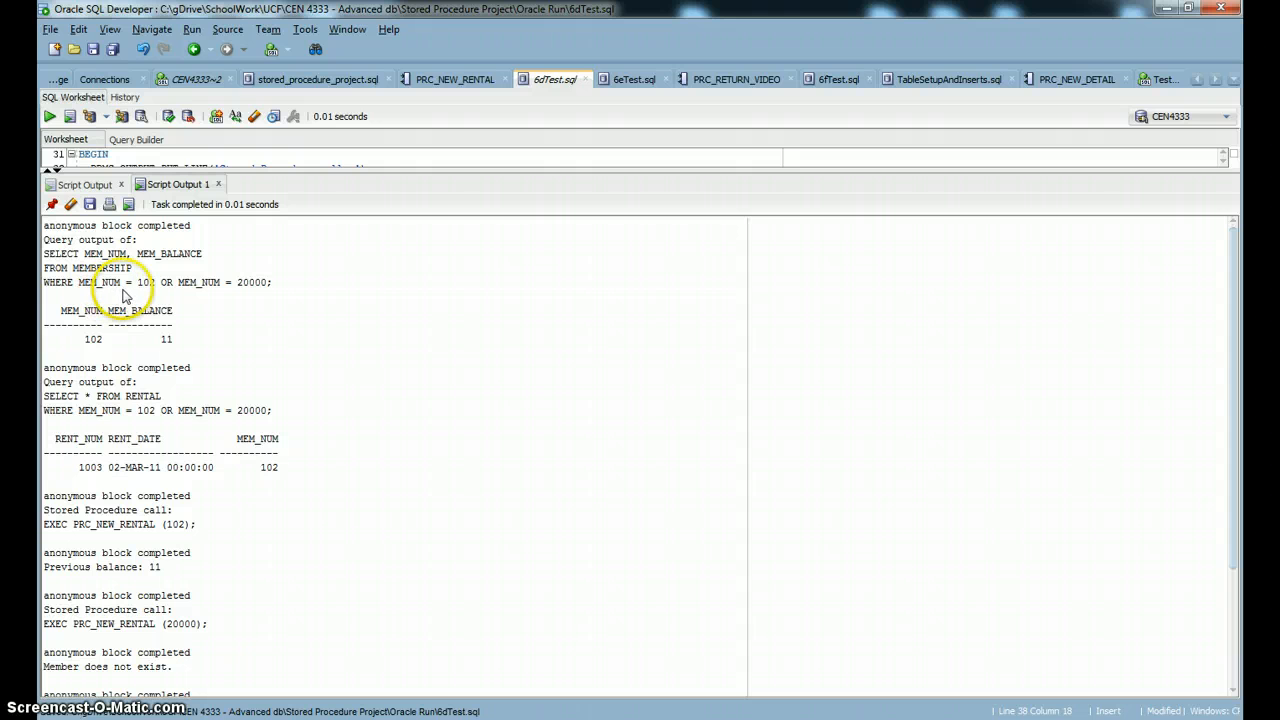
pyautogui.moveTo(147, 294)
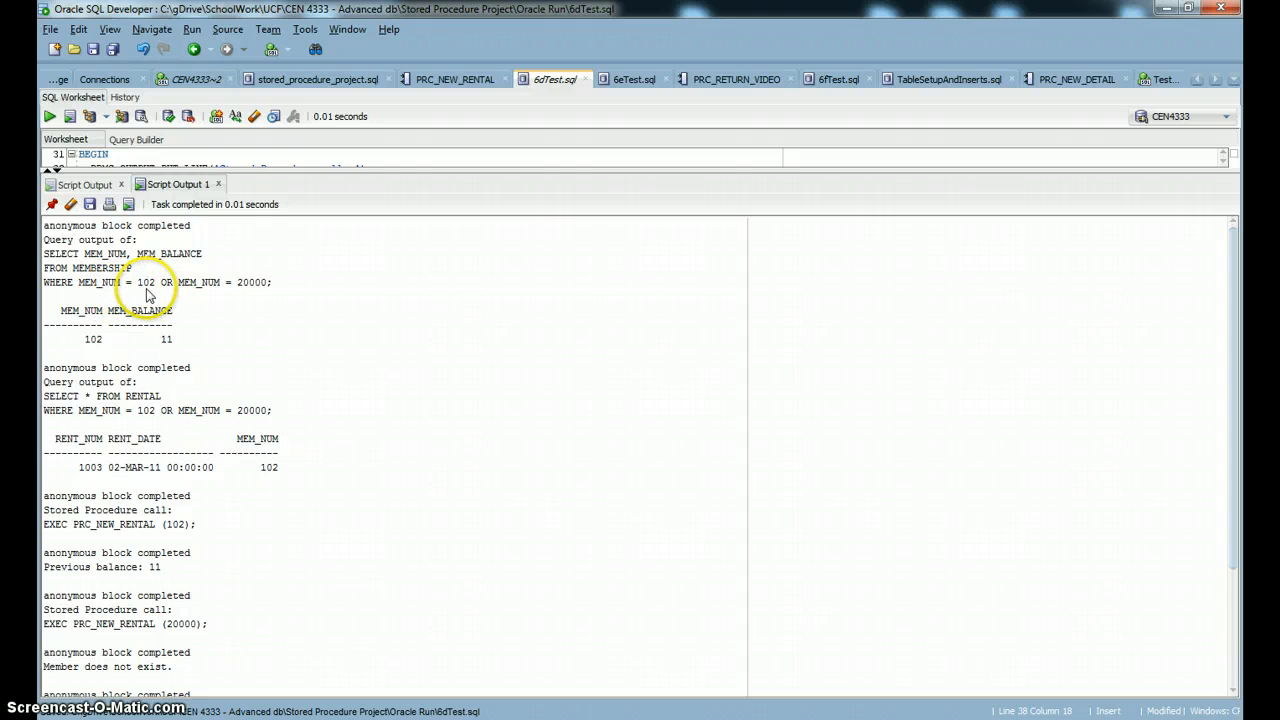
pyautogui.moveTo(172, 331)
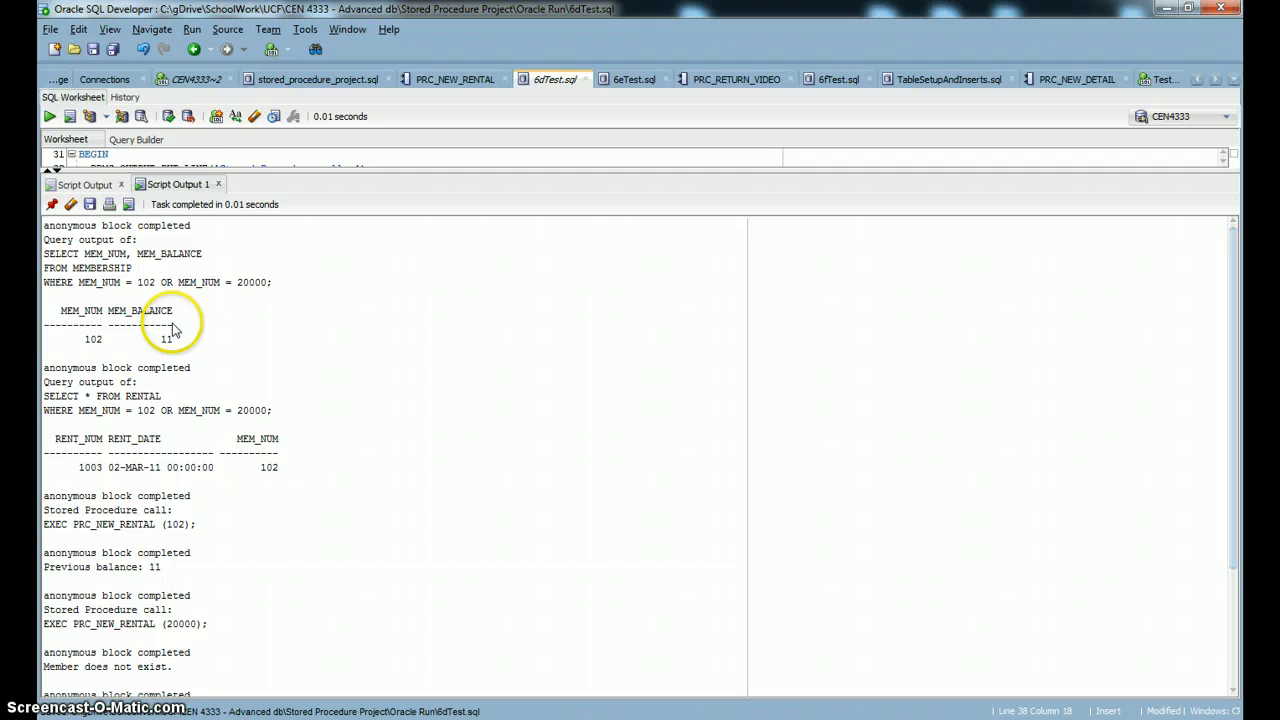
pyautogui.moveTo(190, 333)
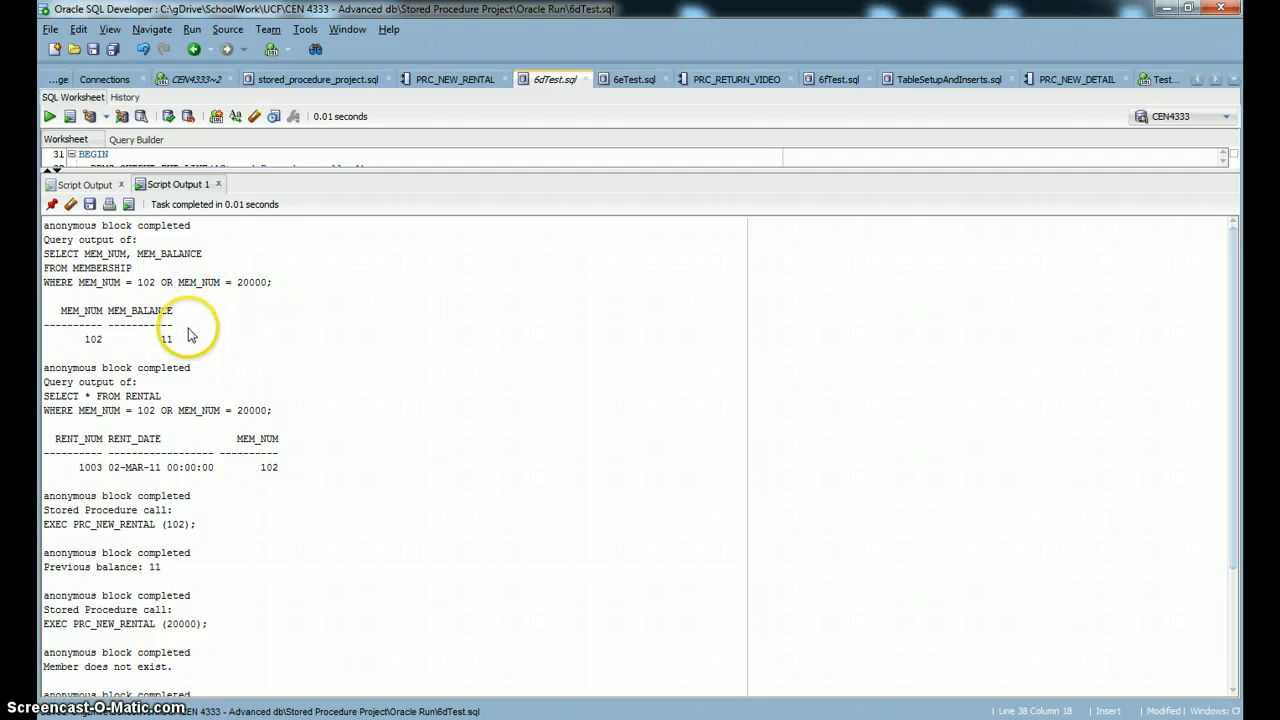
pyautogui.moveTo(100, 350)
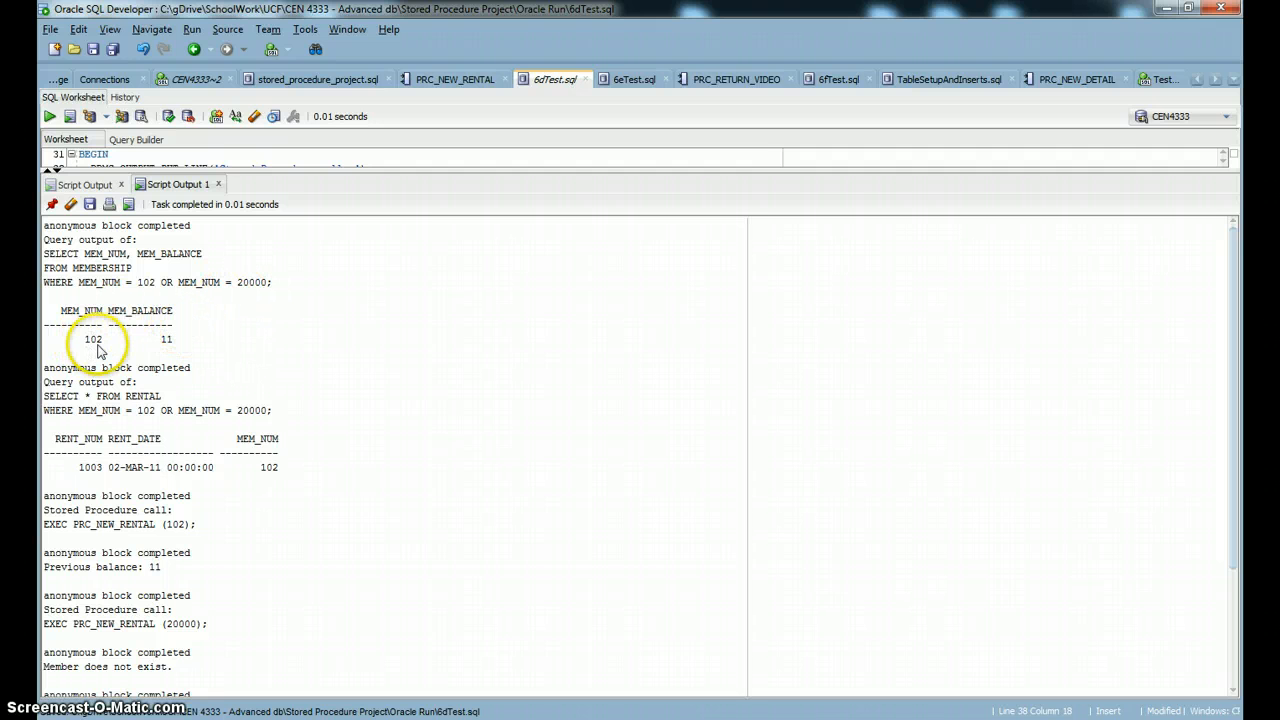
pyautogui.moveTo(170, 345)
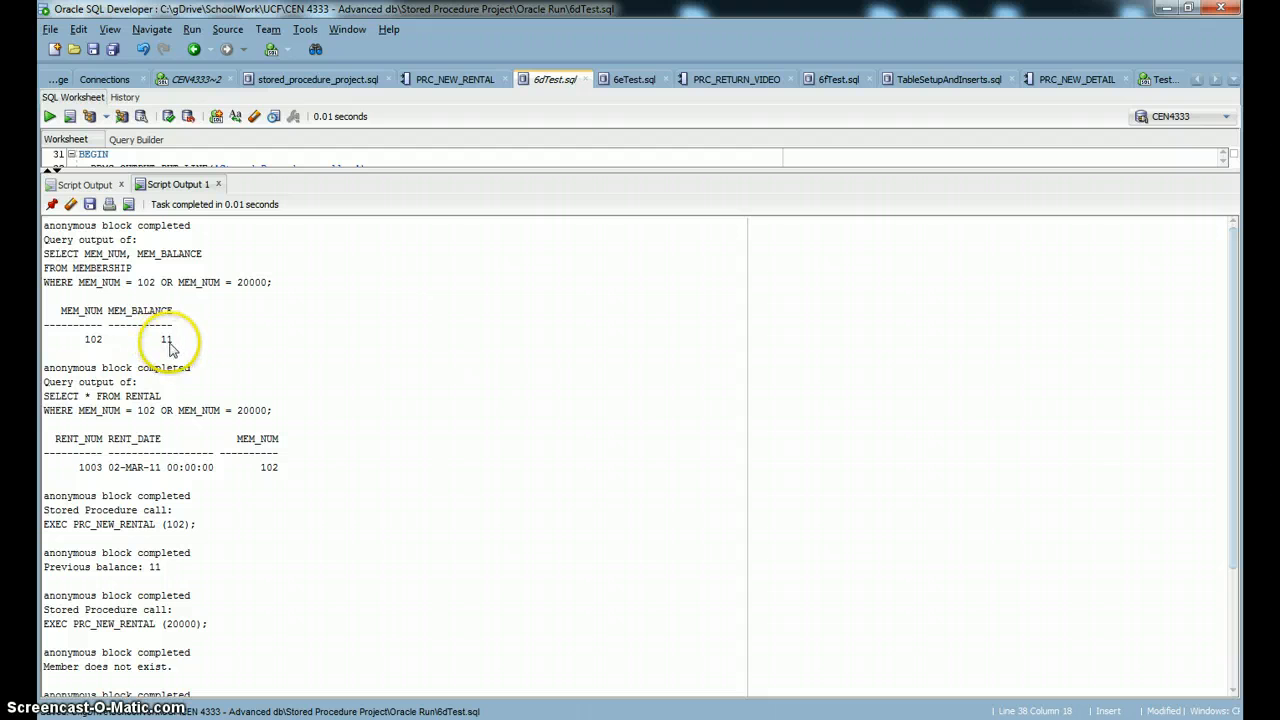
pyautogui.moveTo(96, 410)
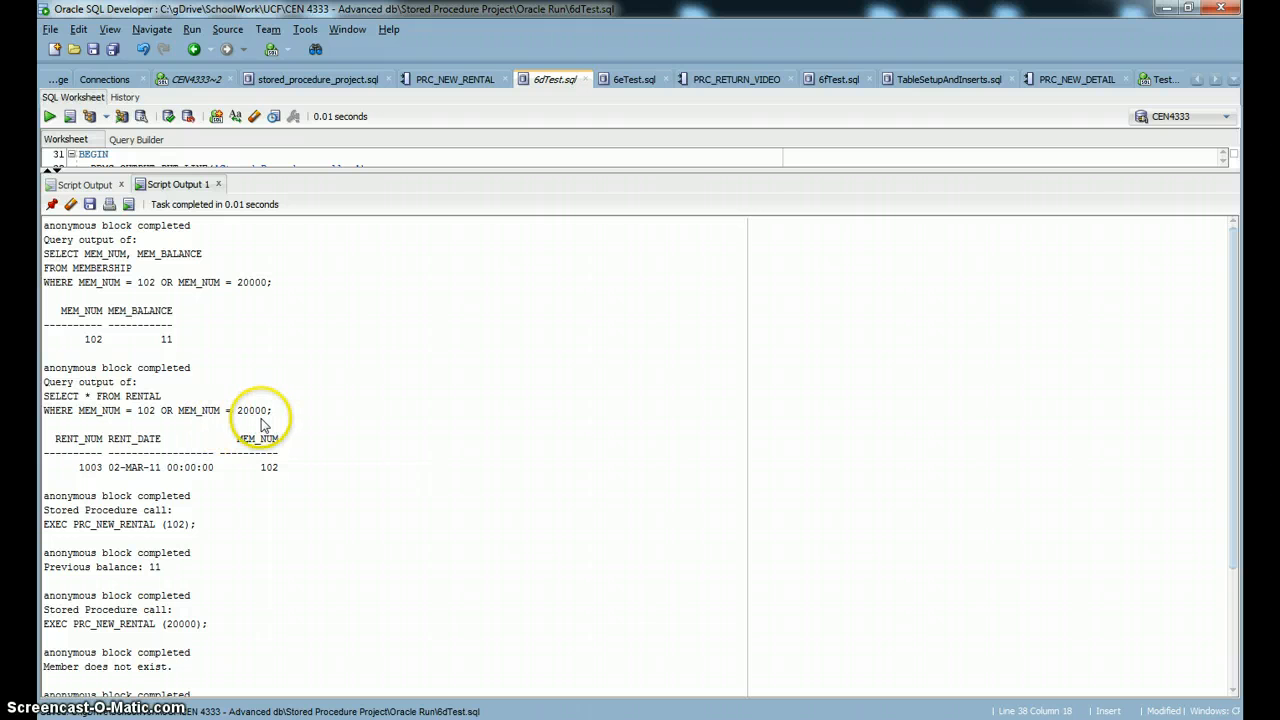
pyautogui.moveTo(240, 477)
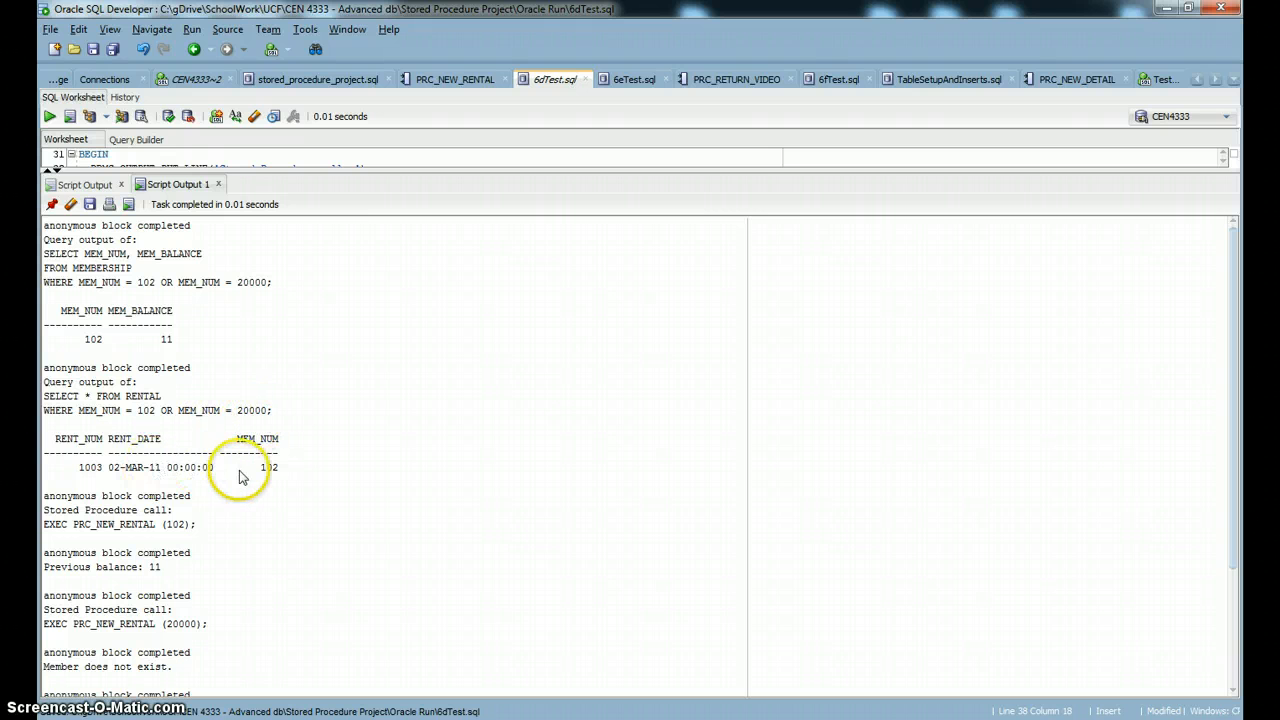
pyautogui.moveTo(260, 468)
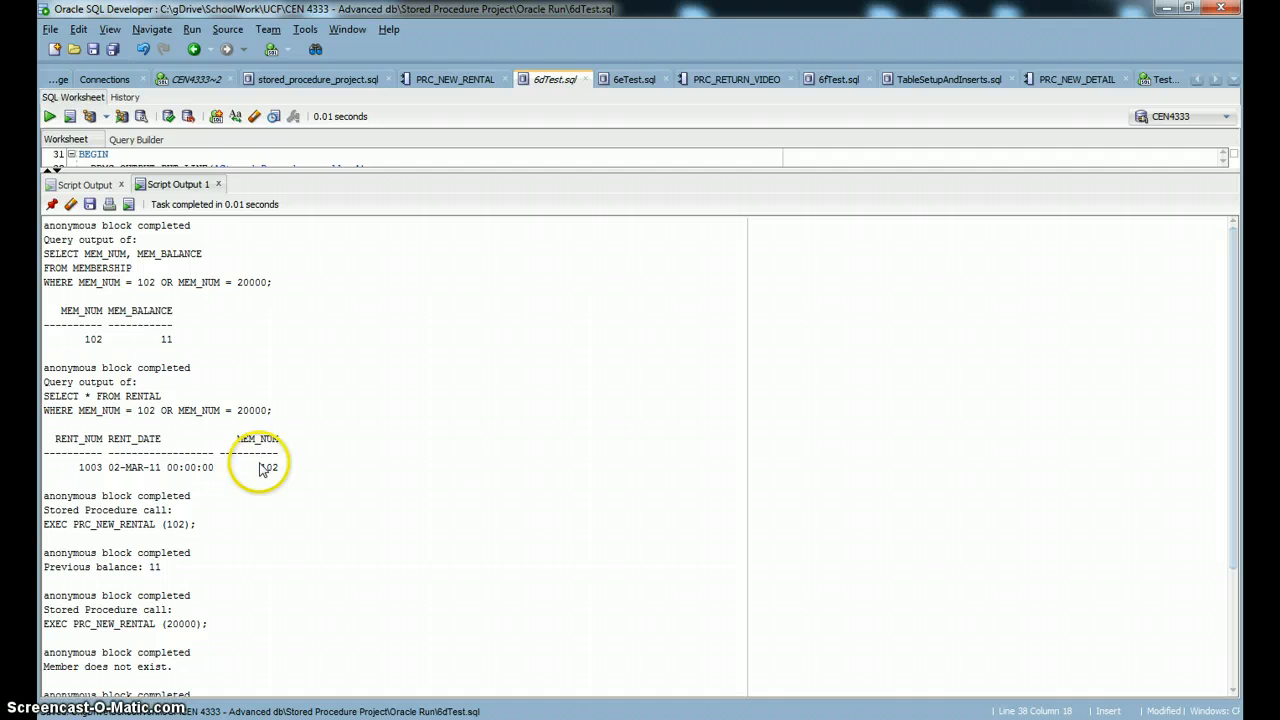
pyautogui.moveTo(253, 452)
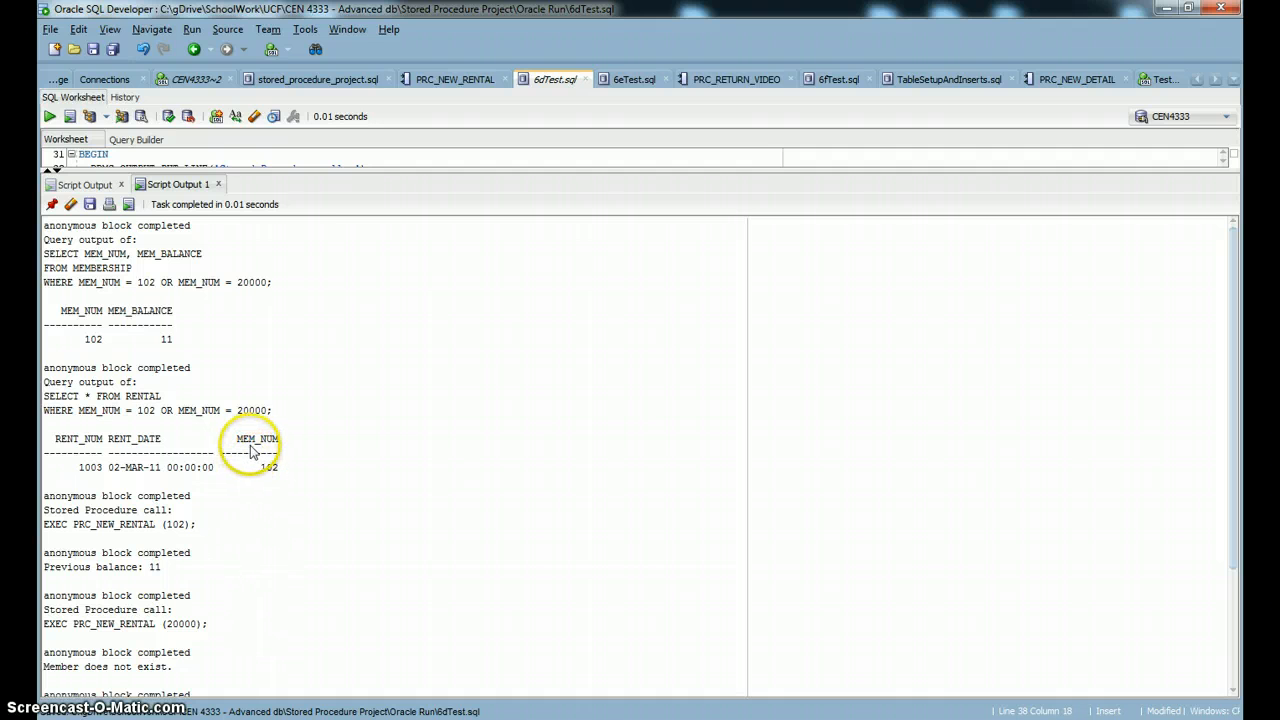
pyautogui.moveTo(274, 483)
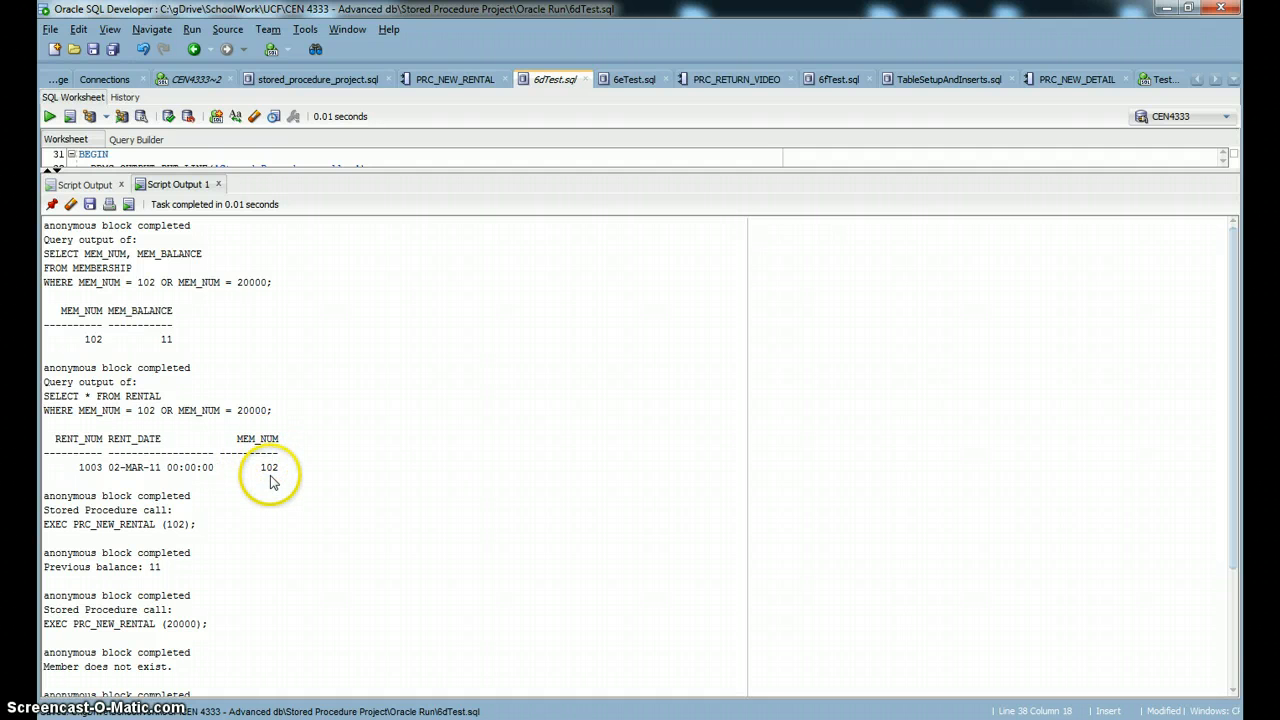
pyautogui.moveTo(110, 470)
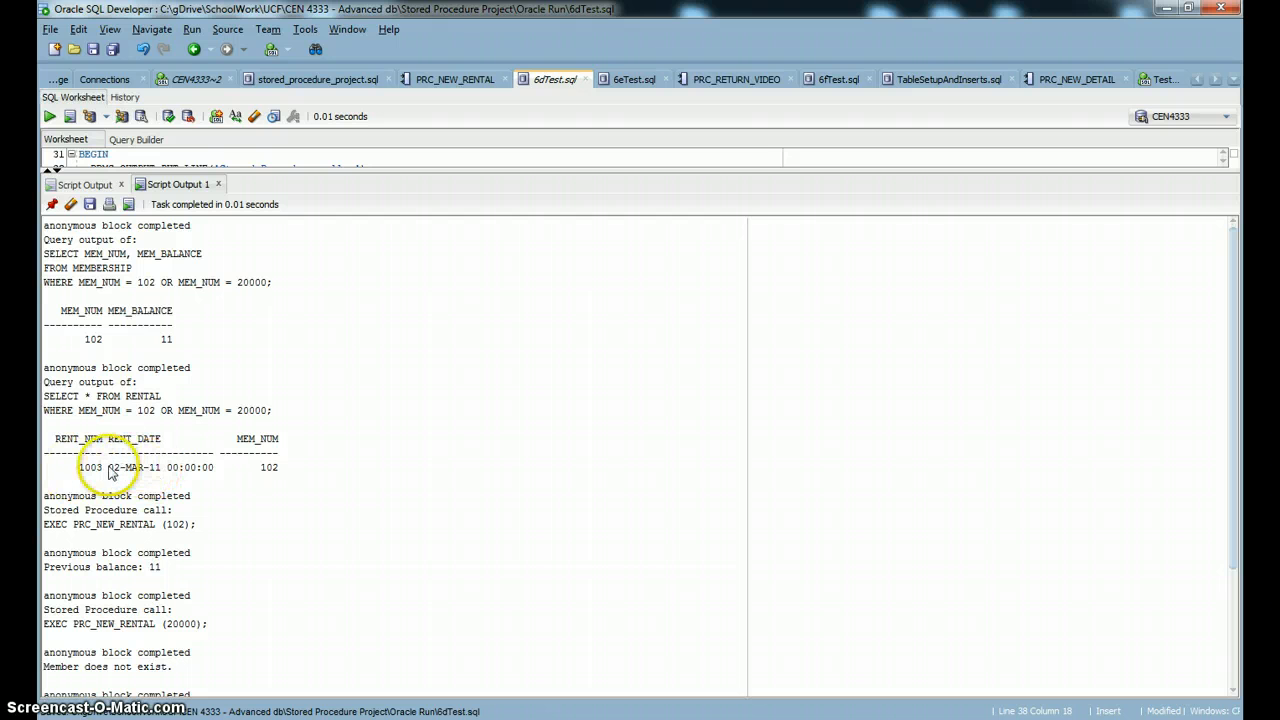
pyautogui.moveTo(703, 492)
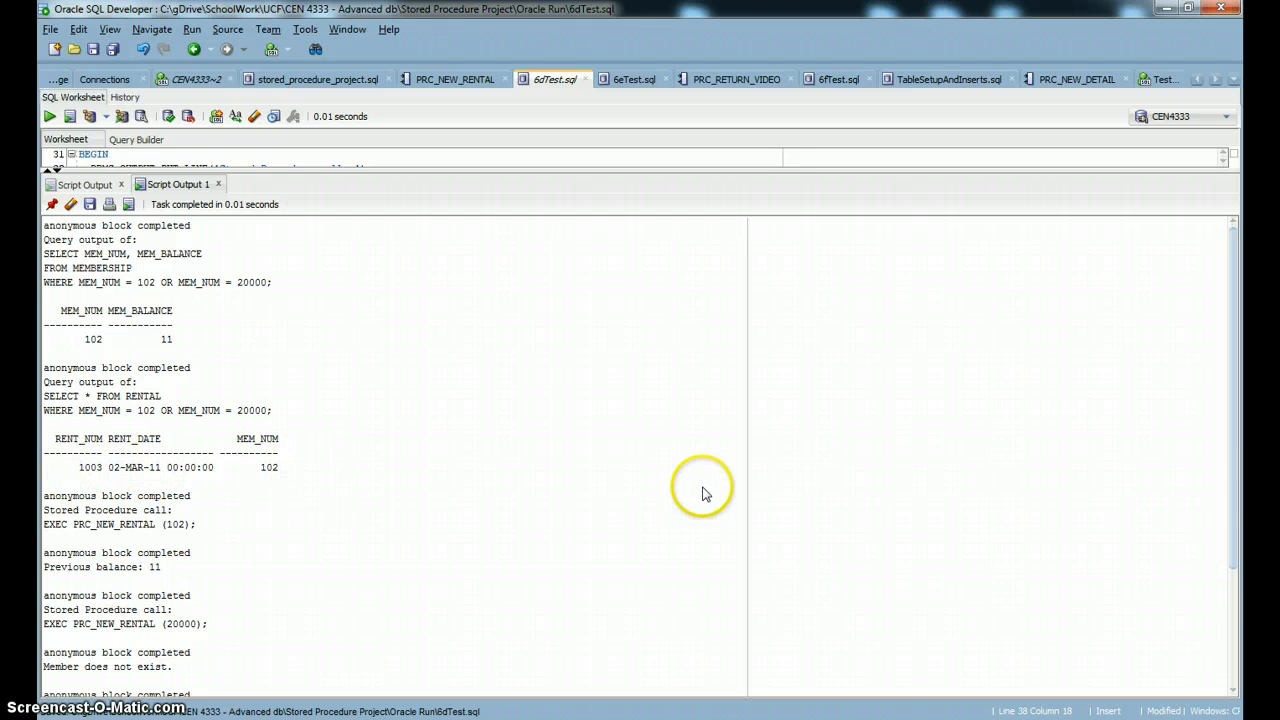
# Scroll the Script Output to the final RENTAL query showing rental 1149 and 'rollback complete'
pyautogui.scroll(-3)
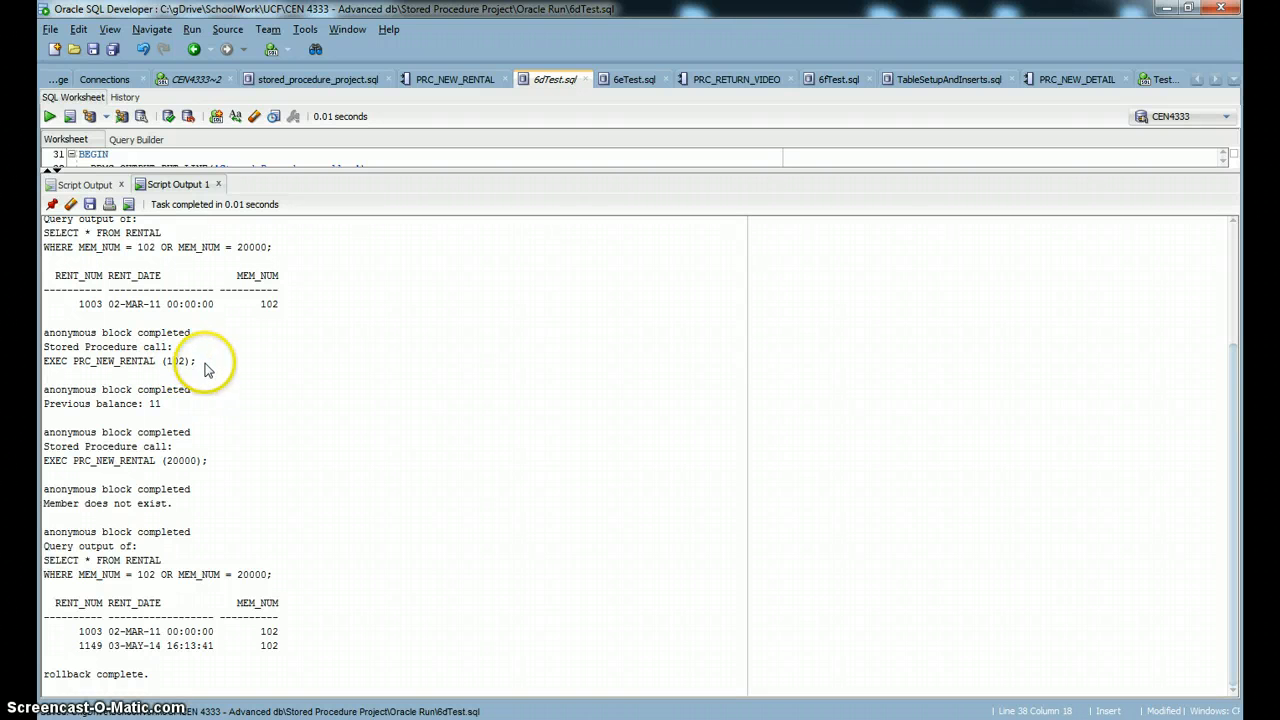
pyautogui.moveTo(168, 407)
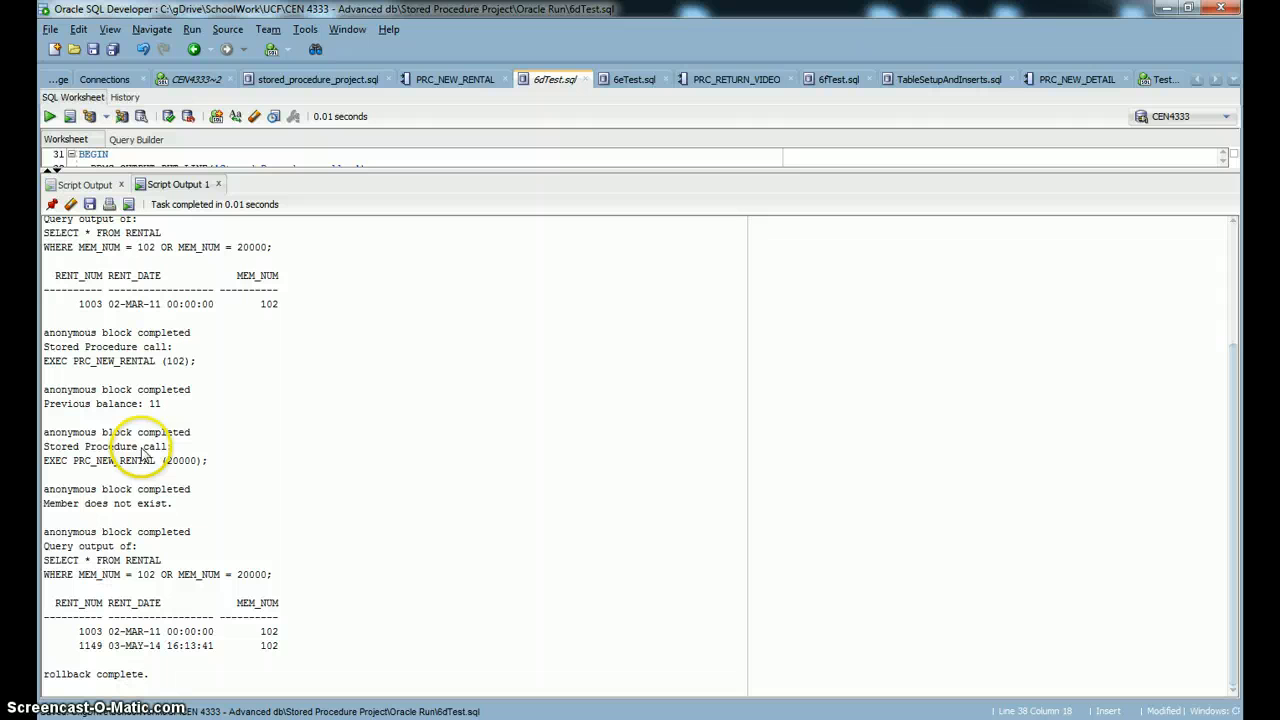
pyautogui.moveTo(190, 470)
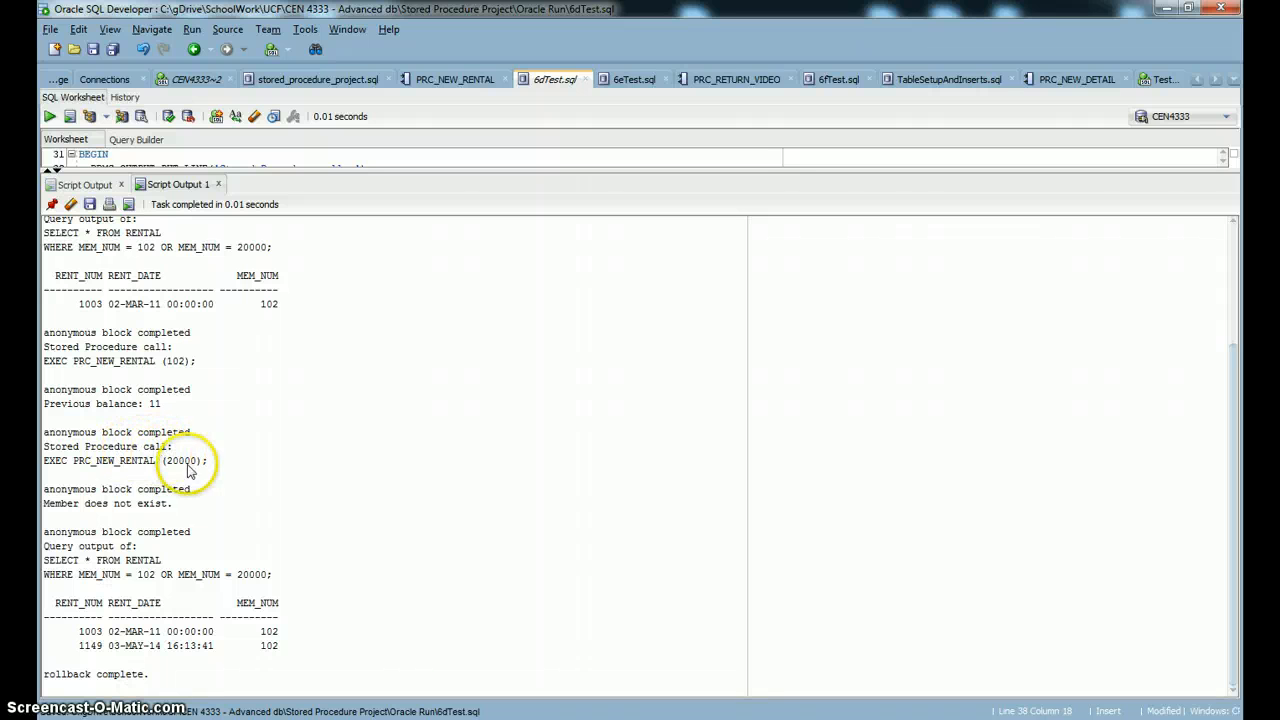
pyautogui.moveTo(197, 471)
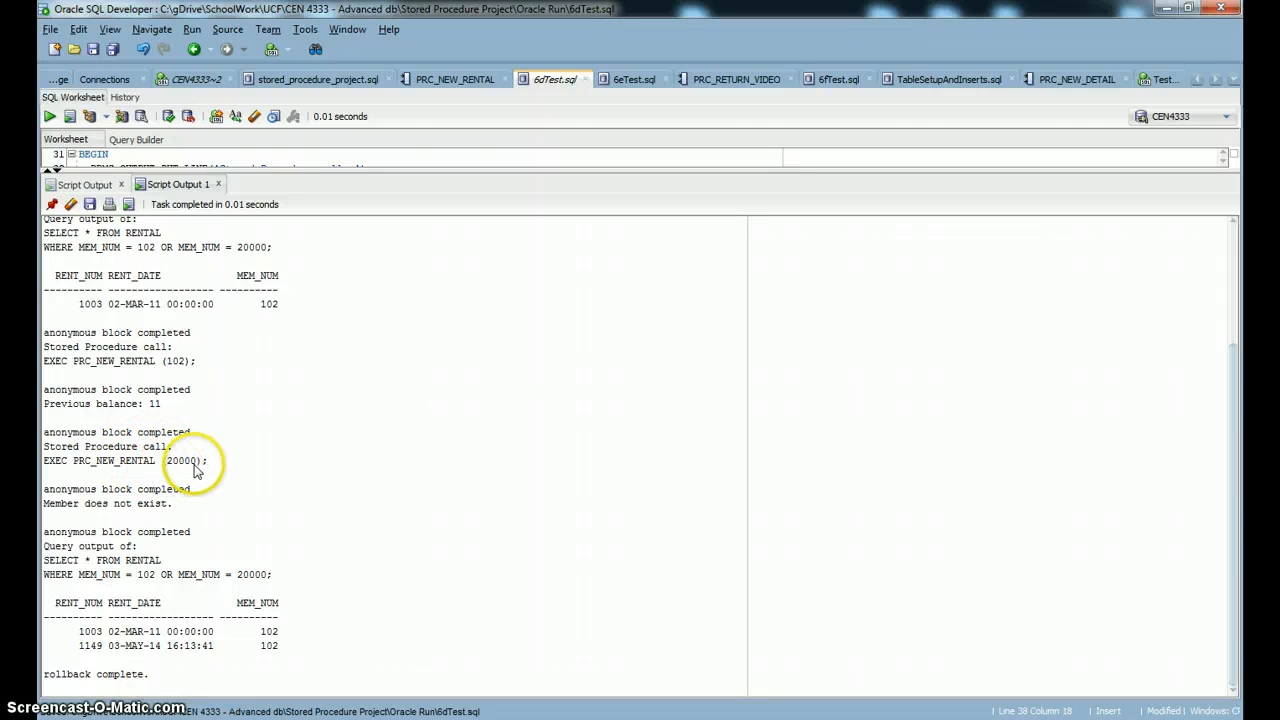
pyautogui.moveTo(70, 505)
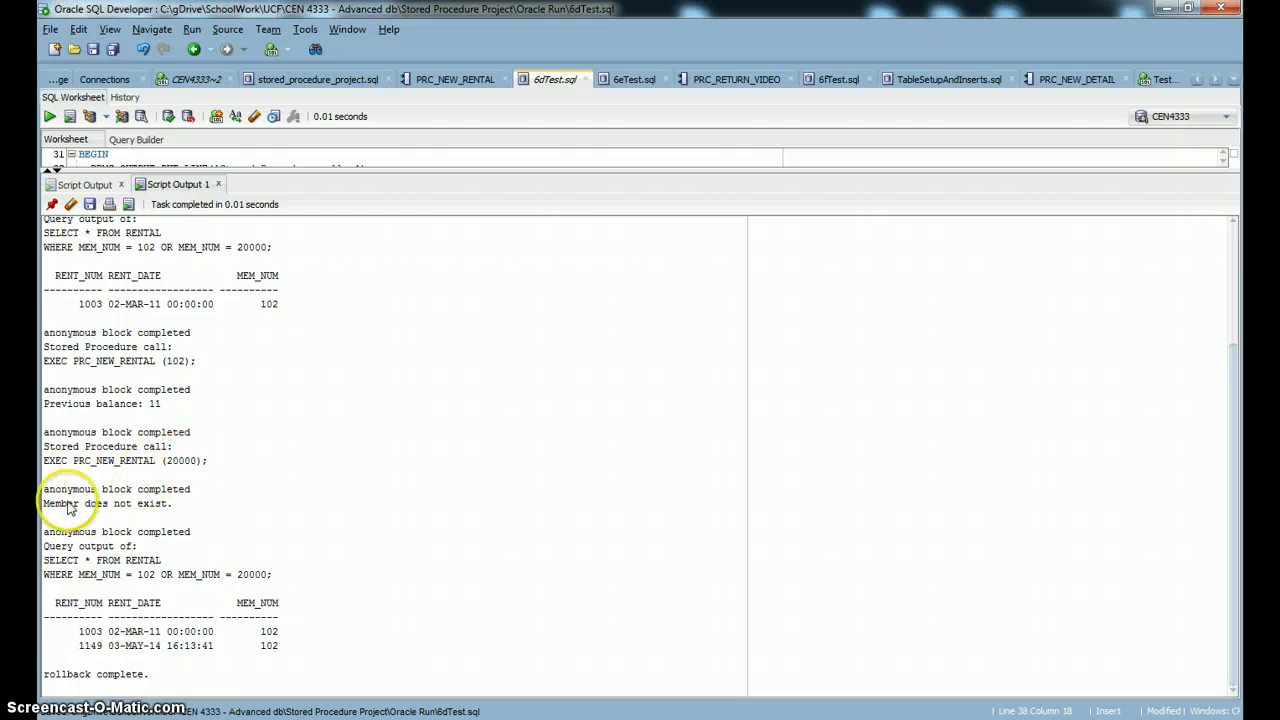
pyautogui.moveTo(146, 517)
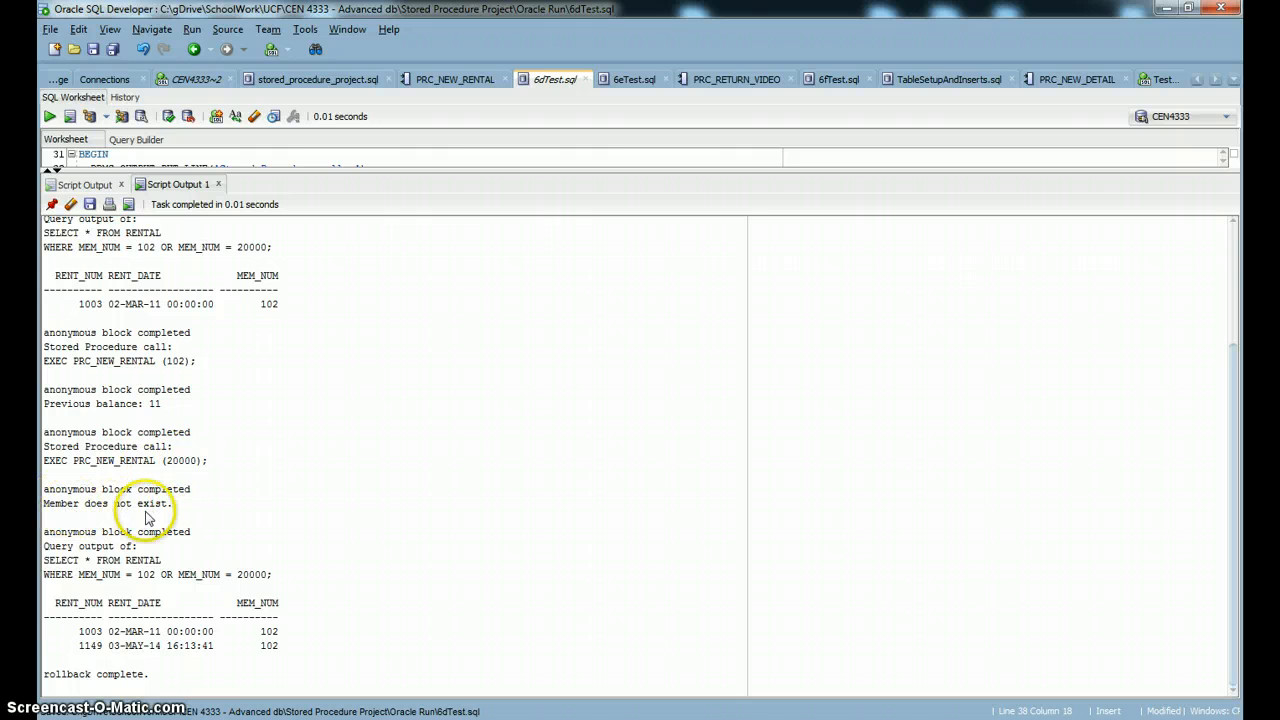
pyautogui.moveTo(190, 533)
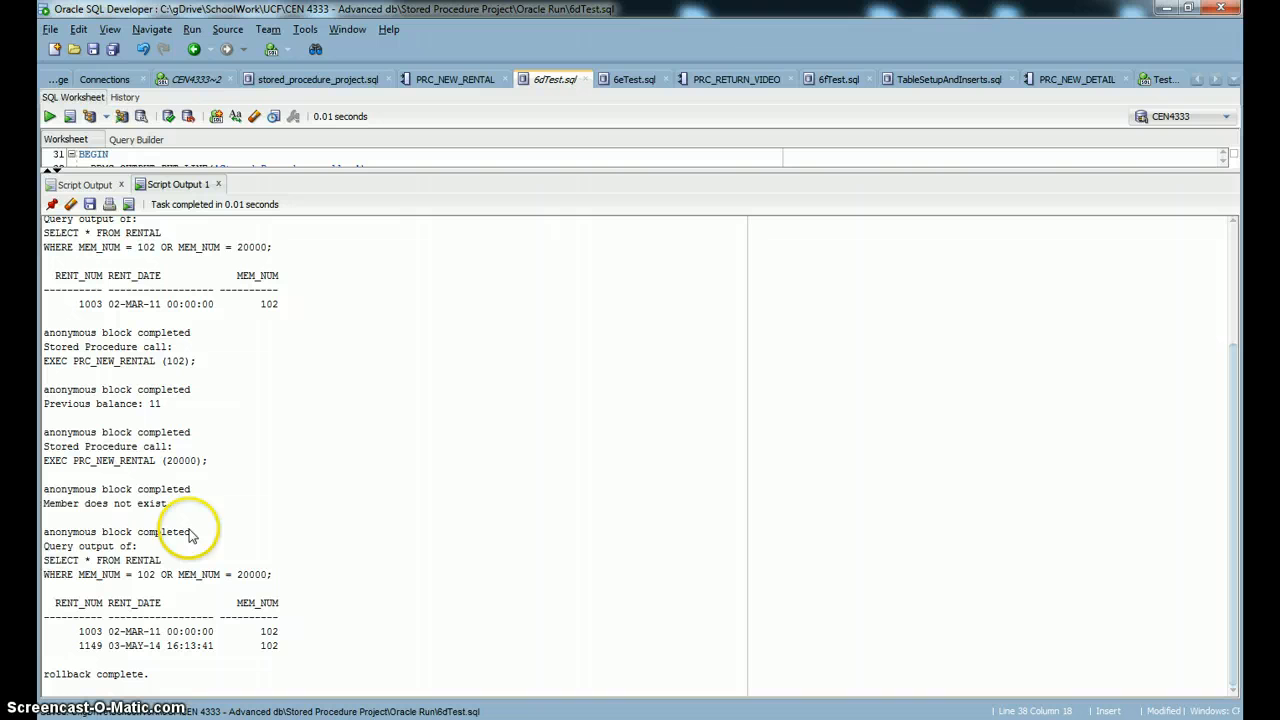
pyautogui.moveTo(117, 573)
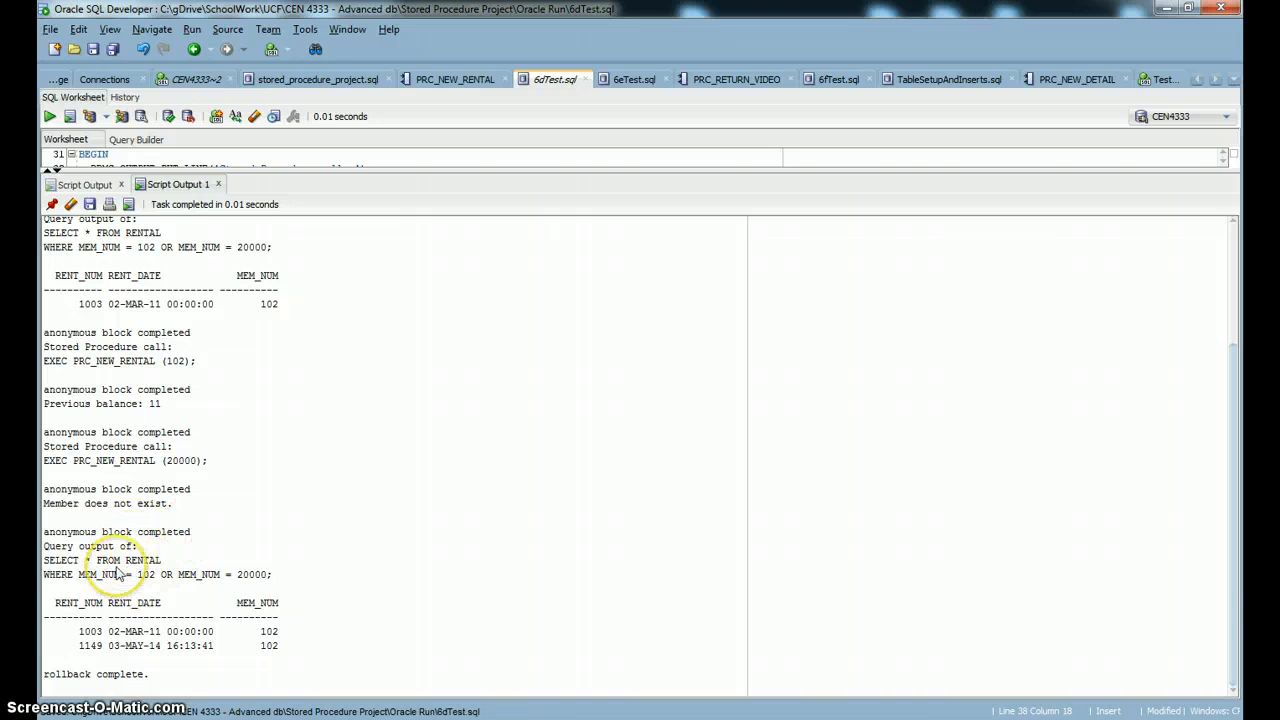
pyautogui.moveTo(1233, 635)
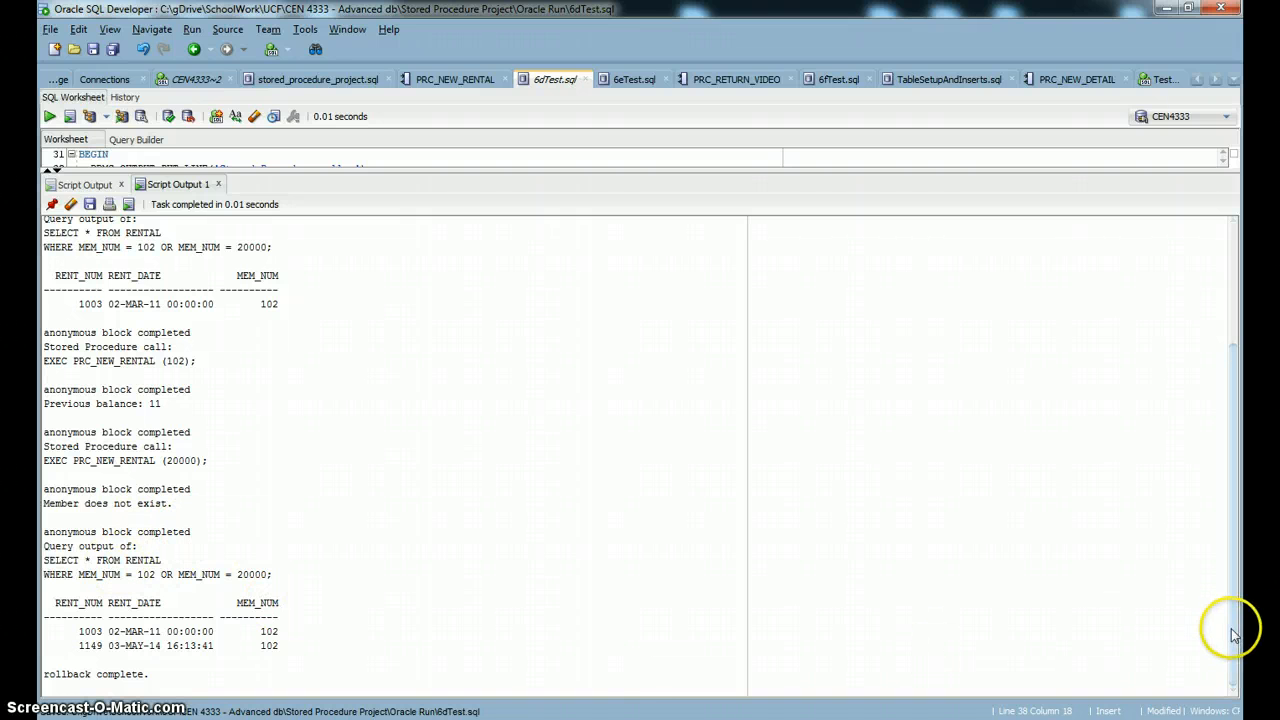
pyautogui.moveTo(254, 618)
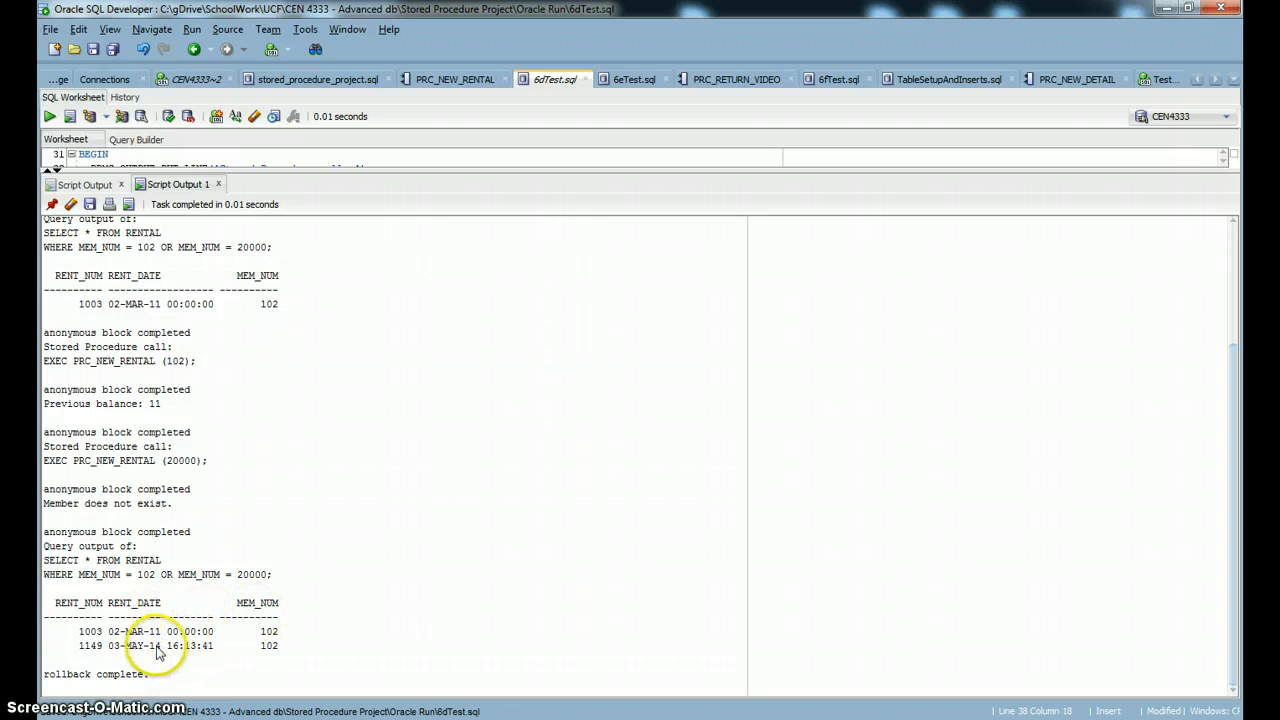
pyautogui.moveTo(92, 658)
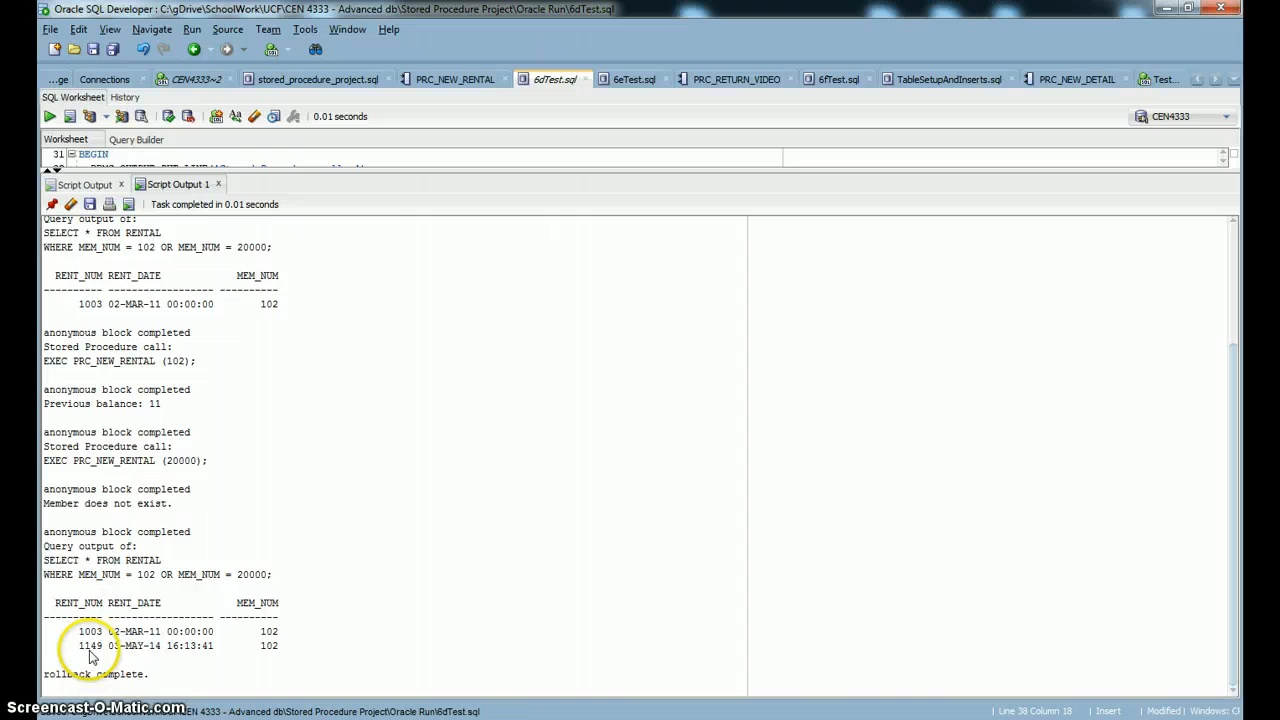
pyautogui.moveTo(238, 660)
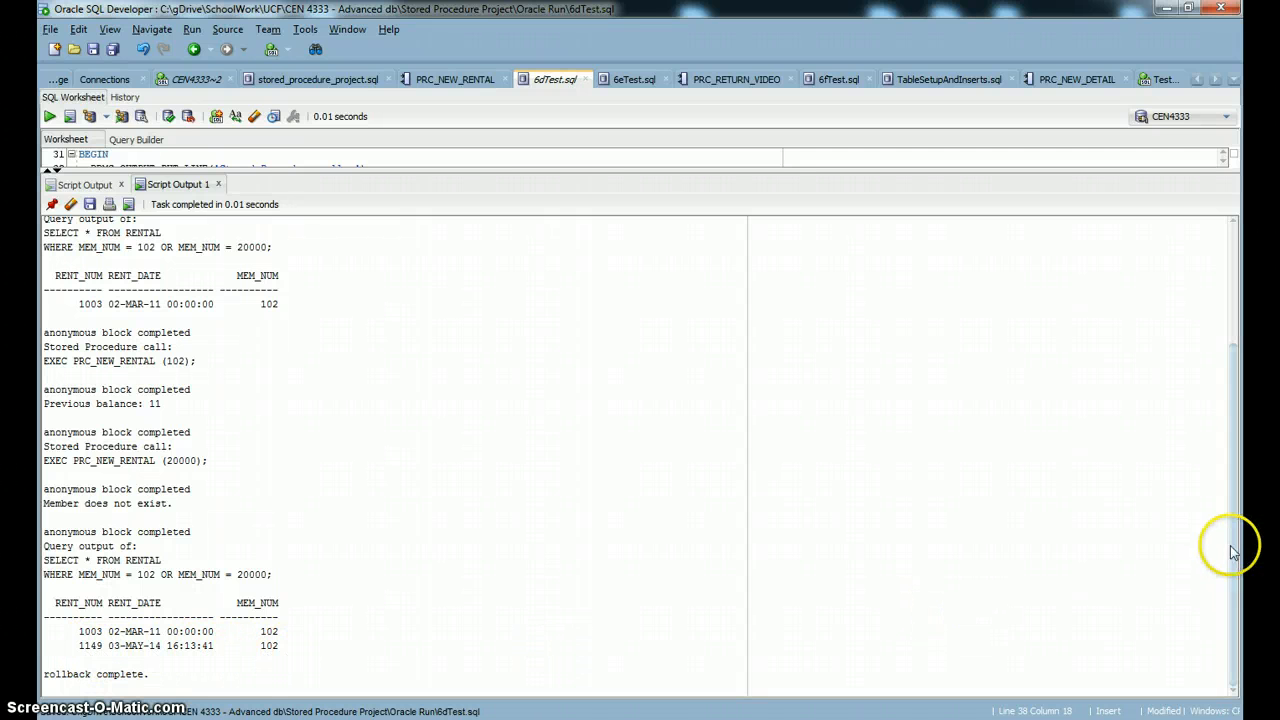
pyautogui.scroll(3)
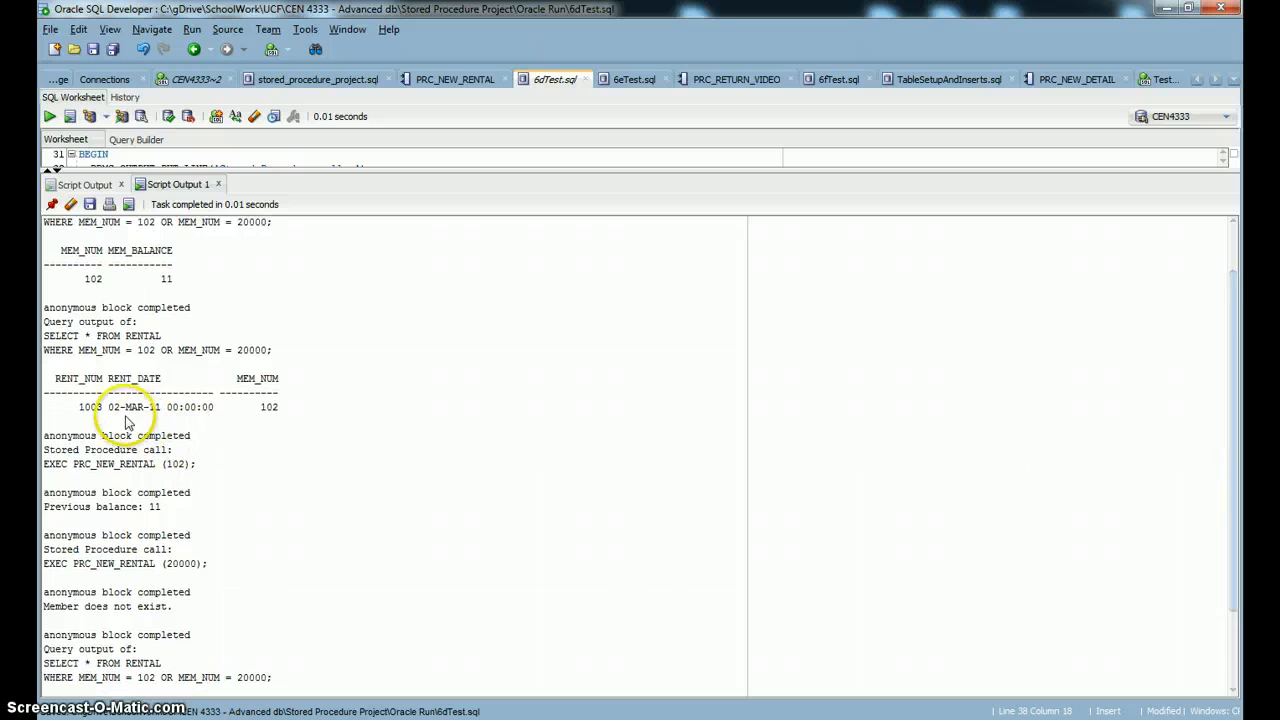
pyautogui.moveTo(288, 413)
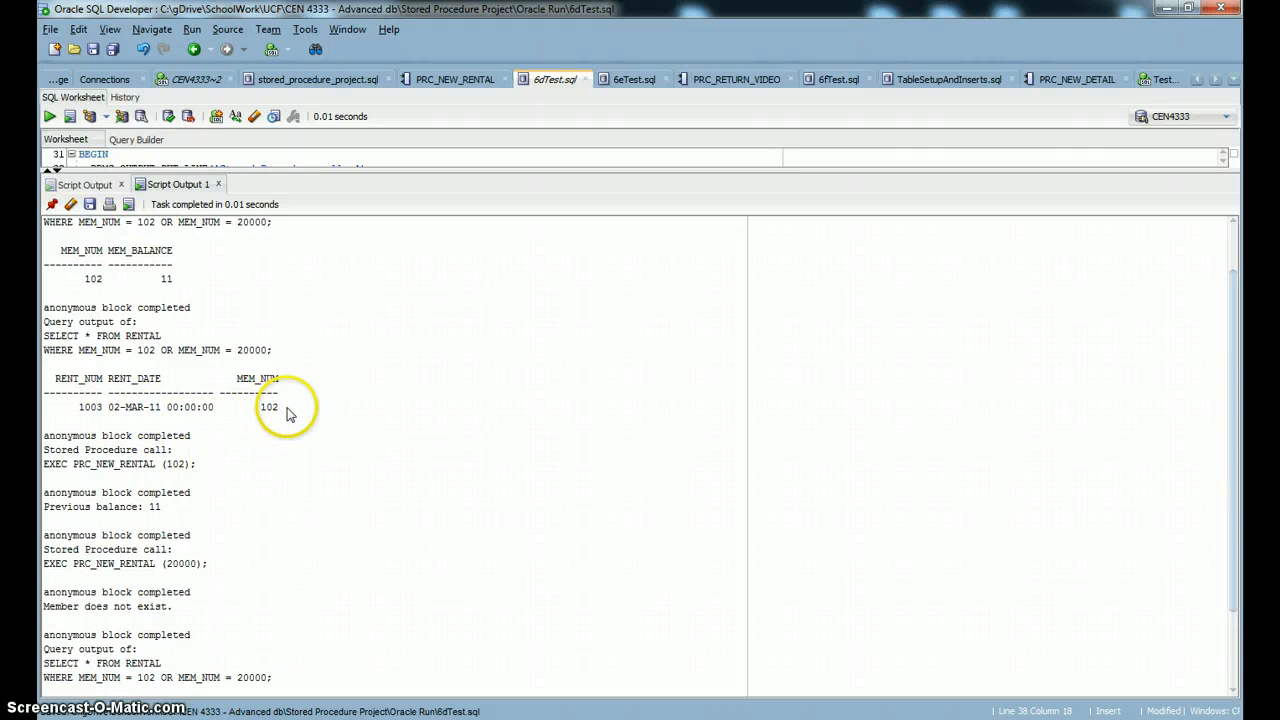
pyautogui.moveTo(1235, 492)
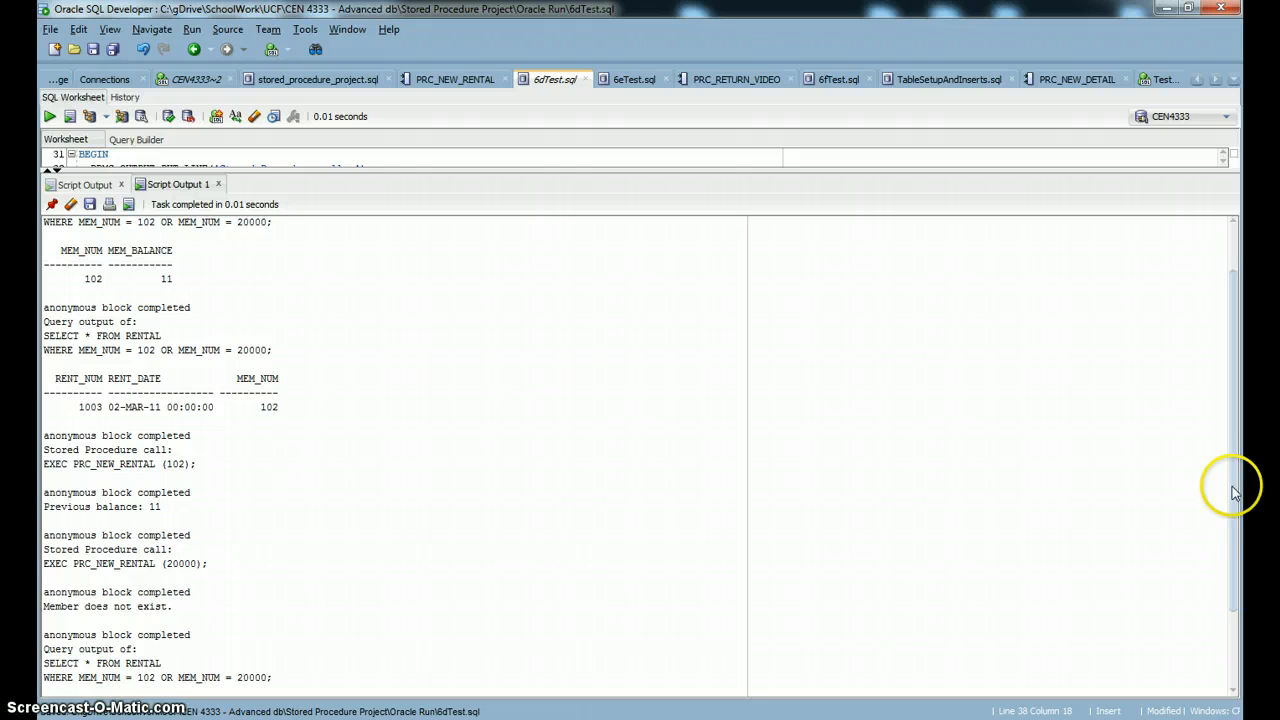
pyautogui.scroll(-3)
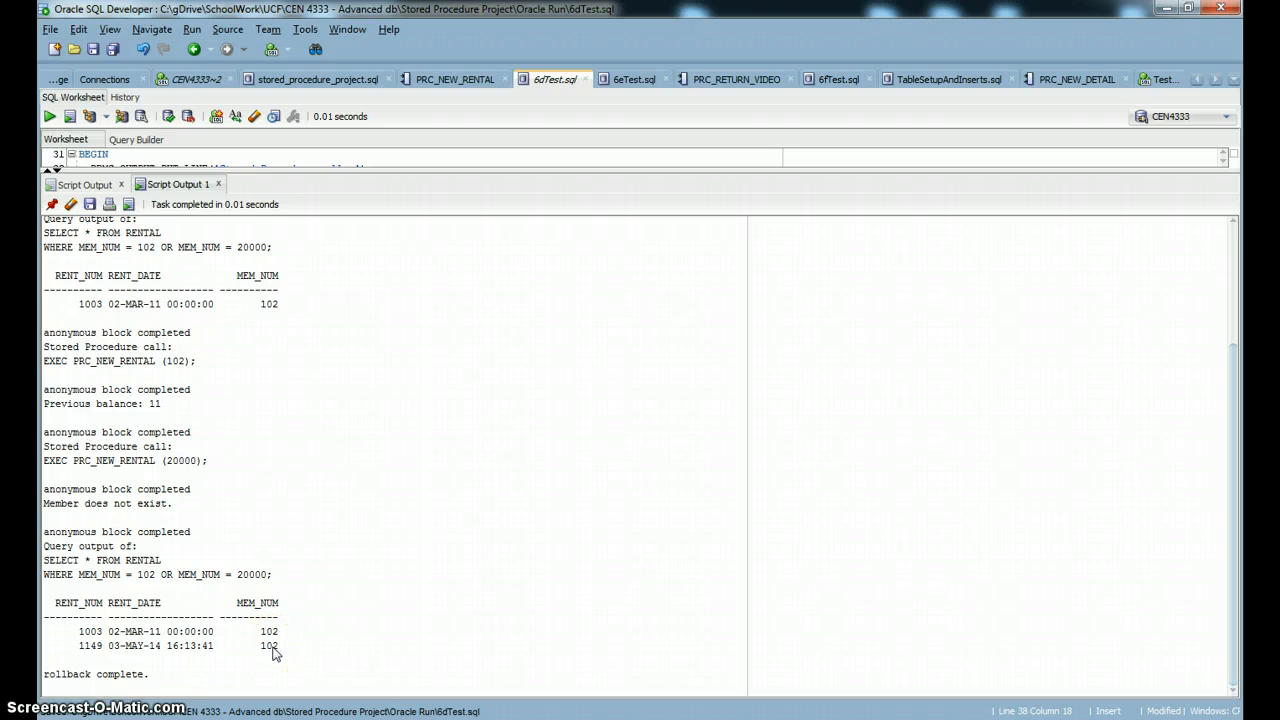
pyautogui.moveTo(1068, 620)
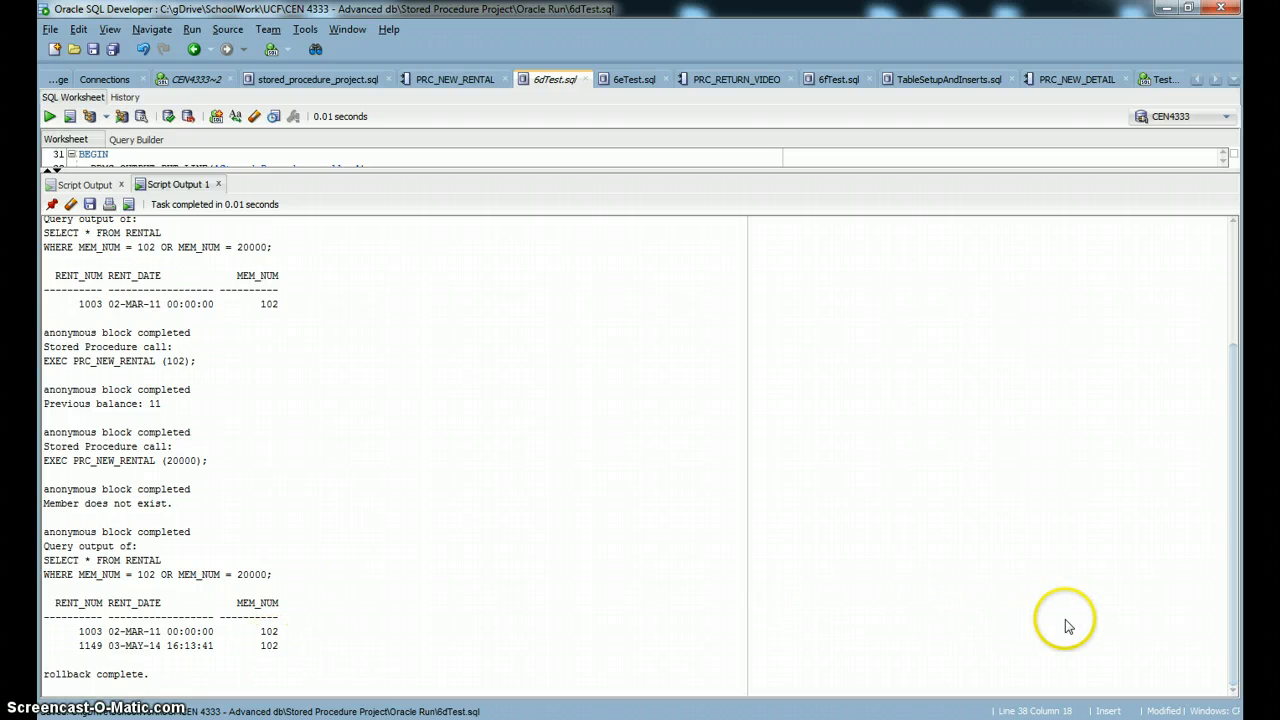